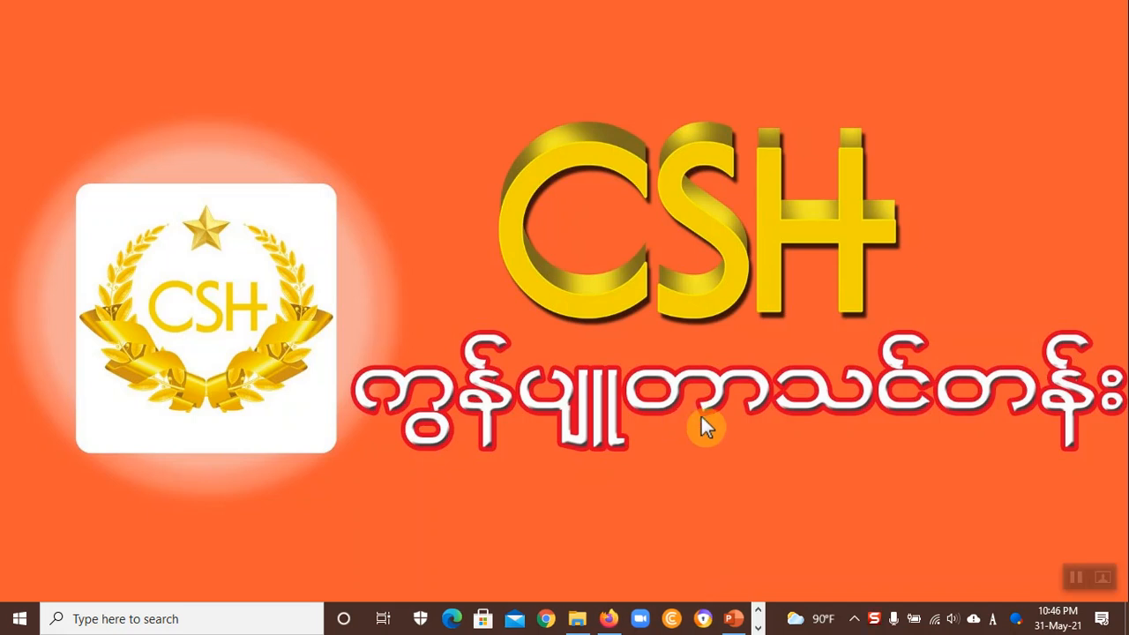
mouse_move(631, 591)
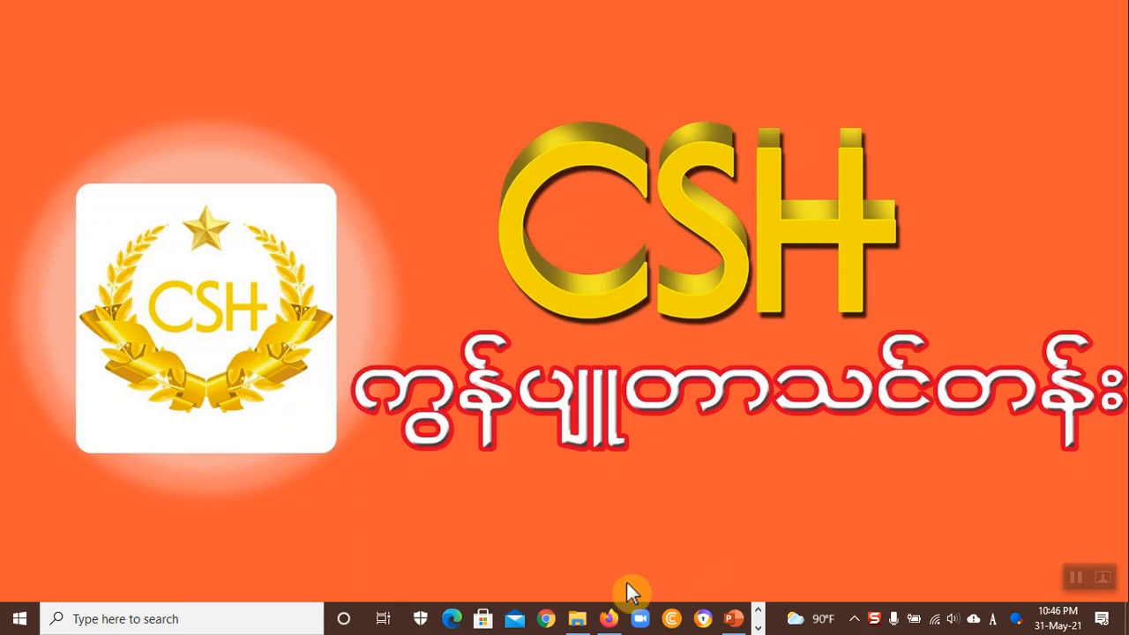
mouse_move(569, 587)
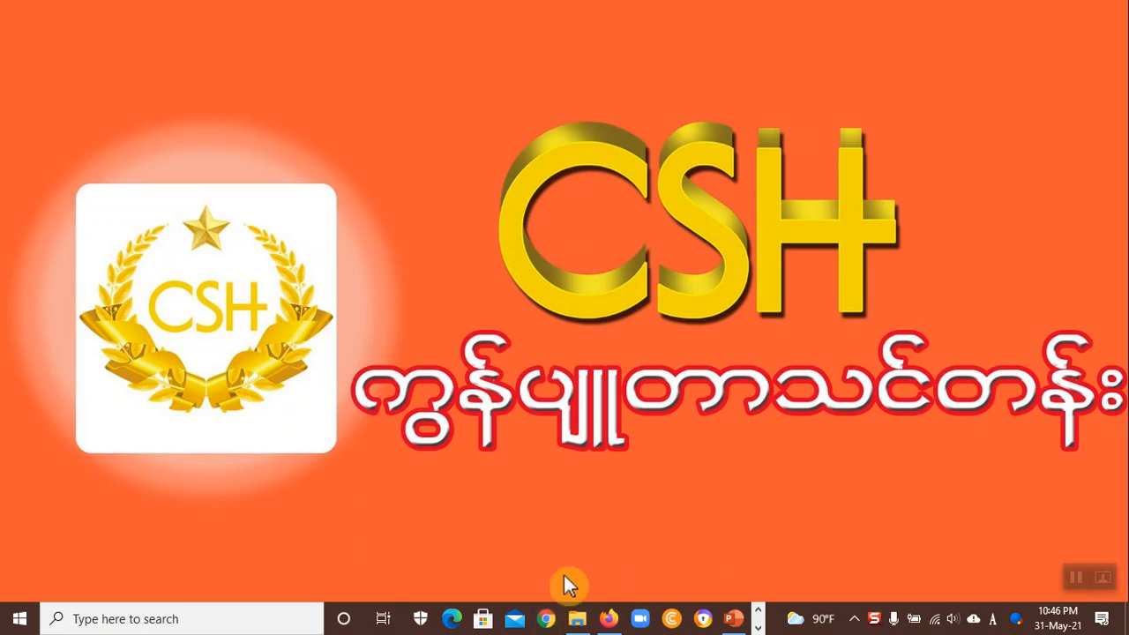
mouse_move(593, 595)
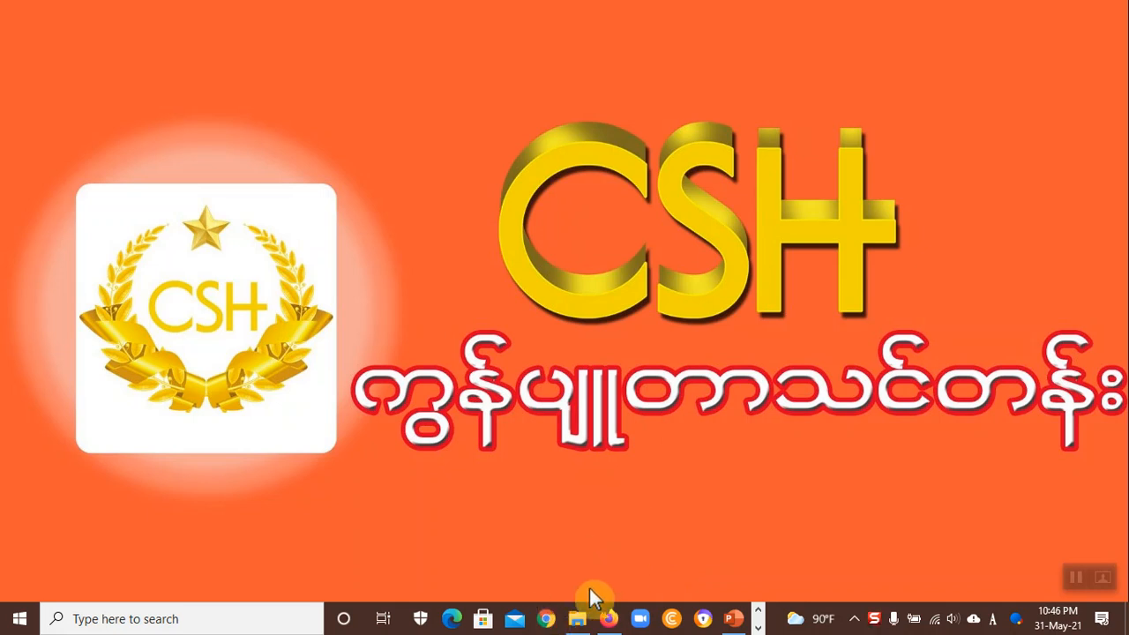
mouse_move(615, 559)
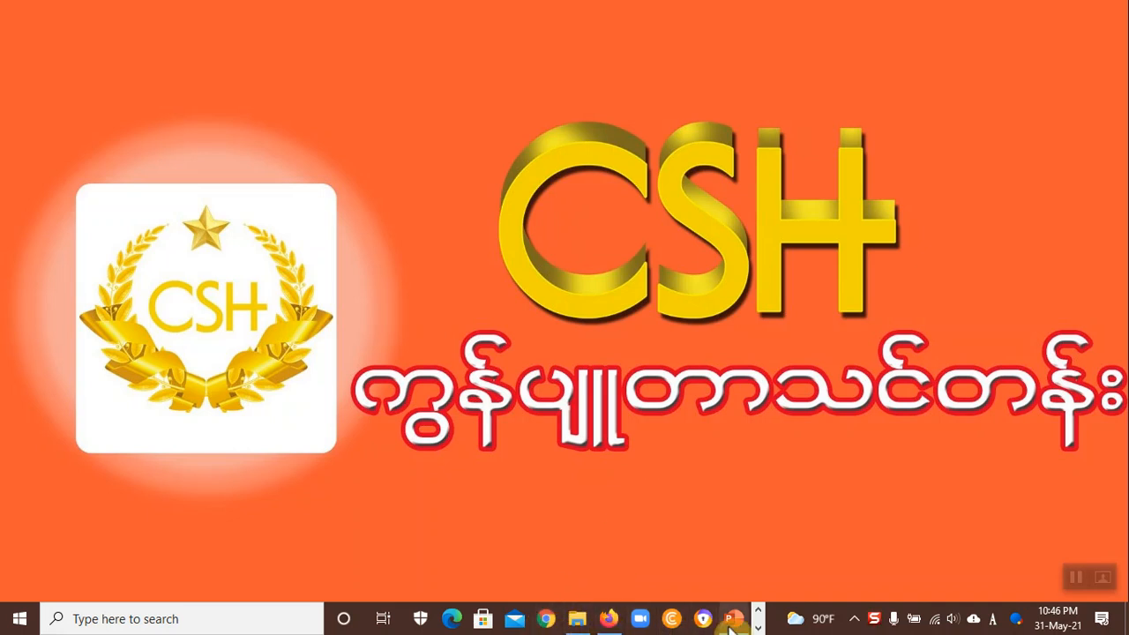
mouse_move(733, 617)
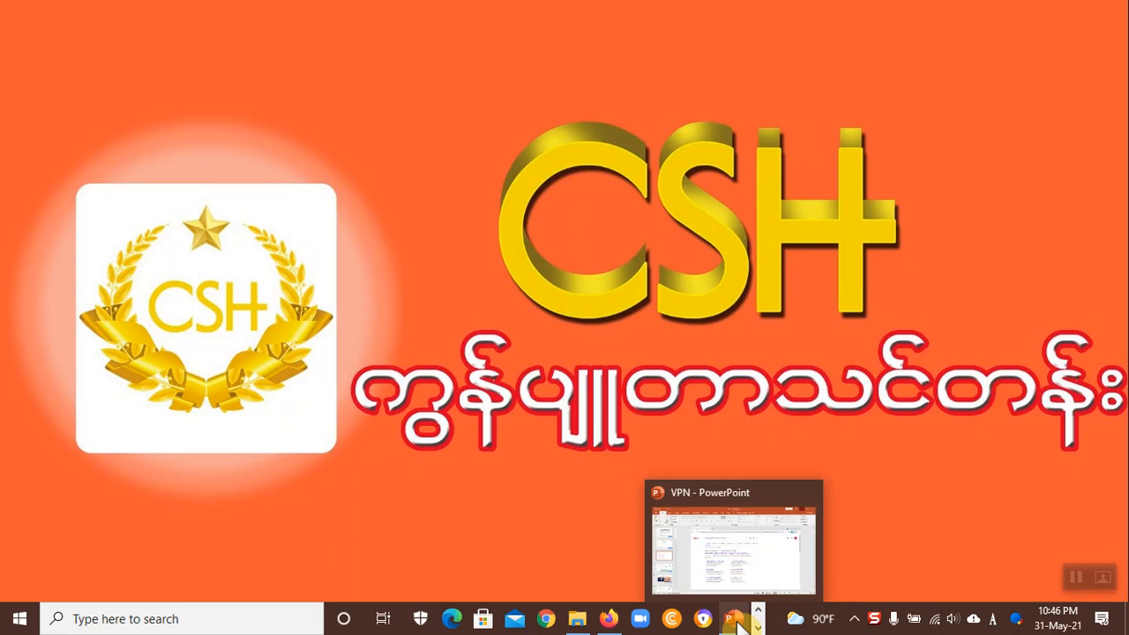
mouse_move(737, 618)
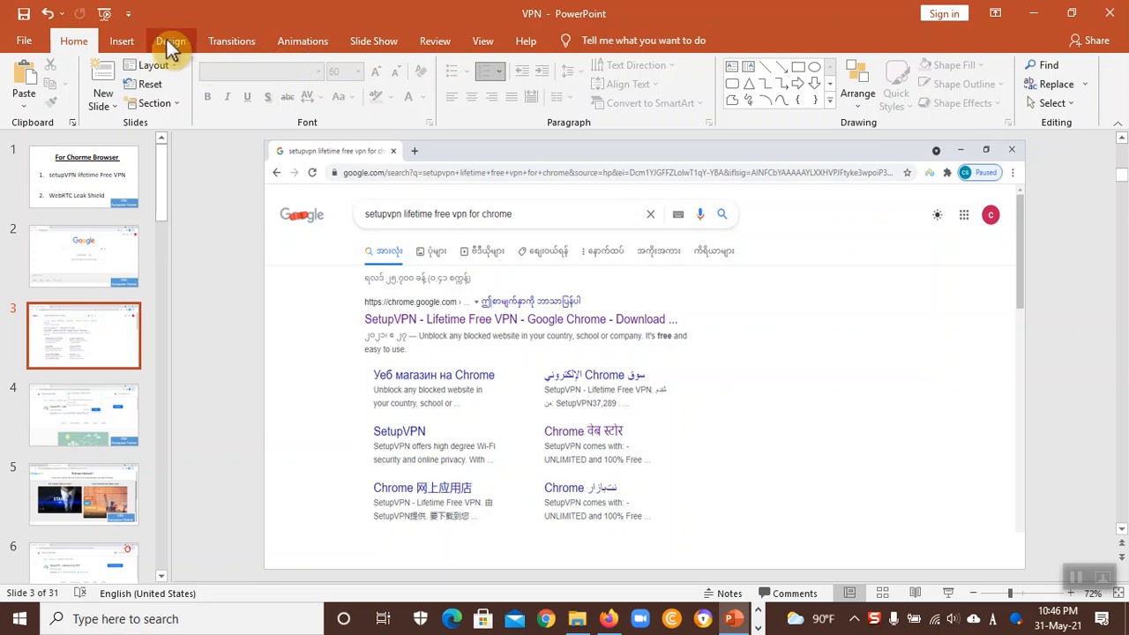
mouse_move(463, 67)
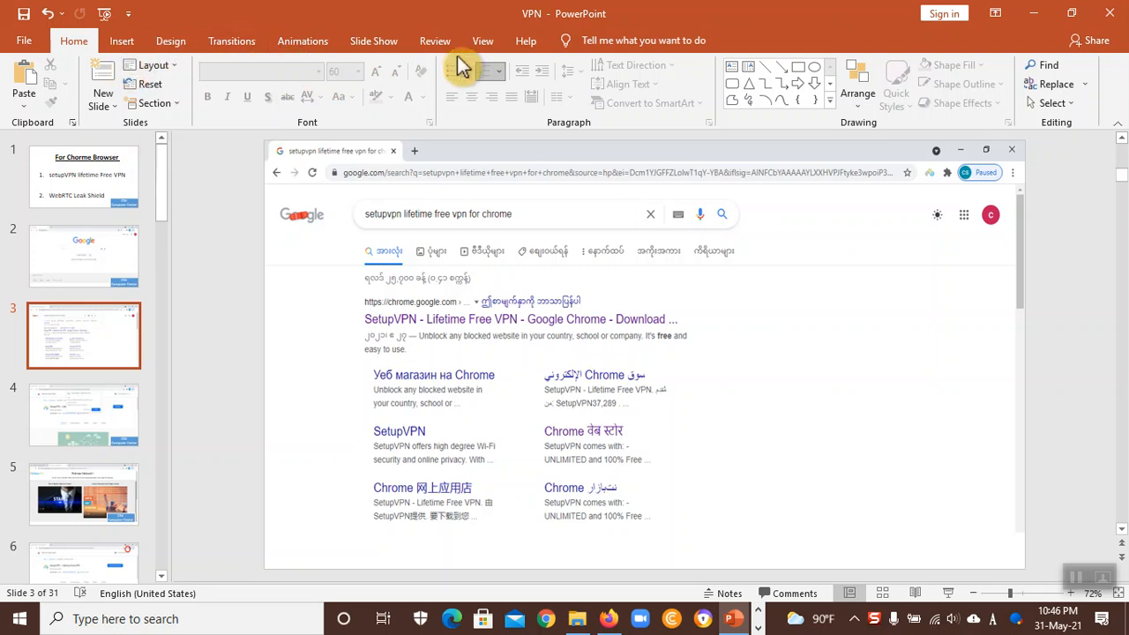
Play the VPN deck full screen from its first slide, 'For Chorme Browser'
click(483, 41)
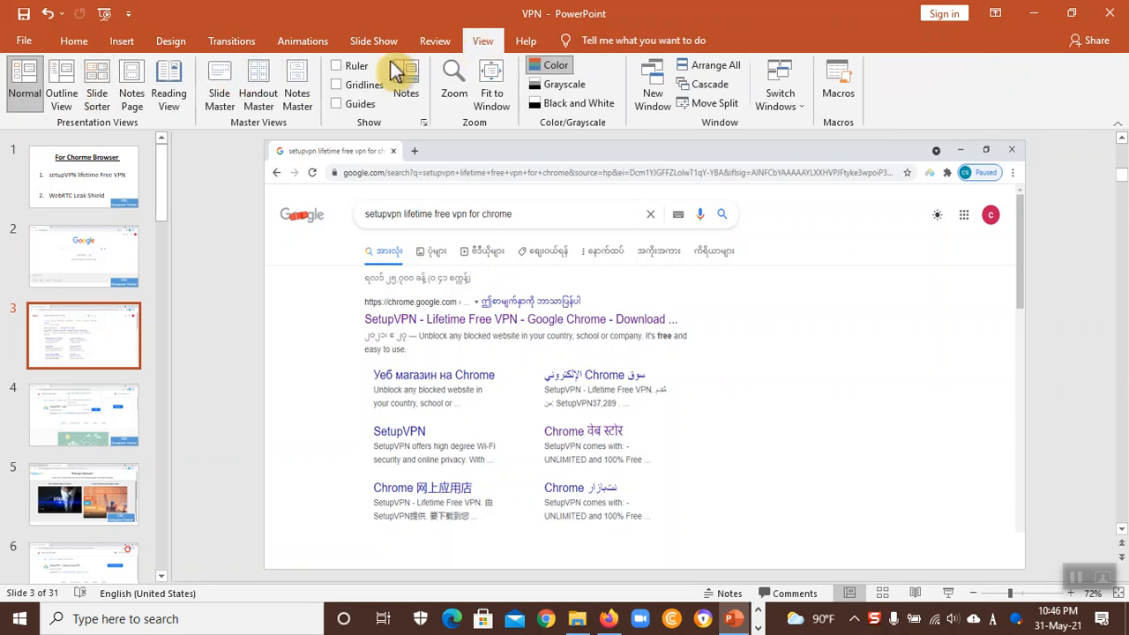
click(374, 41)
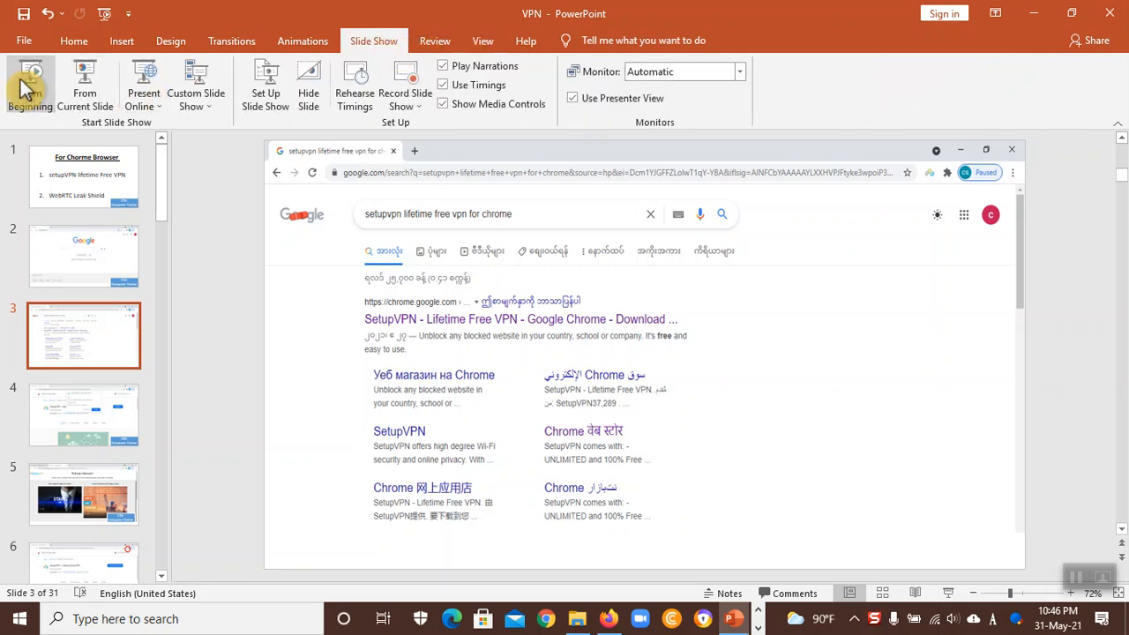
click(30, 83)
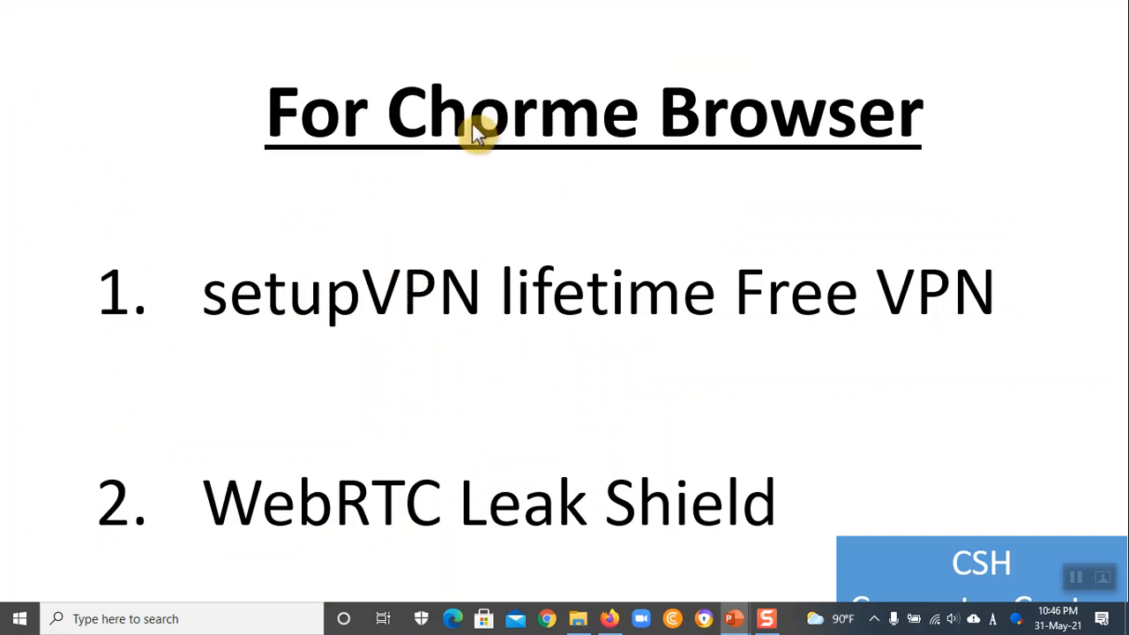
mouse_move(600, 158)
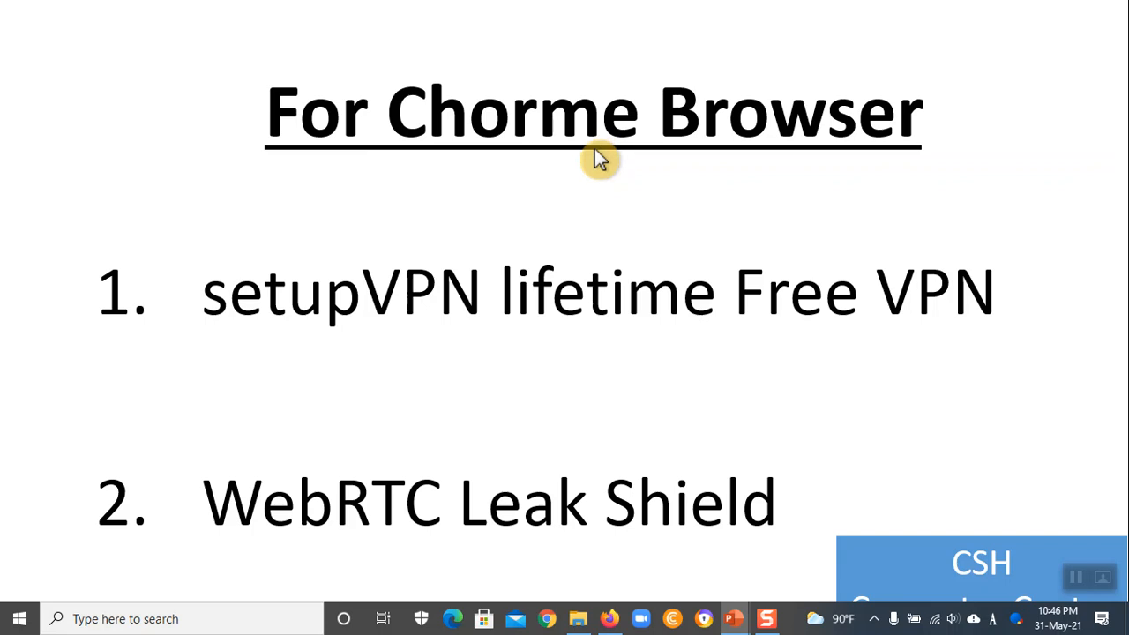
mouse_move(794, 440)
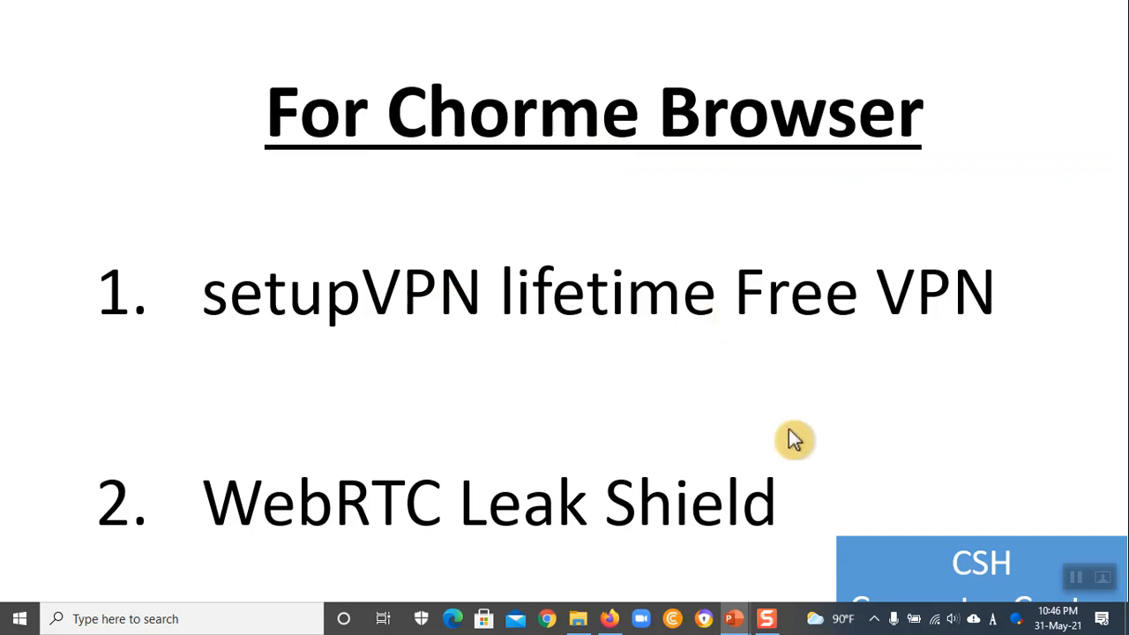
mouse_move(233, 300)
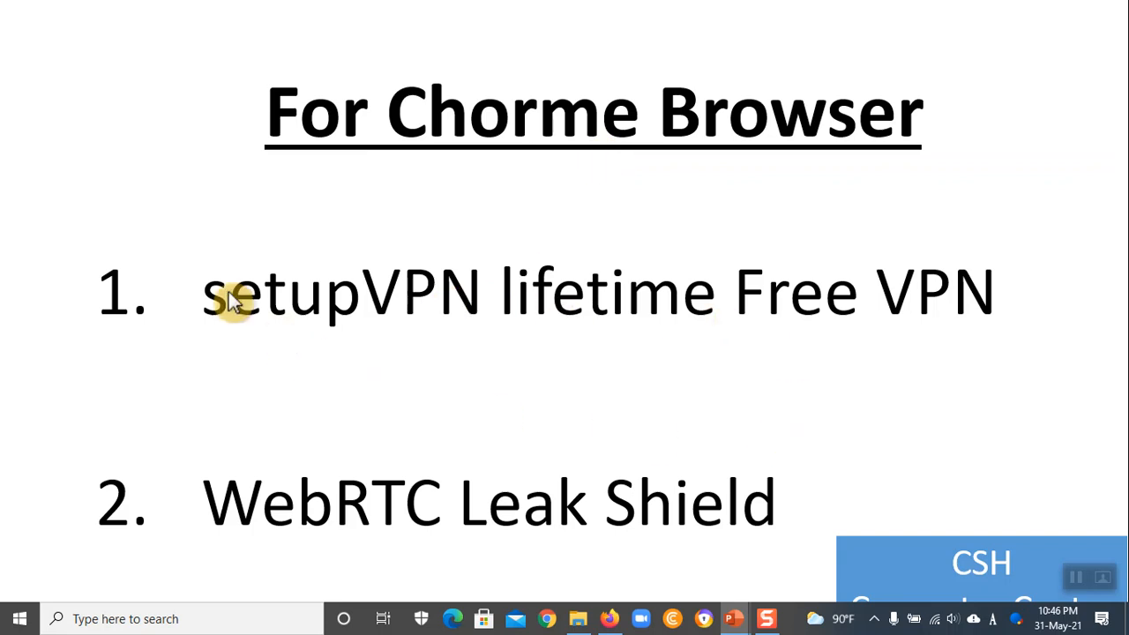
mouse_move(225, 291)
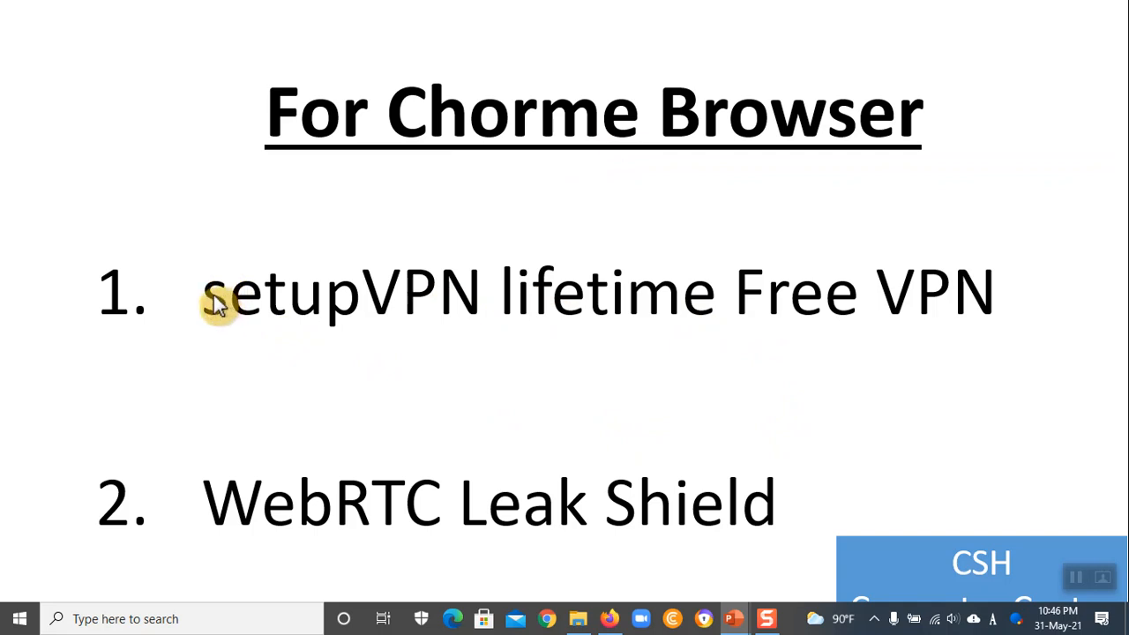
mouse_move(371, 521)
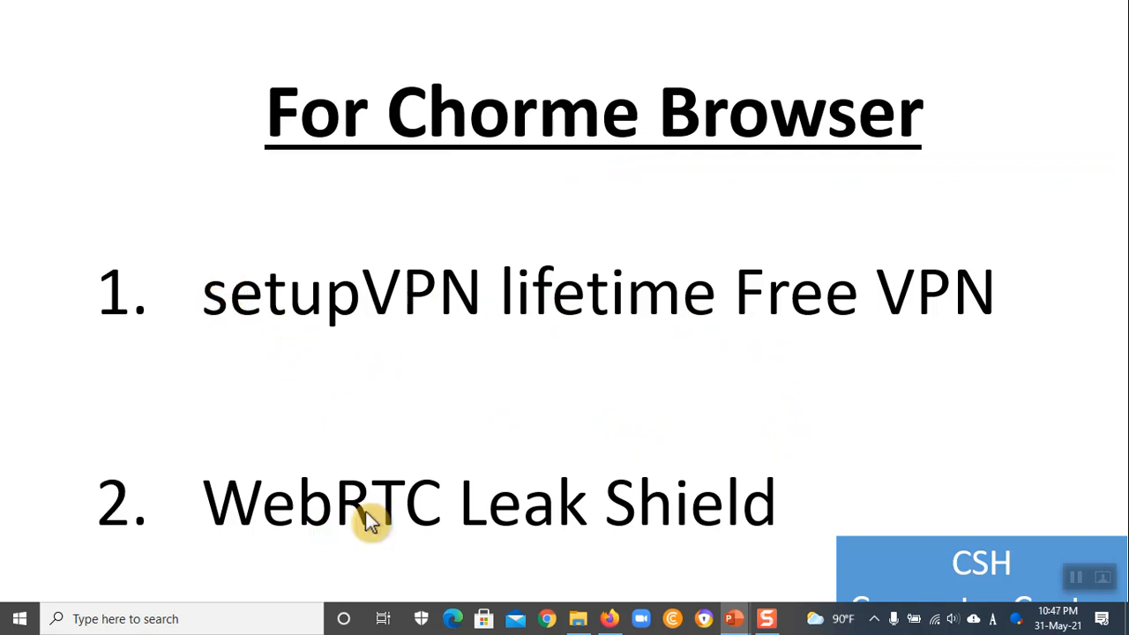
mouse_move(600, 128)
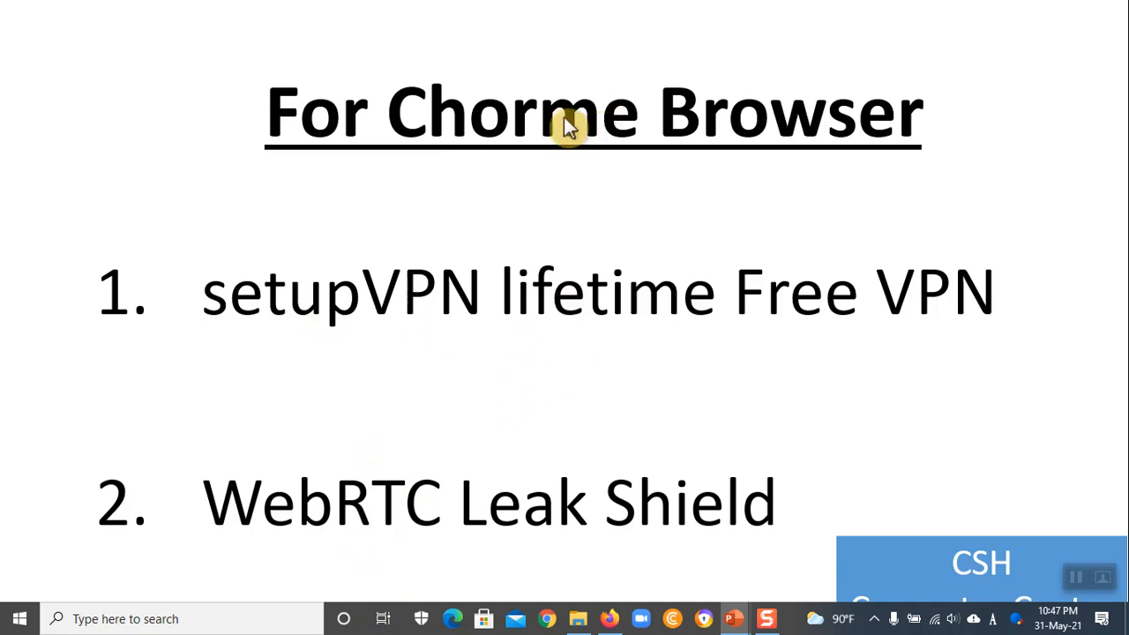
mouse_move(555, 128)
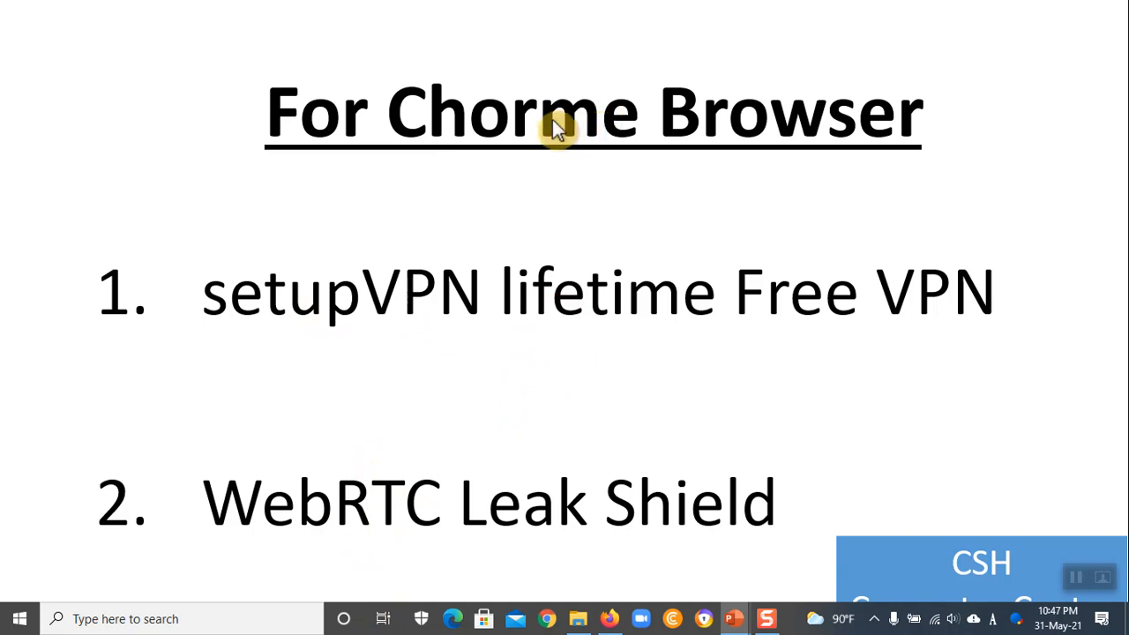
mouse_move(578, 148)
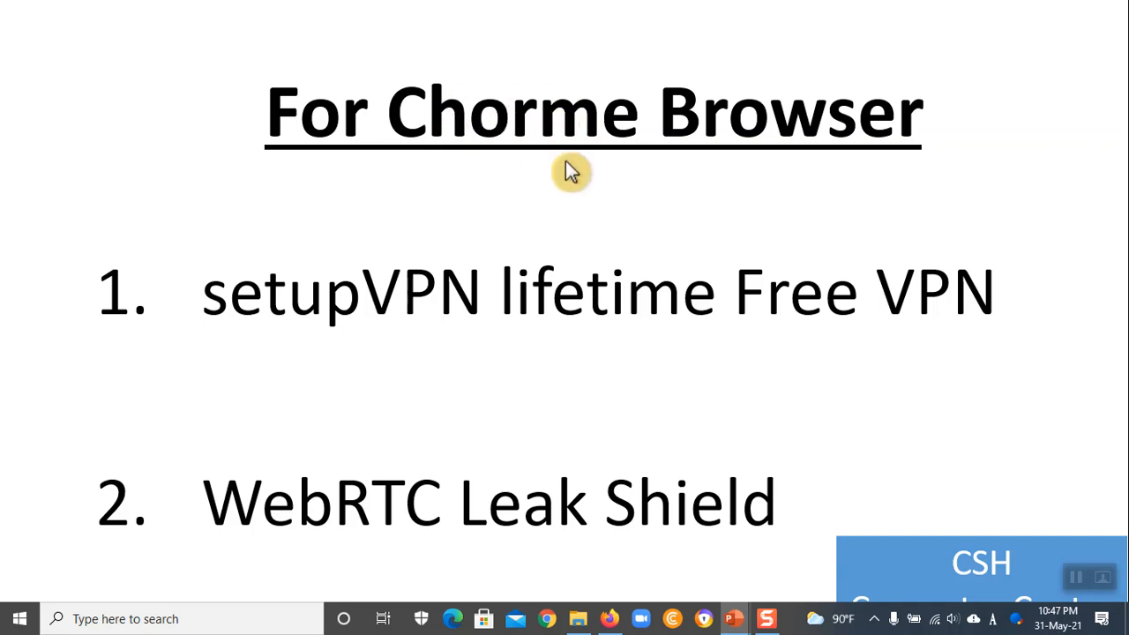
mouse_move(530, 307)
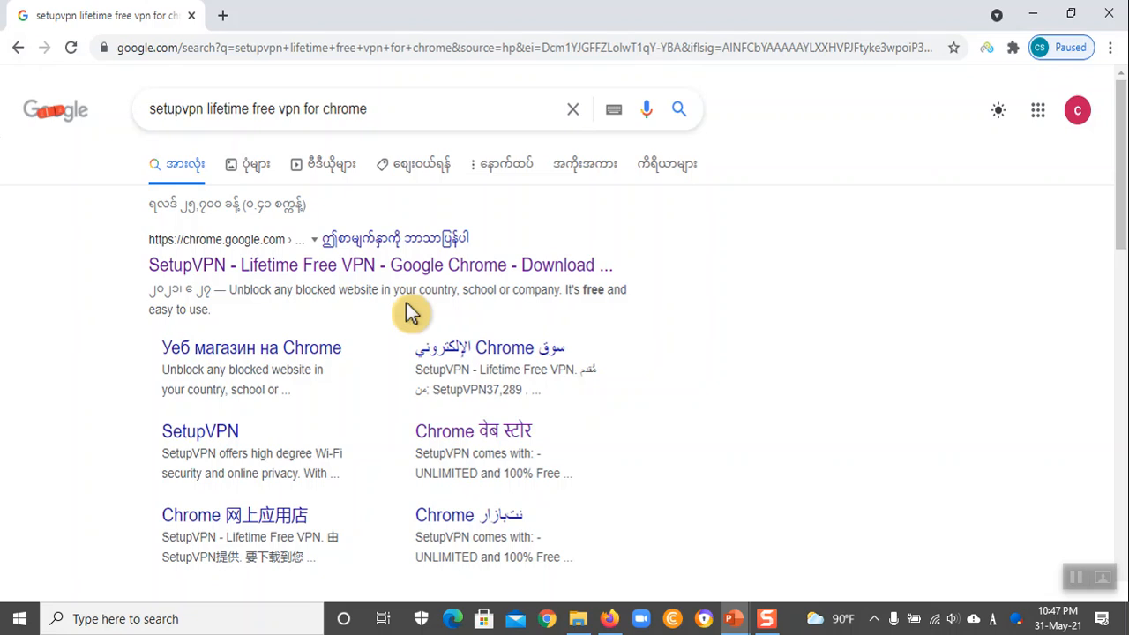
mouse_move(157, 127)
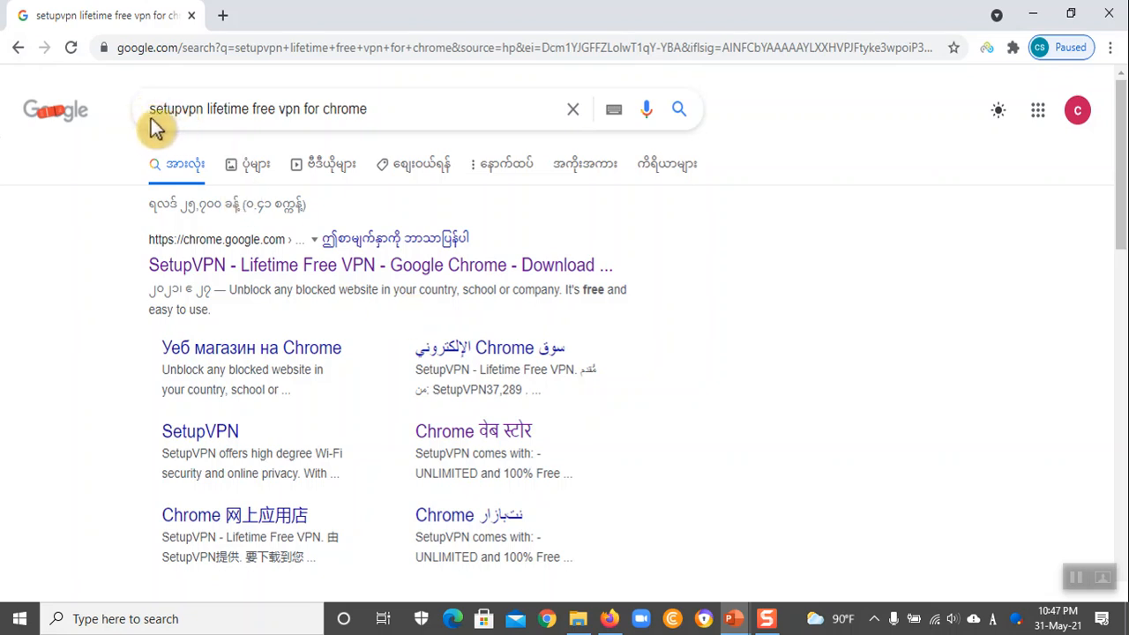
mouse_move(212, 124)
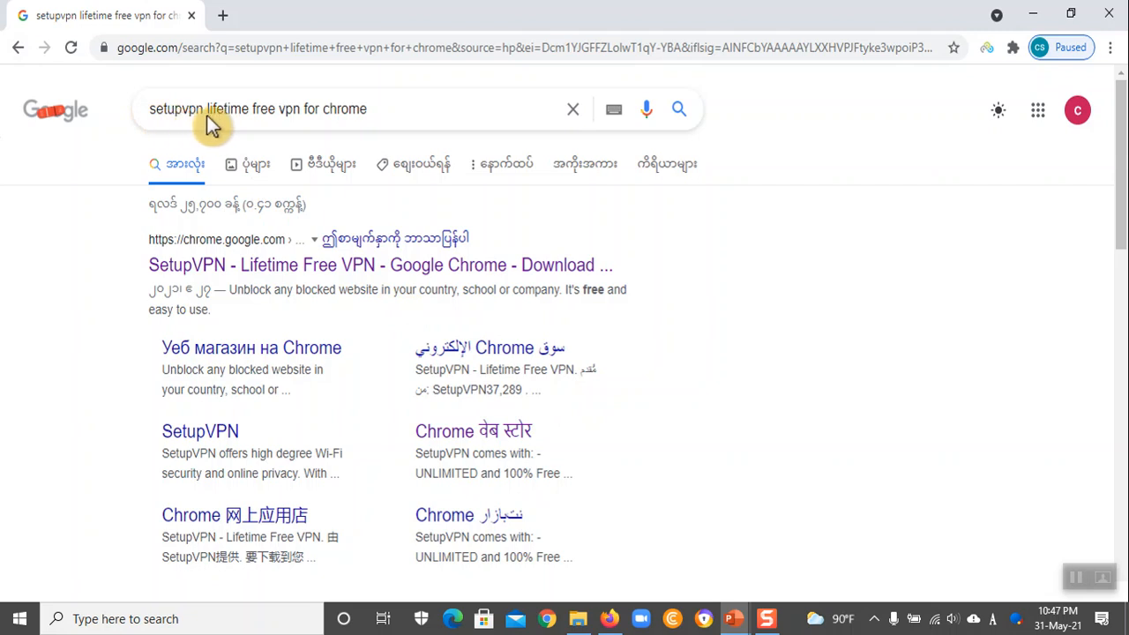
mouse_move(330, 123)
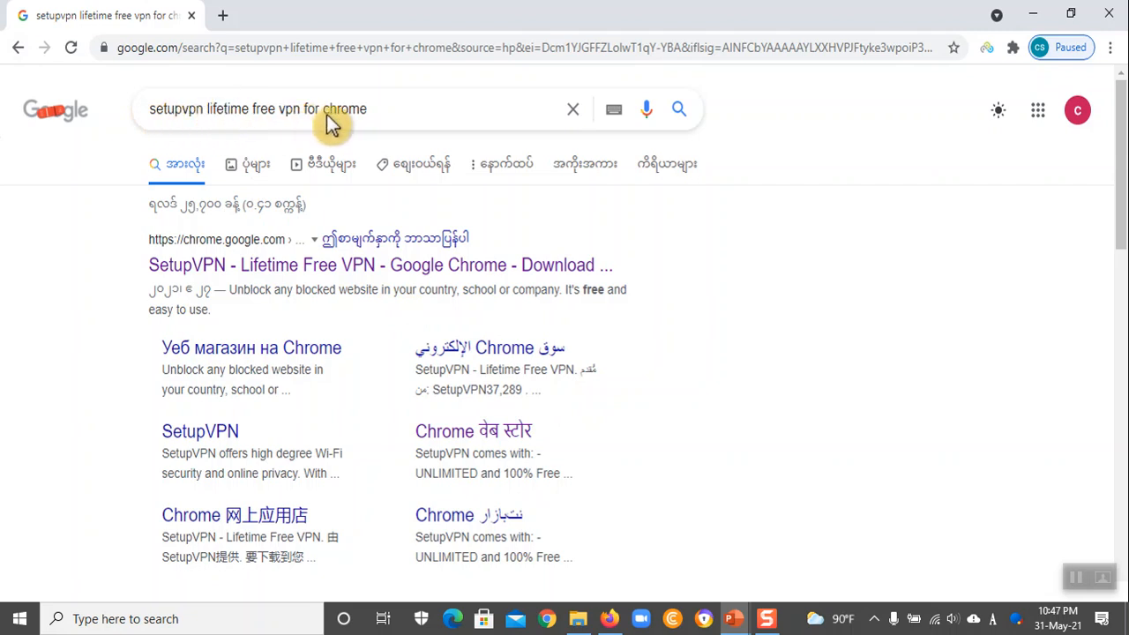
mouse_move(309, 115)
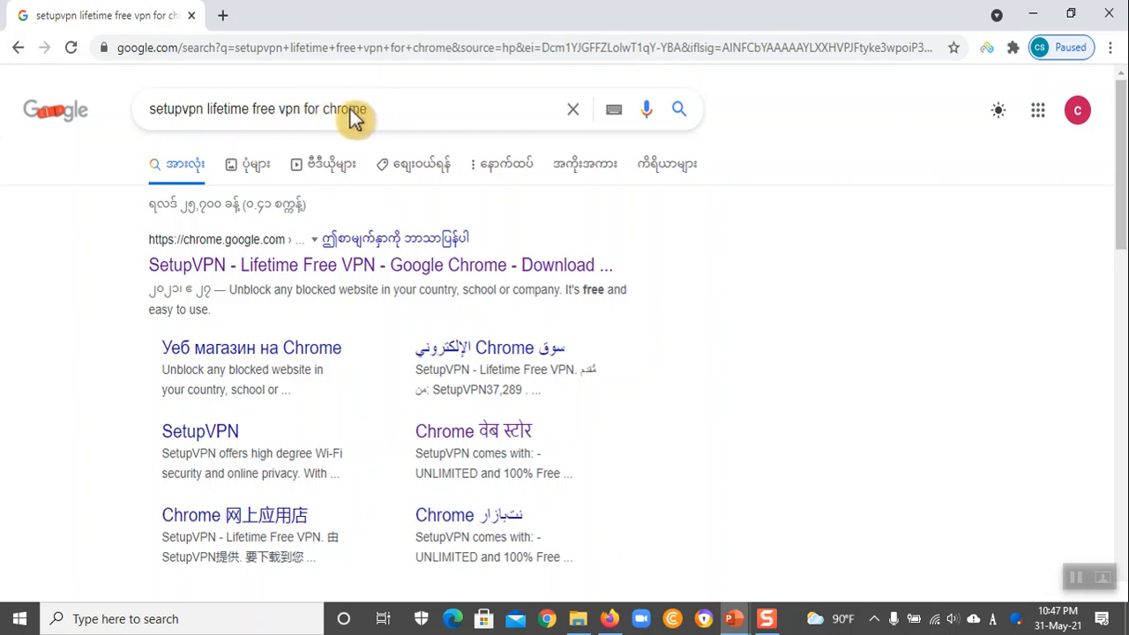
mouse_move(295, 124)
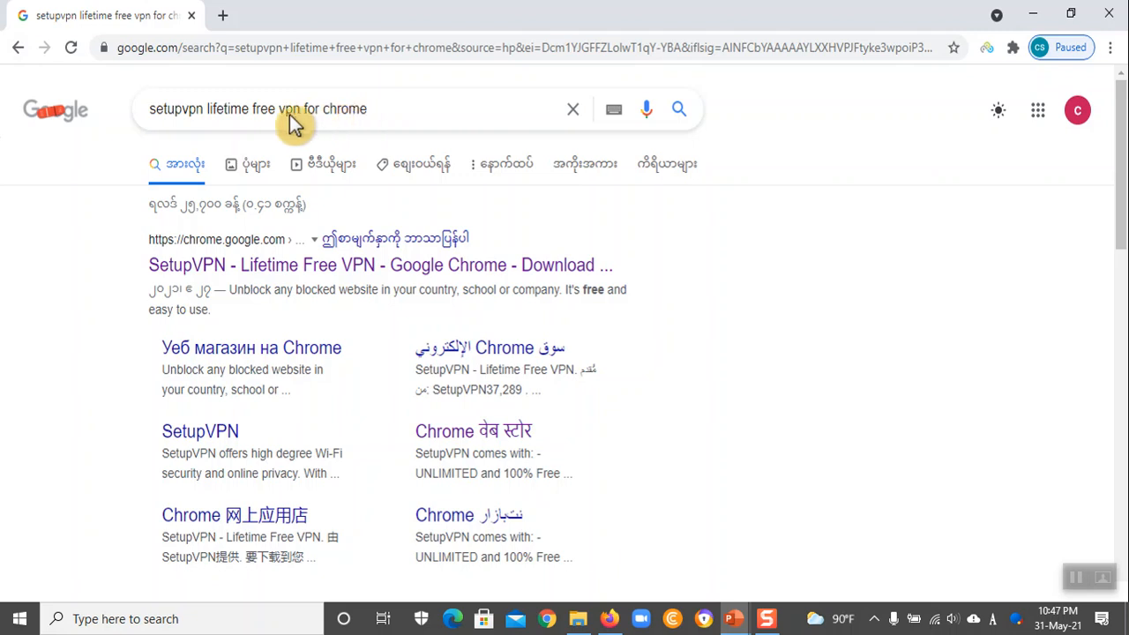
mouse_move(221, 319)
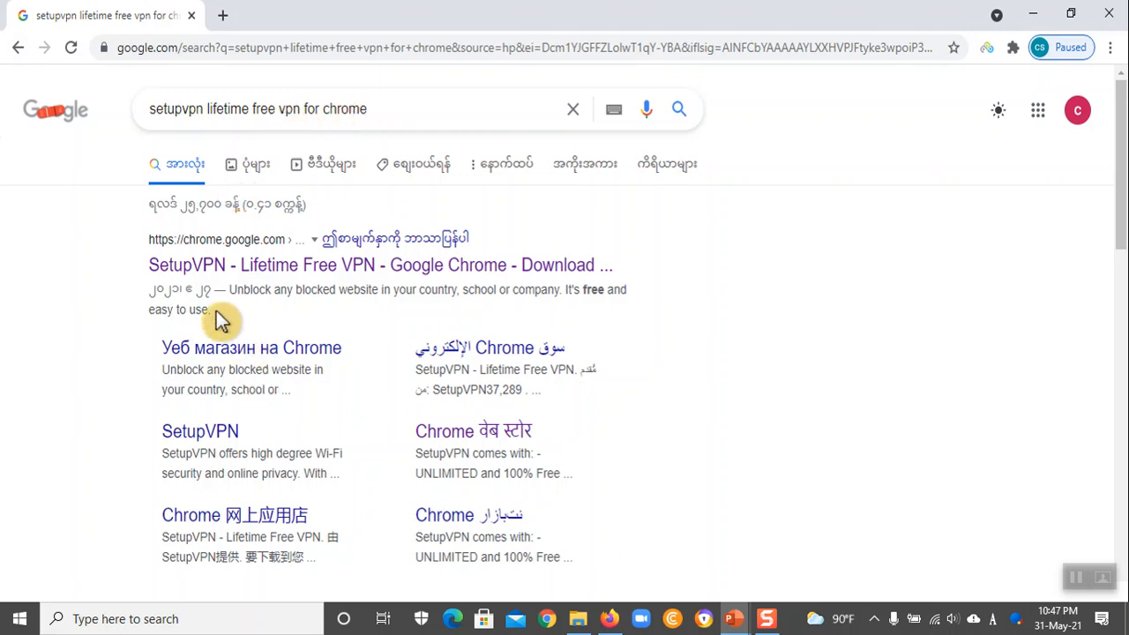
mouse_move(186, 302)
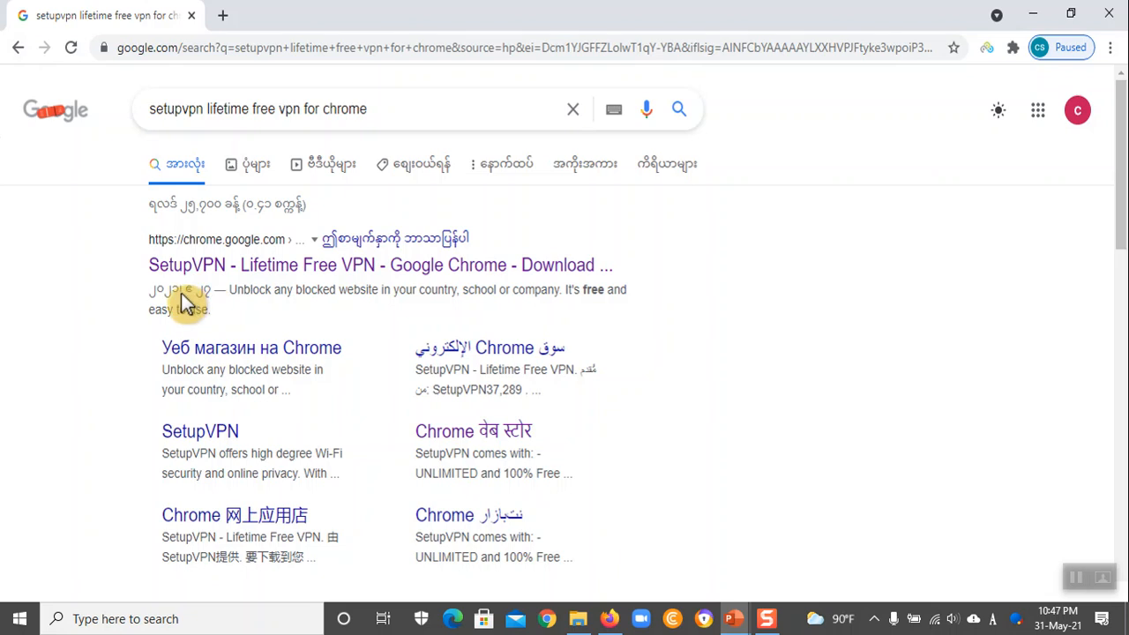
mouse_move(221, 309)
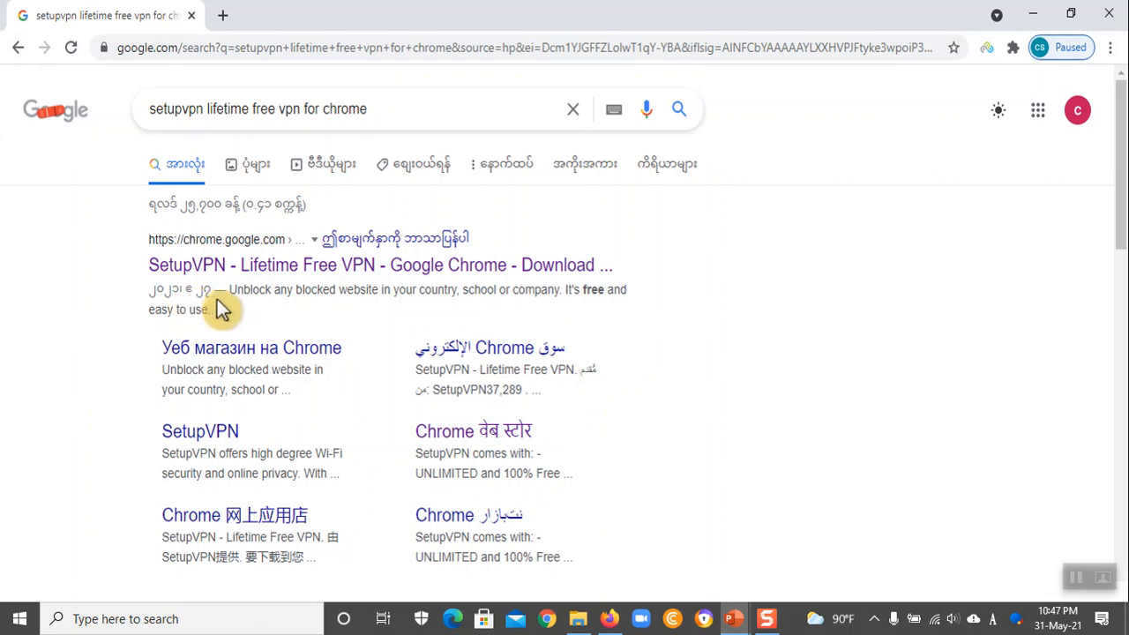
mouse_move(273, 278)
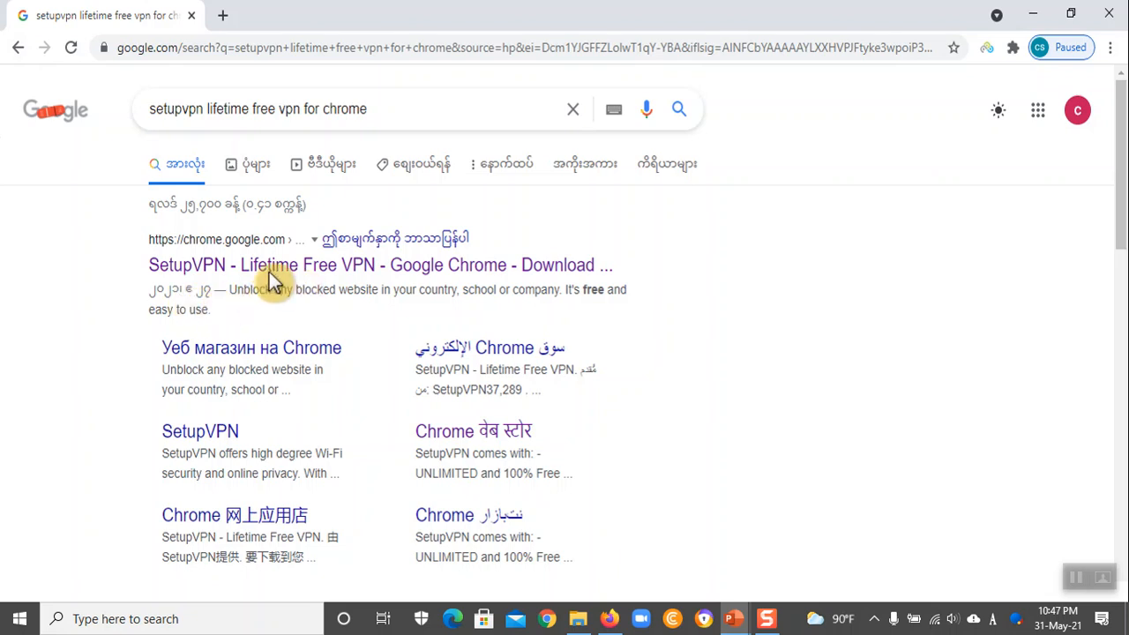
mouse_move(300, 280)
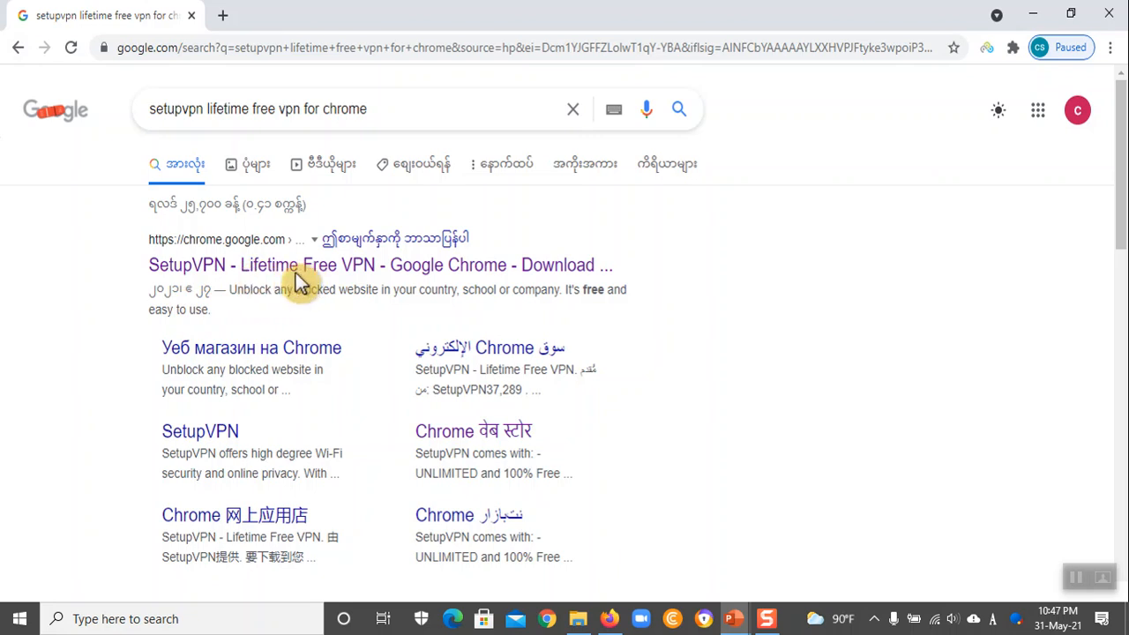
mouse_move(468, 274)
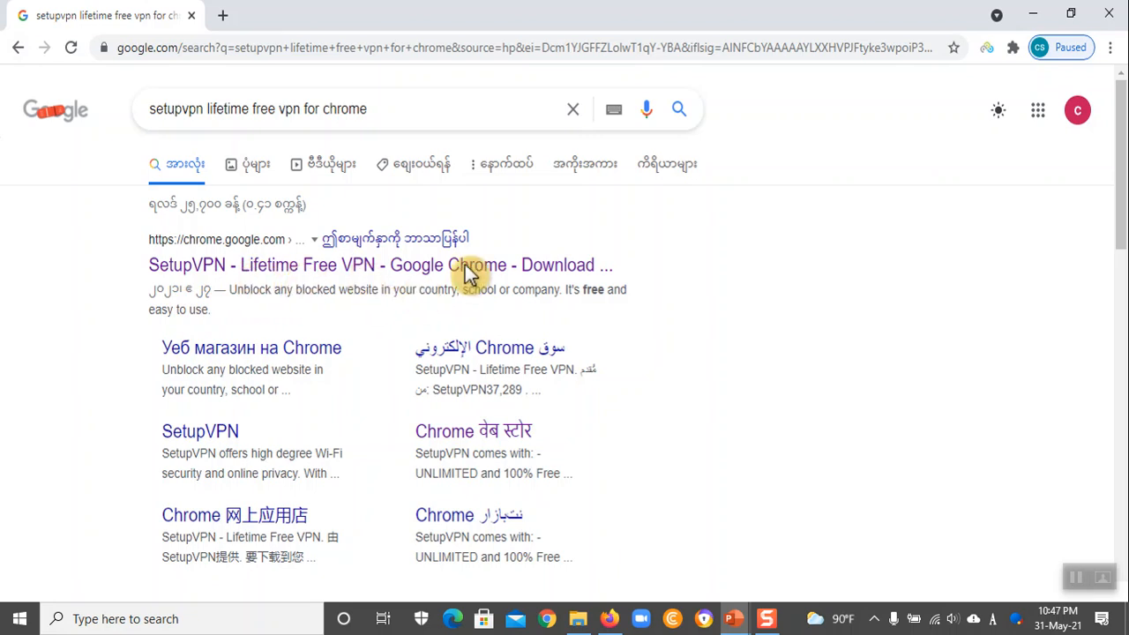
mouse_move(583, 238)
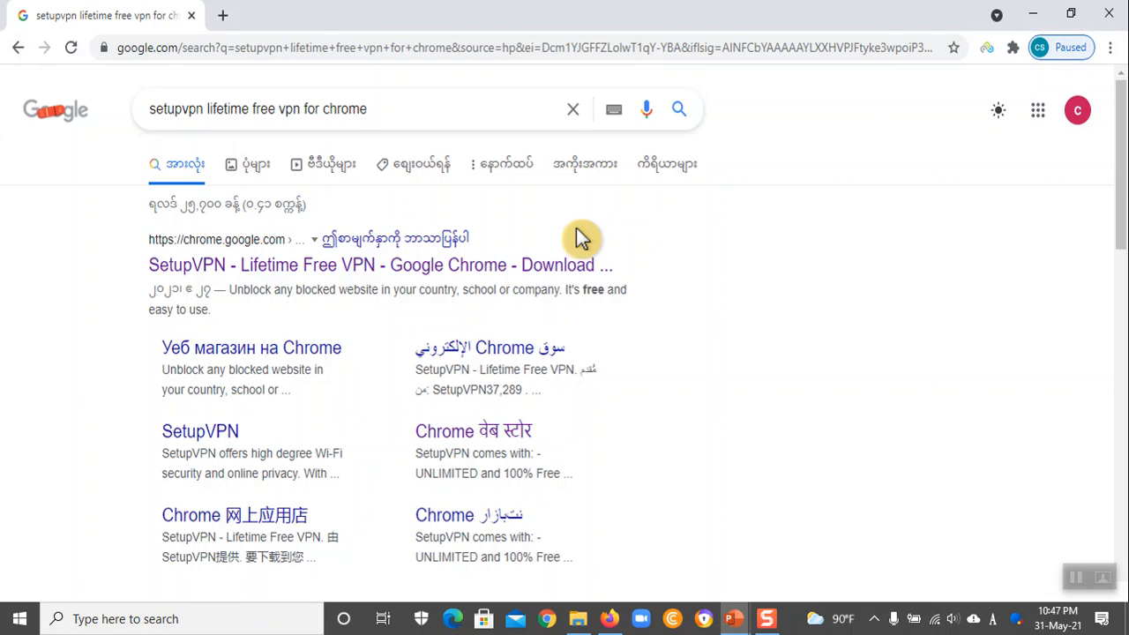
mouse_move(719, 299)
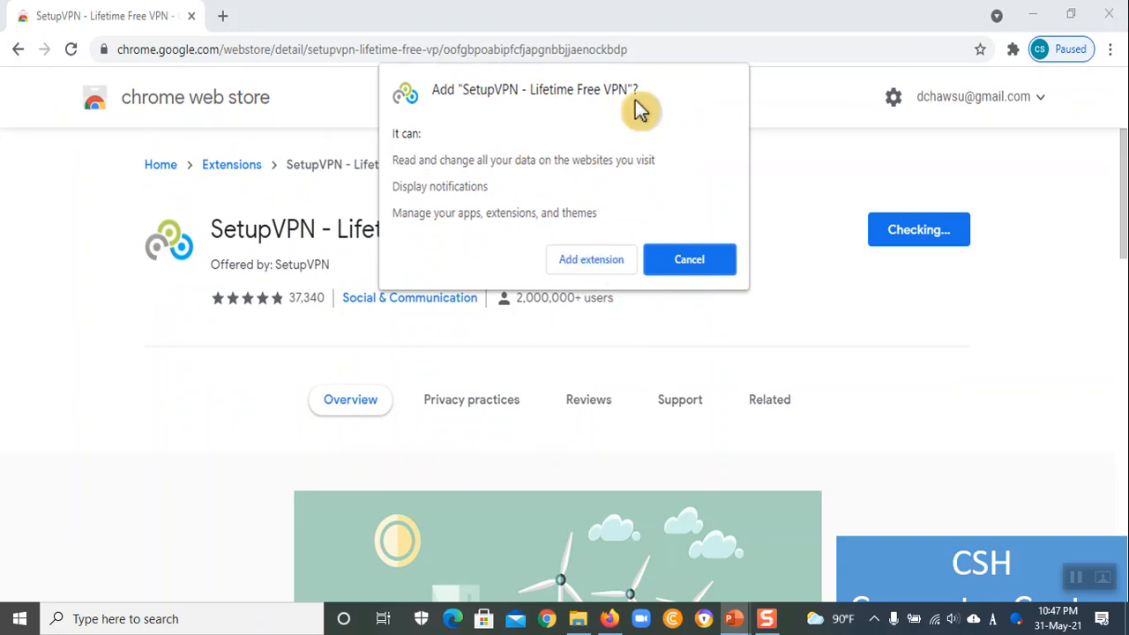
mouse_move(591, 259)
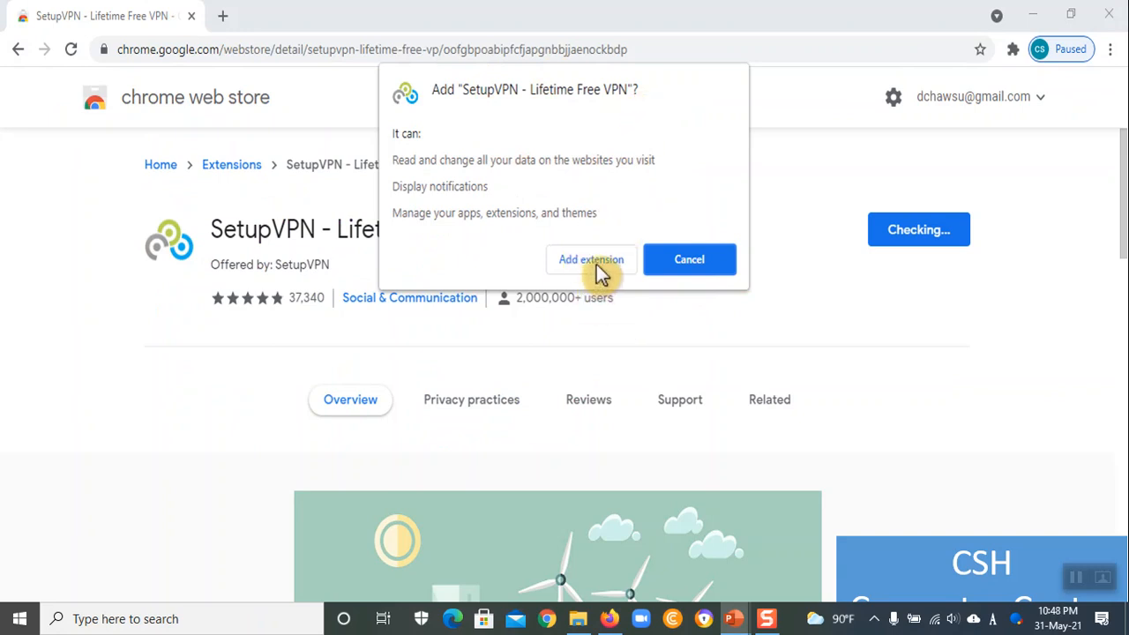
Advance from the Add SetupVPN dialog slide to the Welcome Onboard page screenshot
click(591, 259)
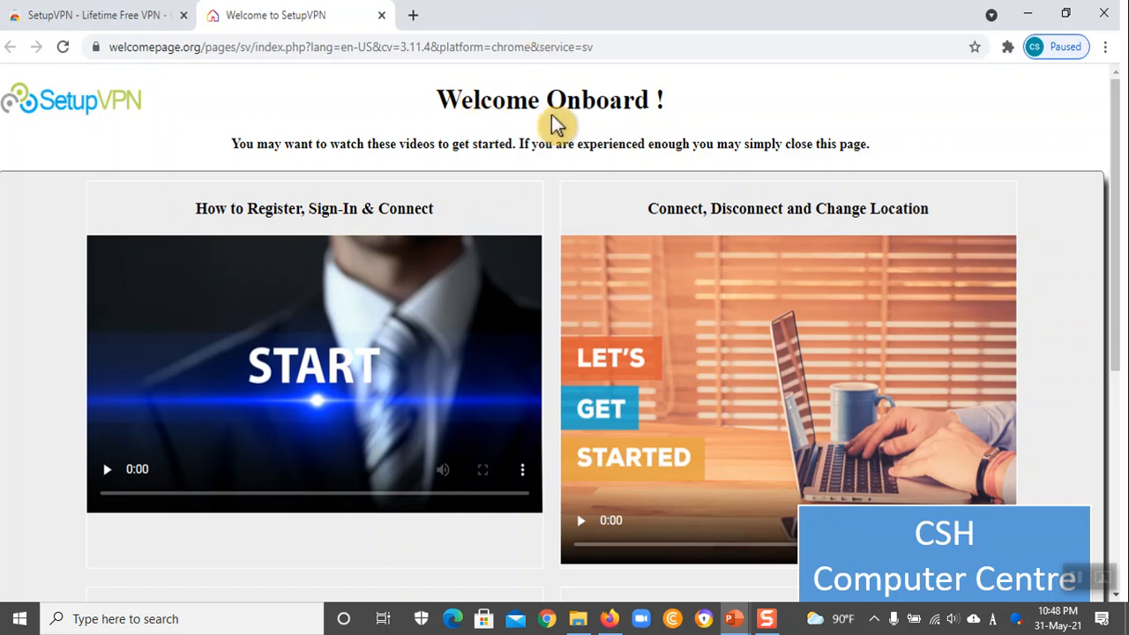
mouse_move(660, 139)
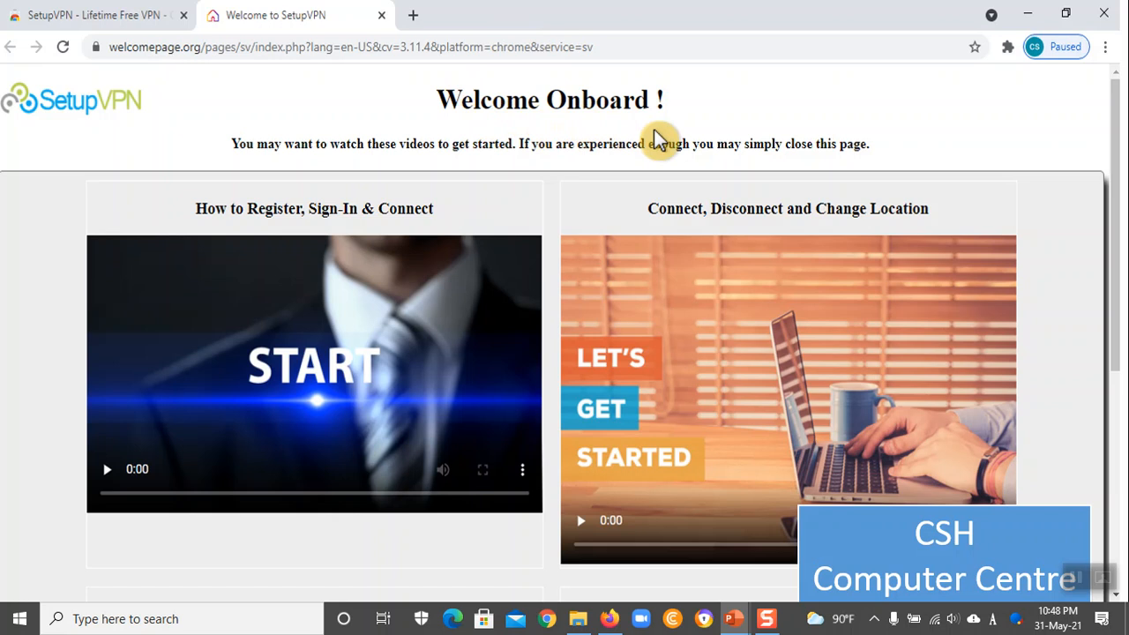
mouse_move(752, 250)
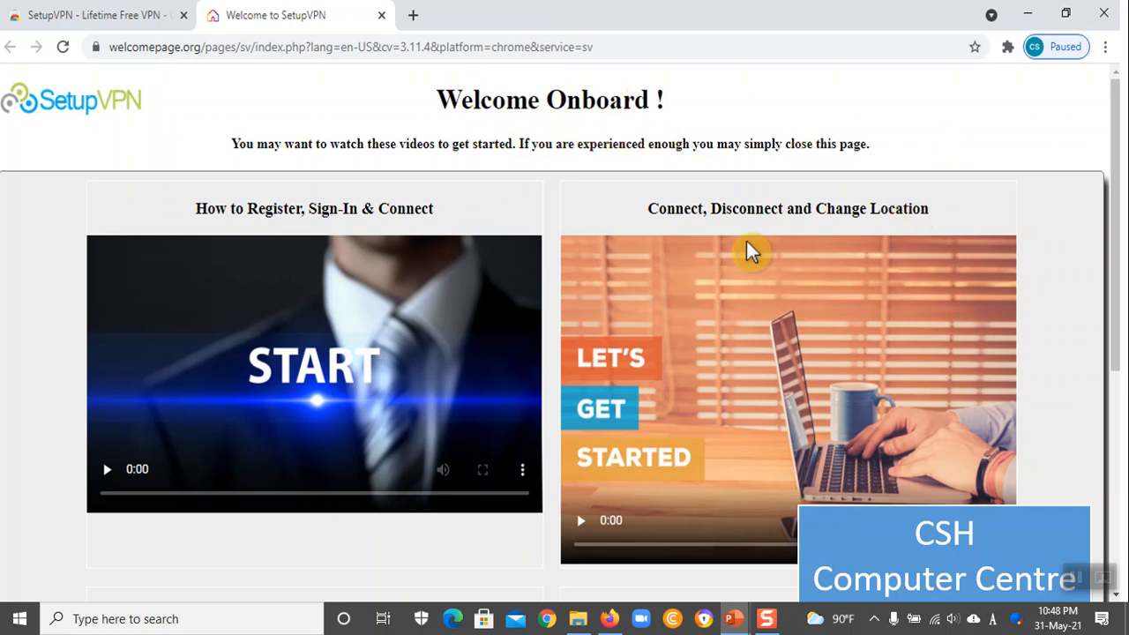
mouse_move(573, 115)
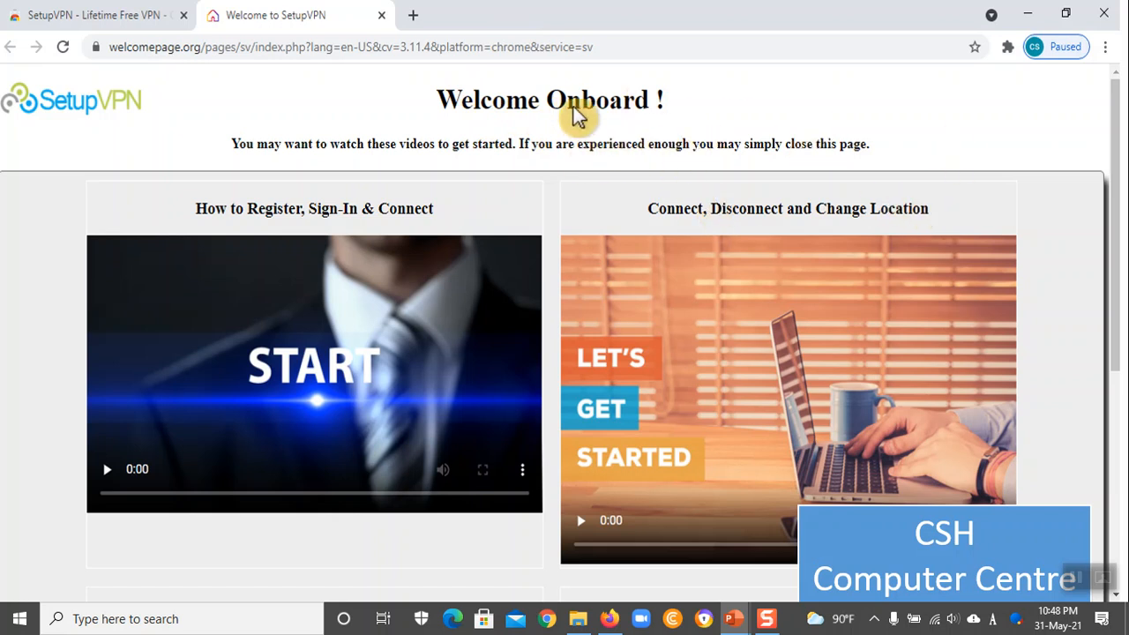
mouse_move(644, 124)
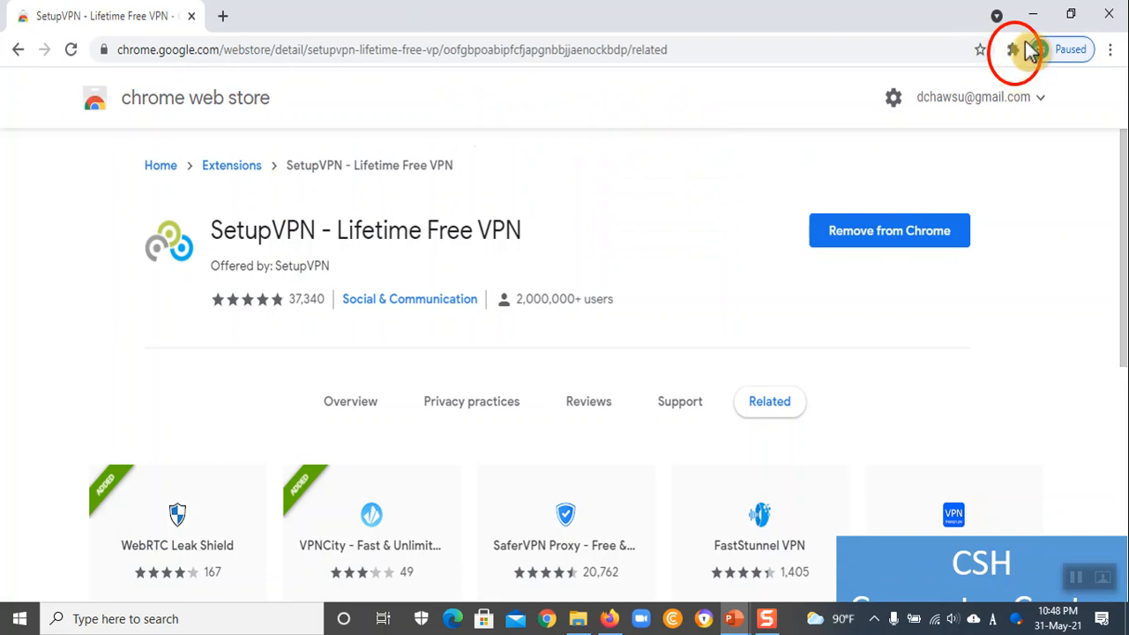
Advance past the installed-extensions list slide to the Google homepage slide
click(1013, 49)
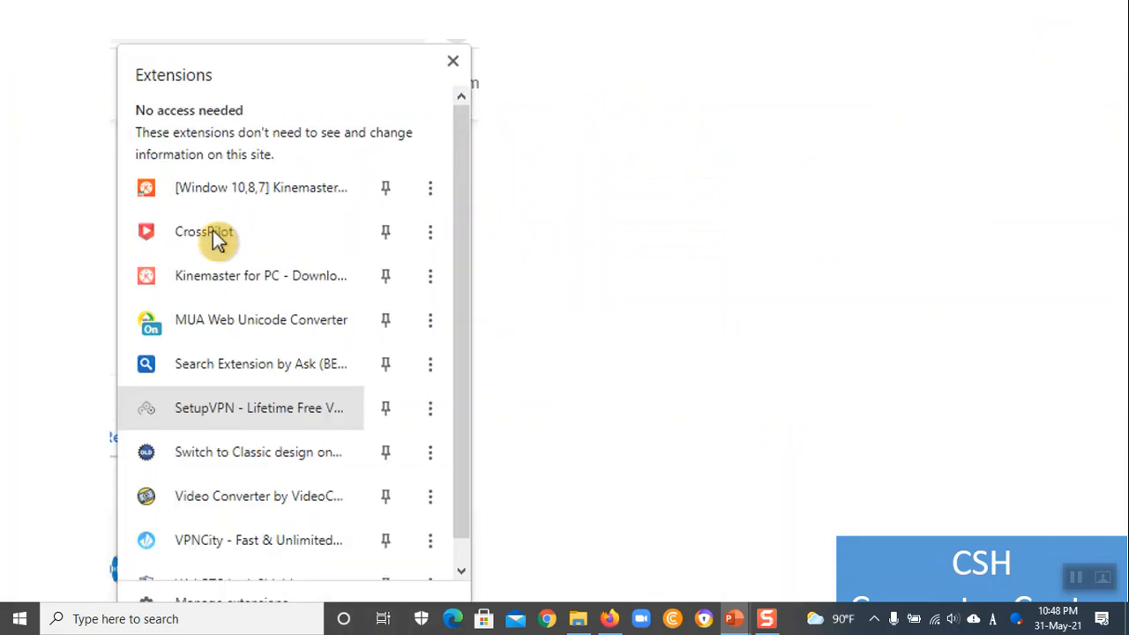
mouse_move(204, 243)
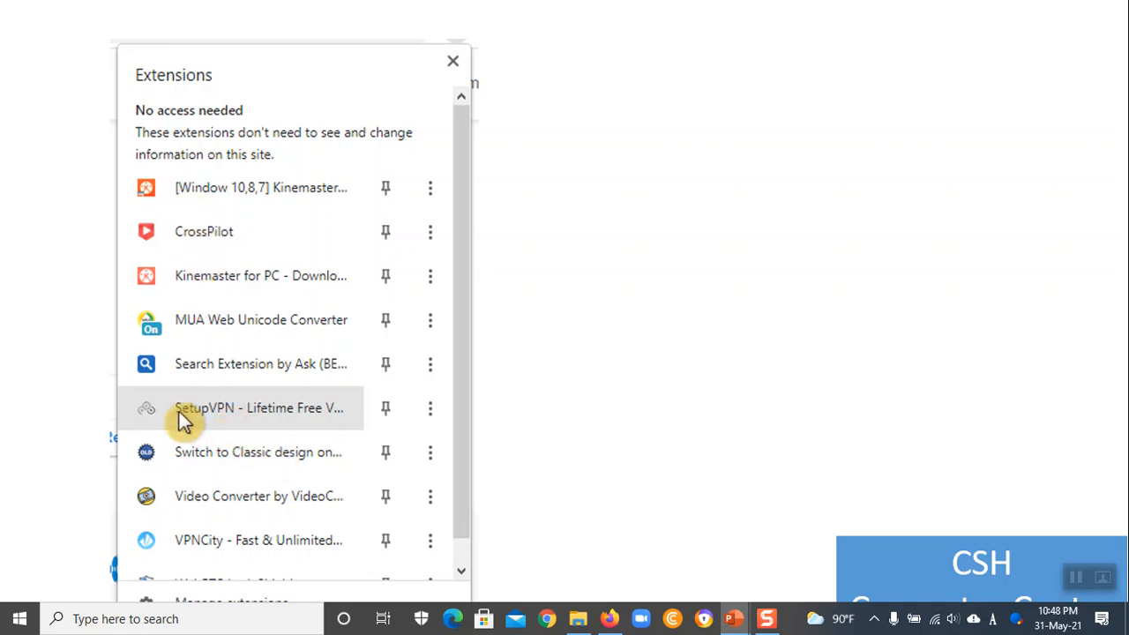
mouse_move(228, 431)
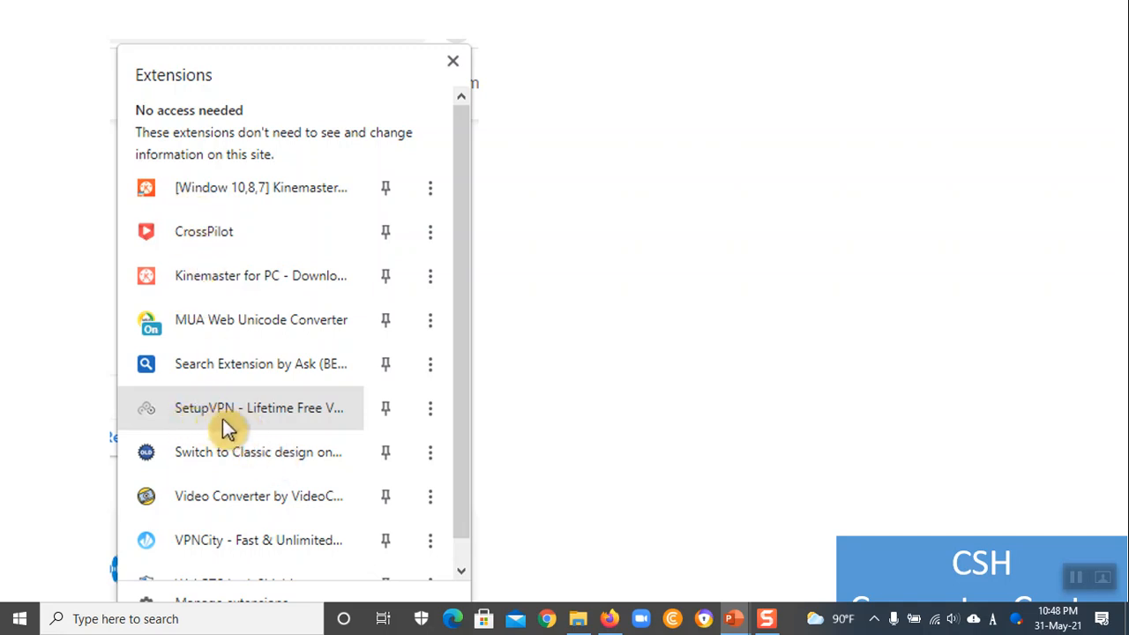
mouse_move(205, 416)
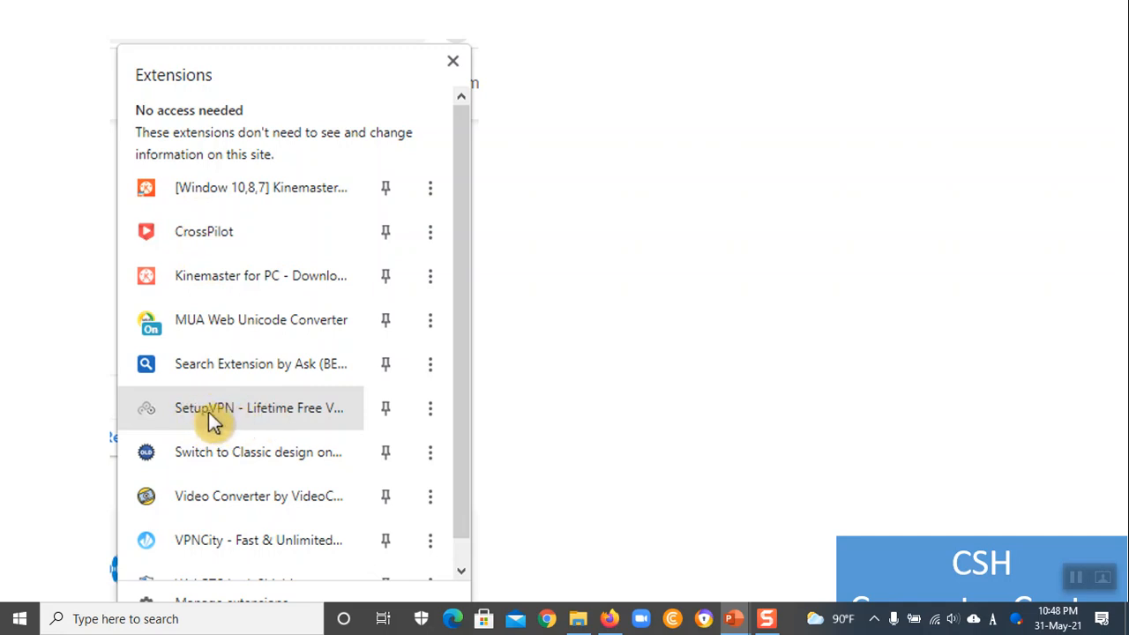
mouse_move(390, 426)
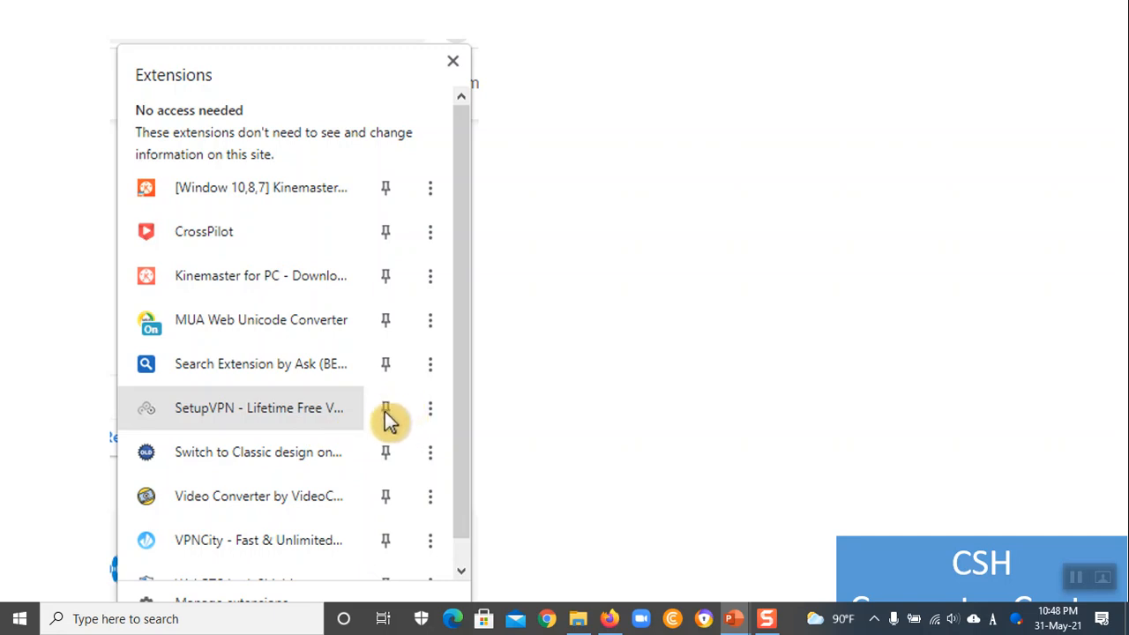
click(454, 61)
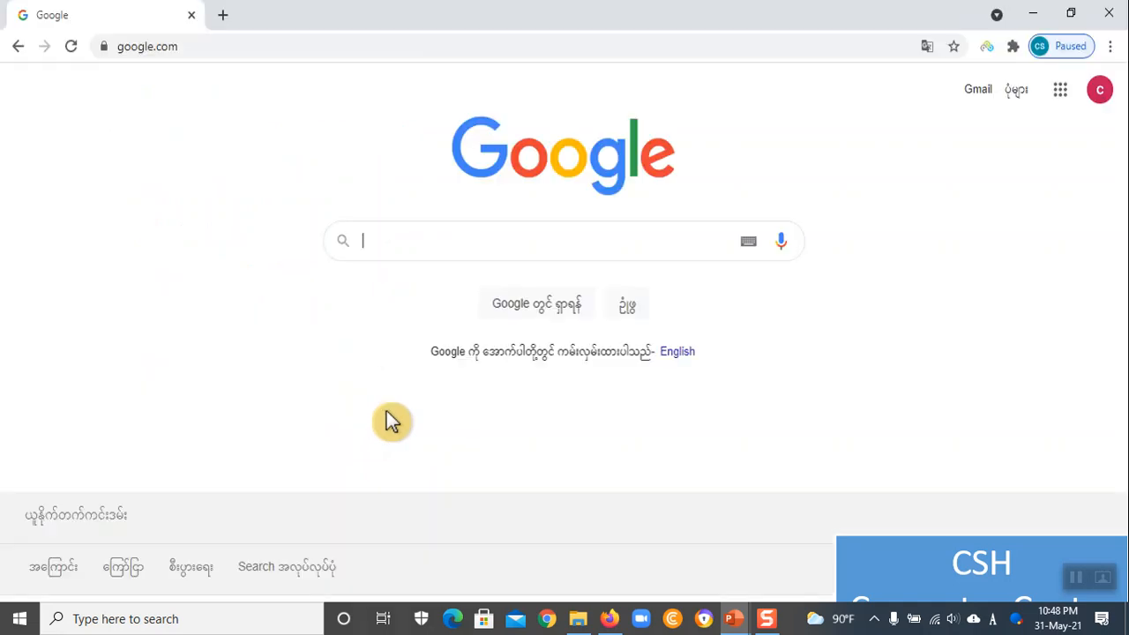
mouse_move(978, 63)
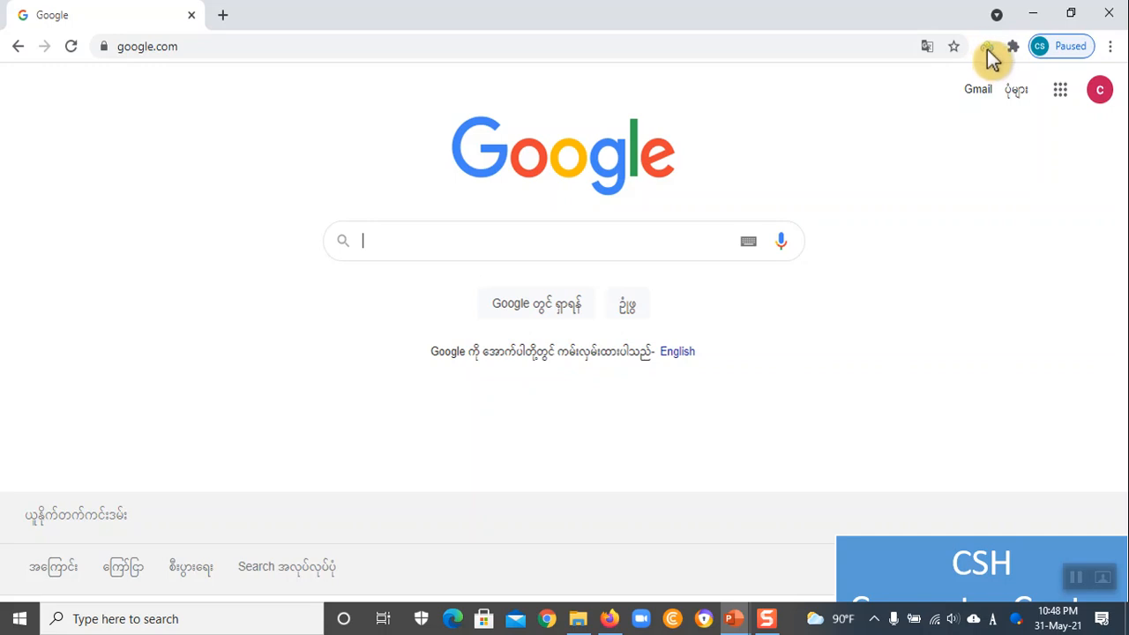
mouse_move(752, 209)
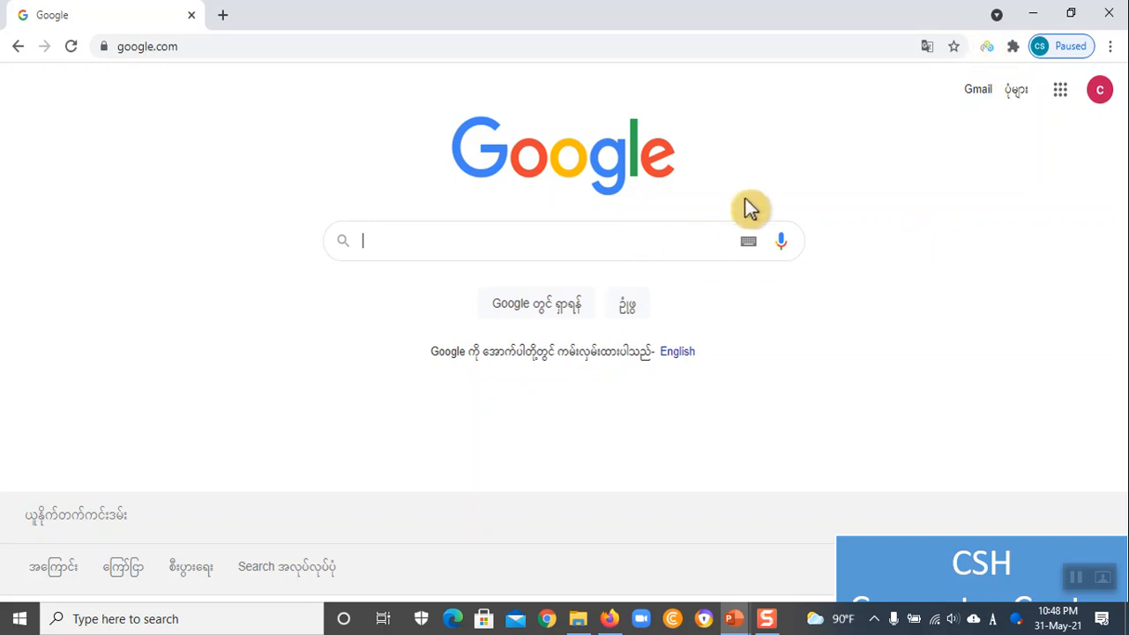
Reach the slide of Google results for 'webrtc leak shield for chrome'
text(webrtc leak shield for chrome)
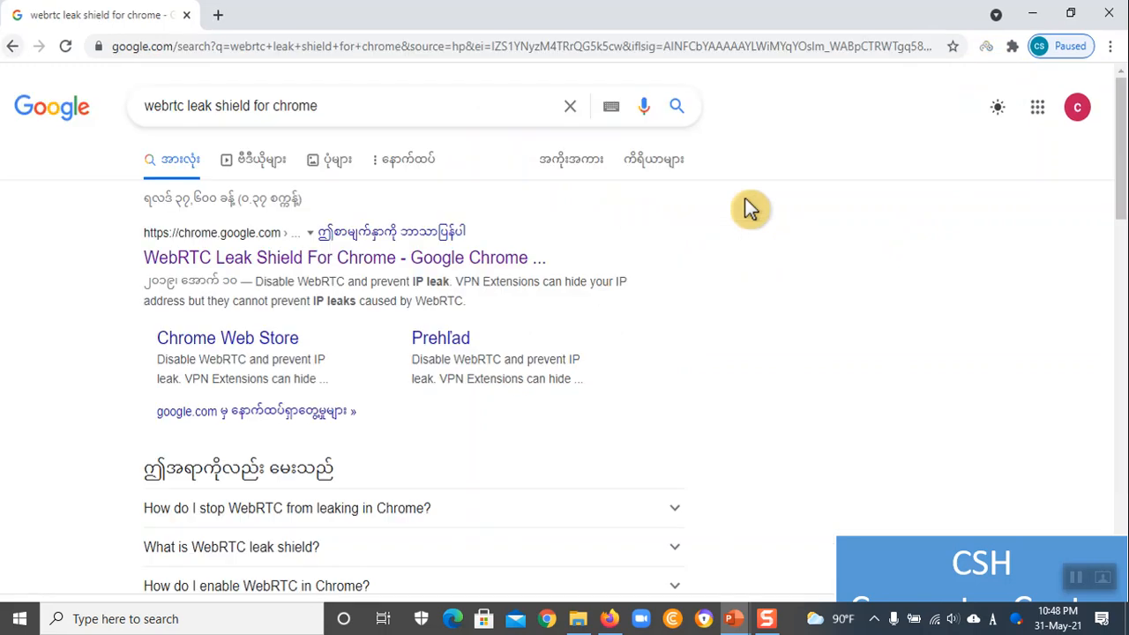
mouse_move(194, 128)
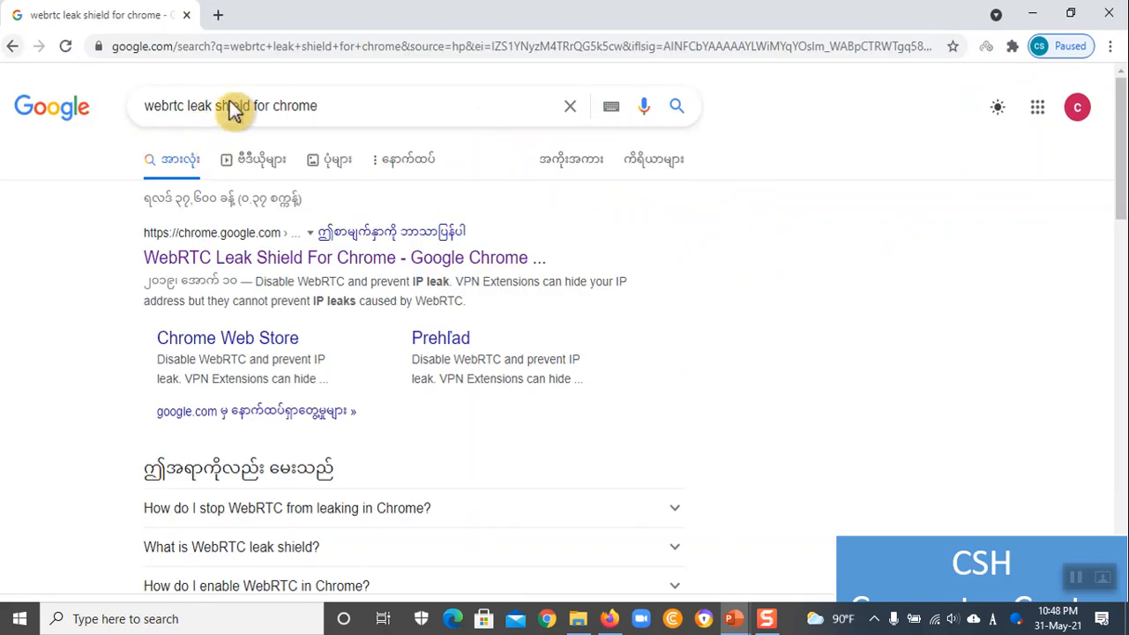
mouse_move(269, 114)
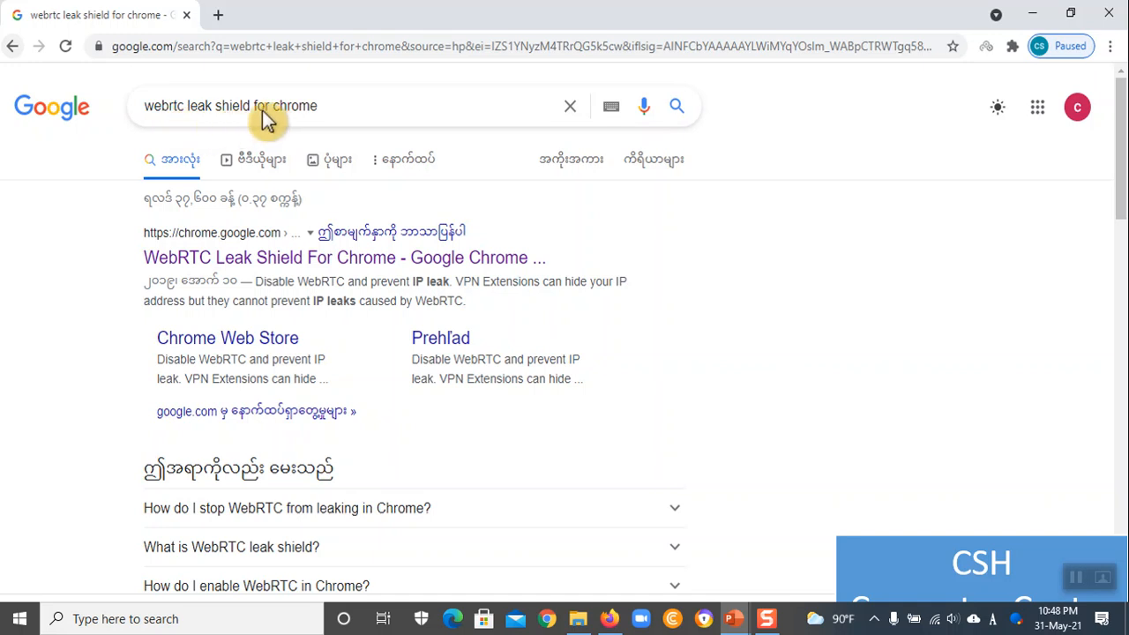
mouse_move(311, 117)
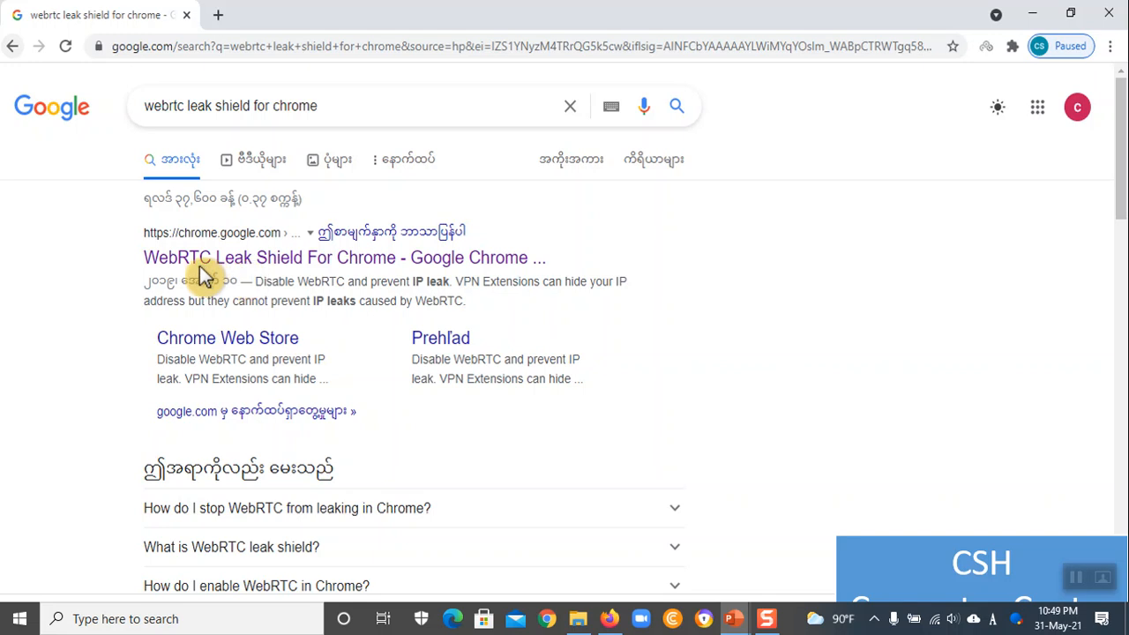
mouse_move(353, 286)
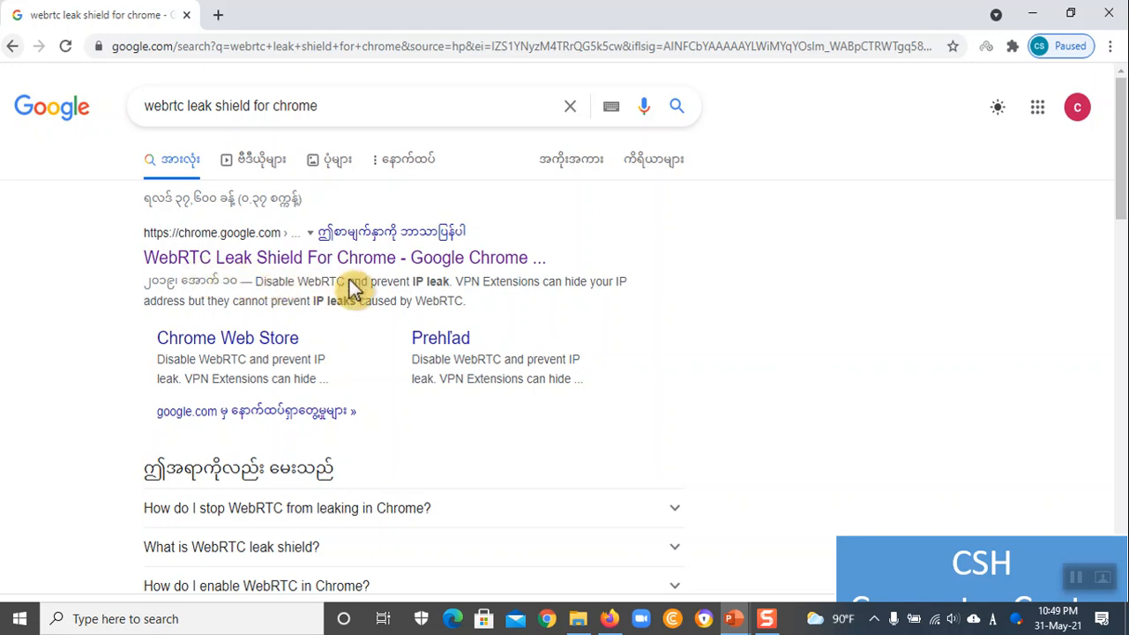
Advance through the WebRTC Leak Shield store and add-confirmation slides to the installed page
click(344, 256)
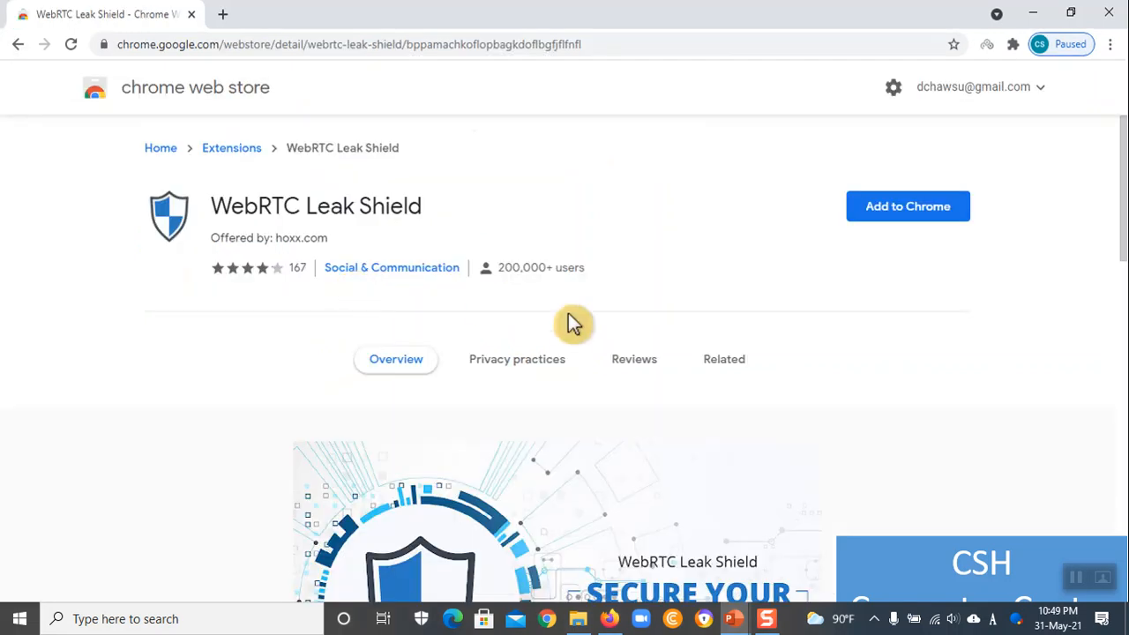
click(908, 205)
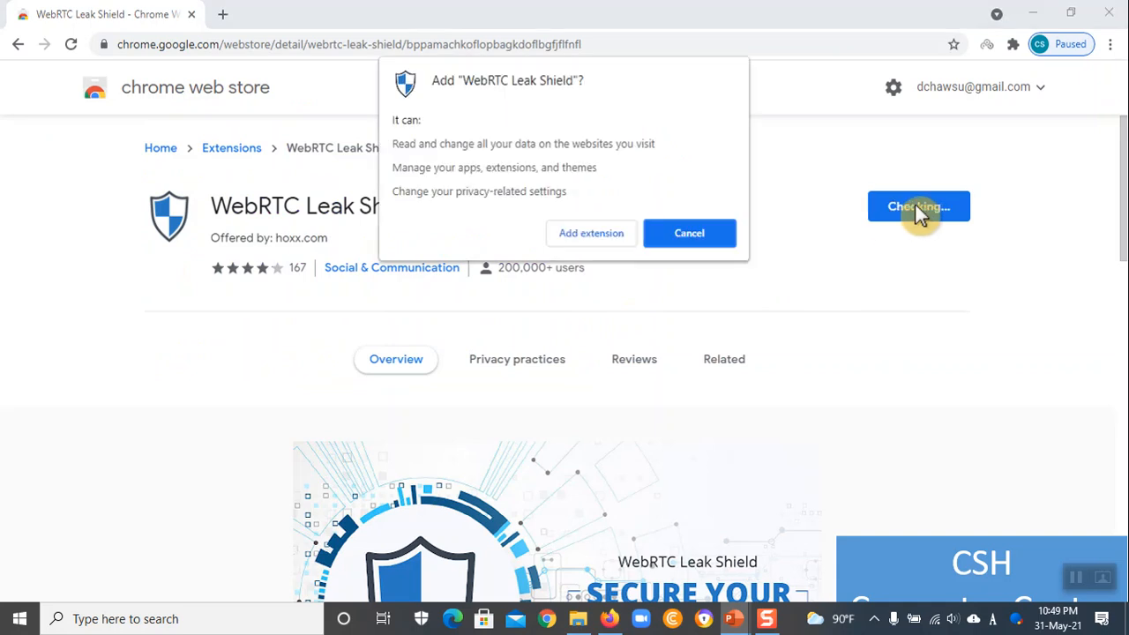
mouse_move(617, 247)
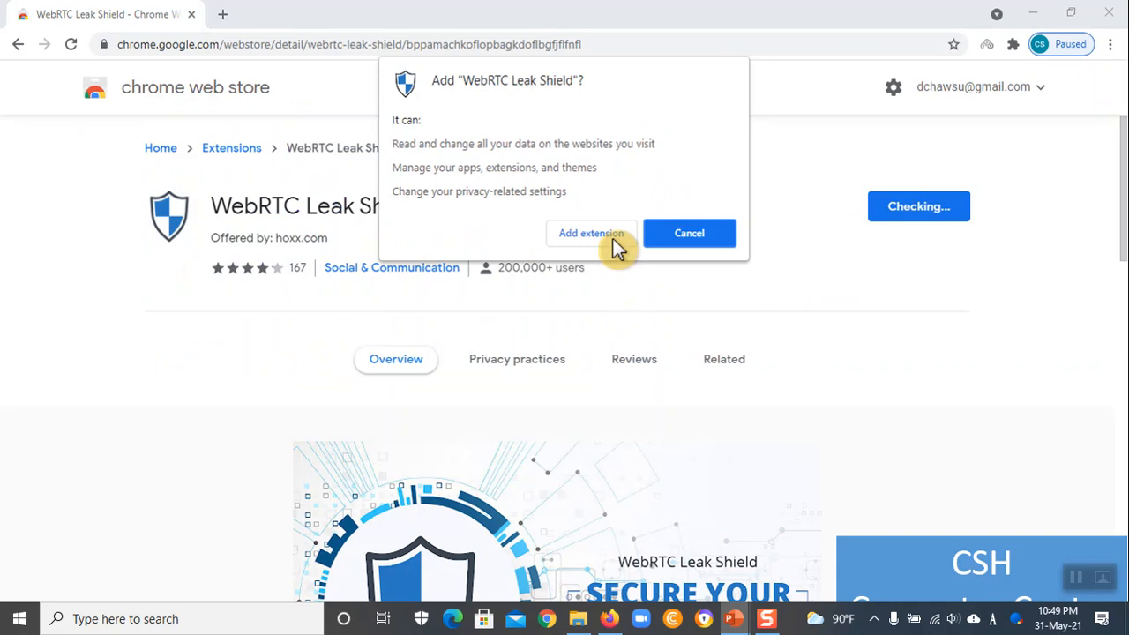
click(591, 233)
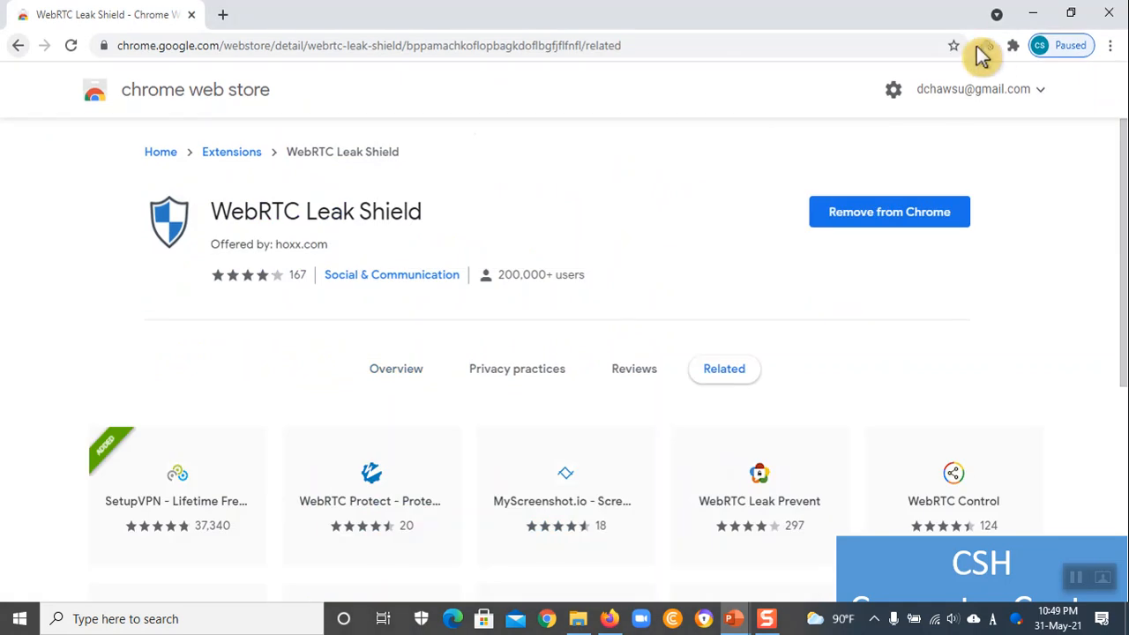
mouse_move(988, 58)
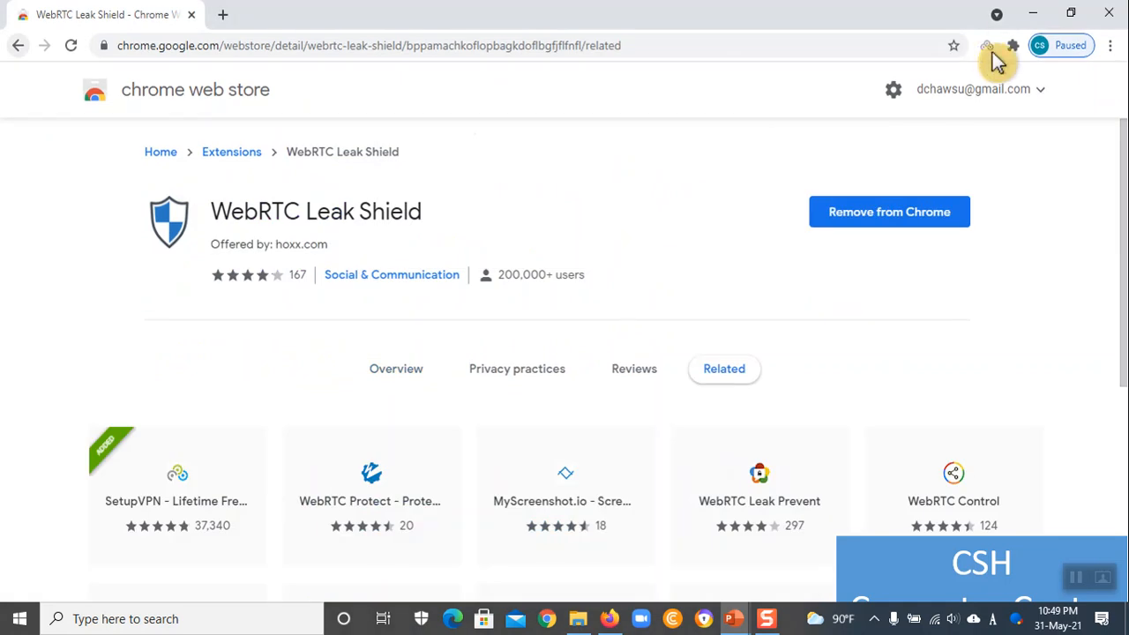
mouse_move(479, 271)
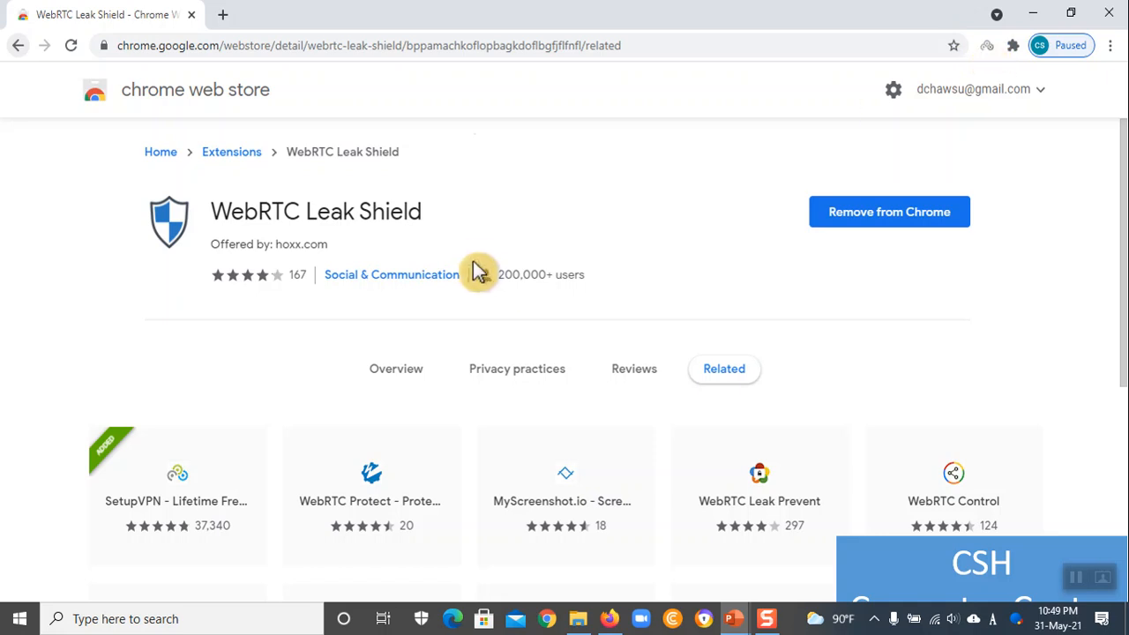
mouse_move(992, 58)
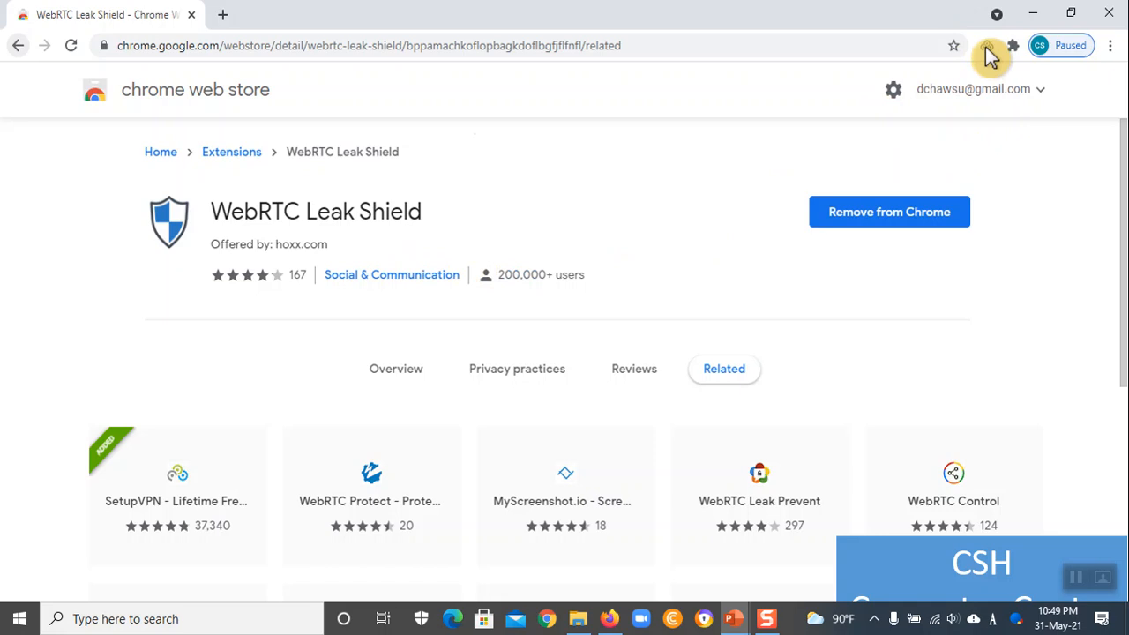
Advance past the SetupVPN language list to the server search progress slide (13 of 314)
click(987, 46)
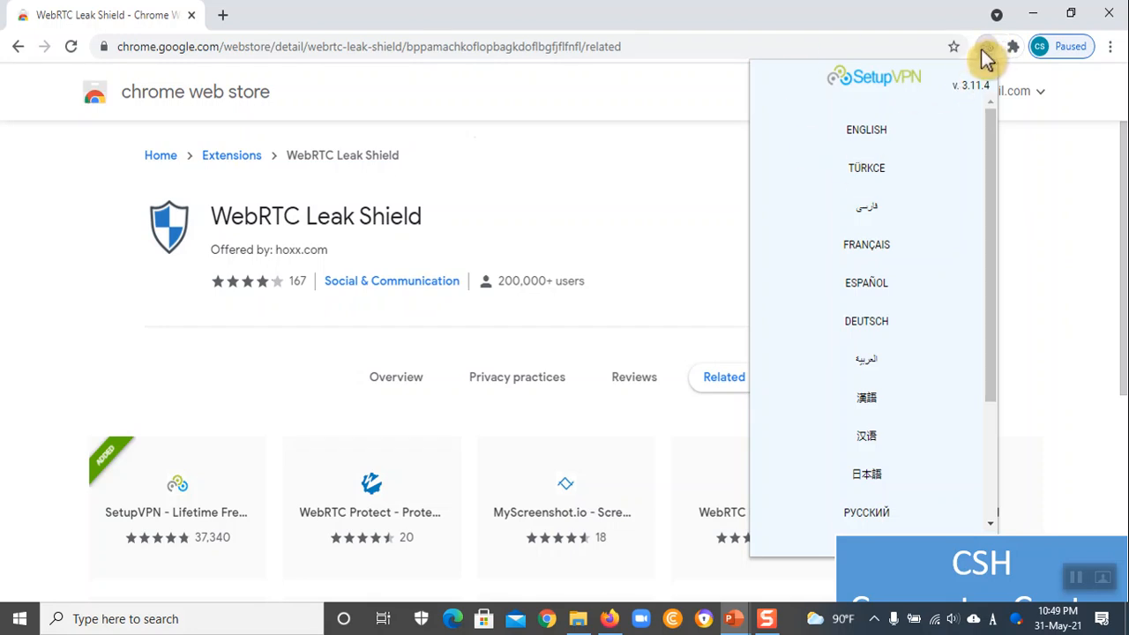
mouse_move(869, 231)
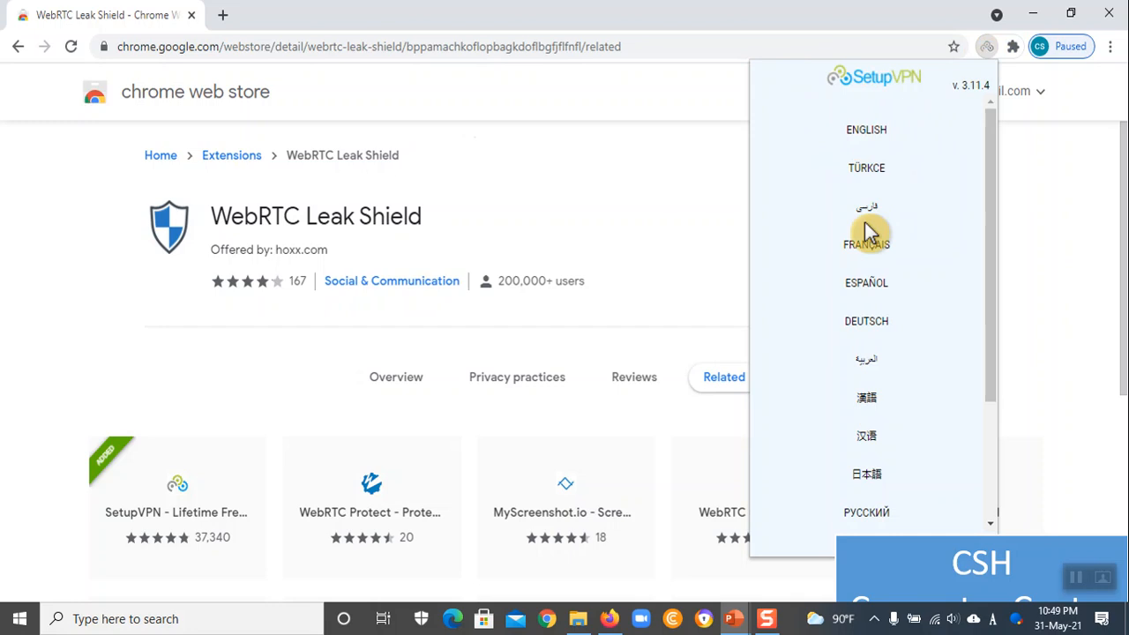
mouse_move(901, 330)
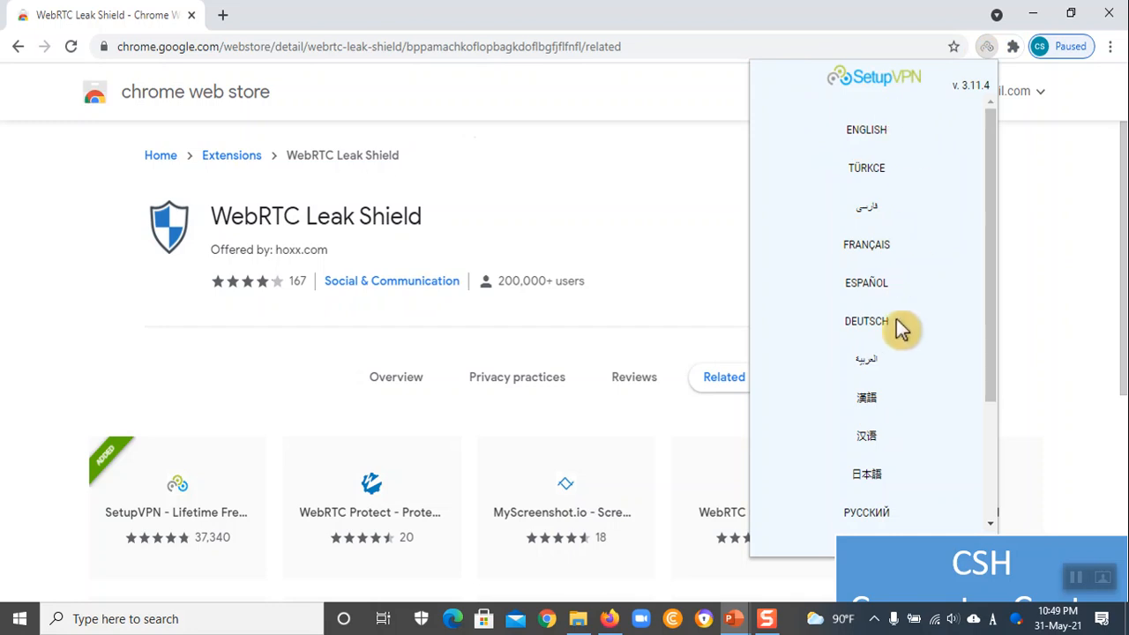
mouse_move(887, 141)
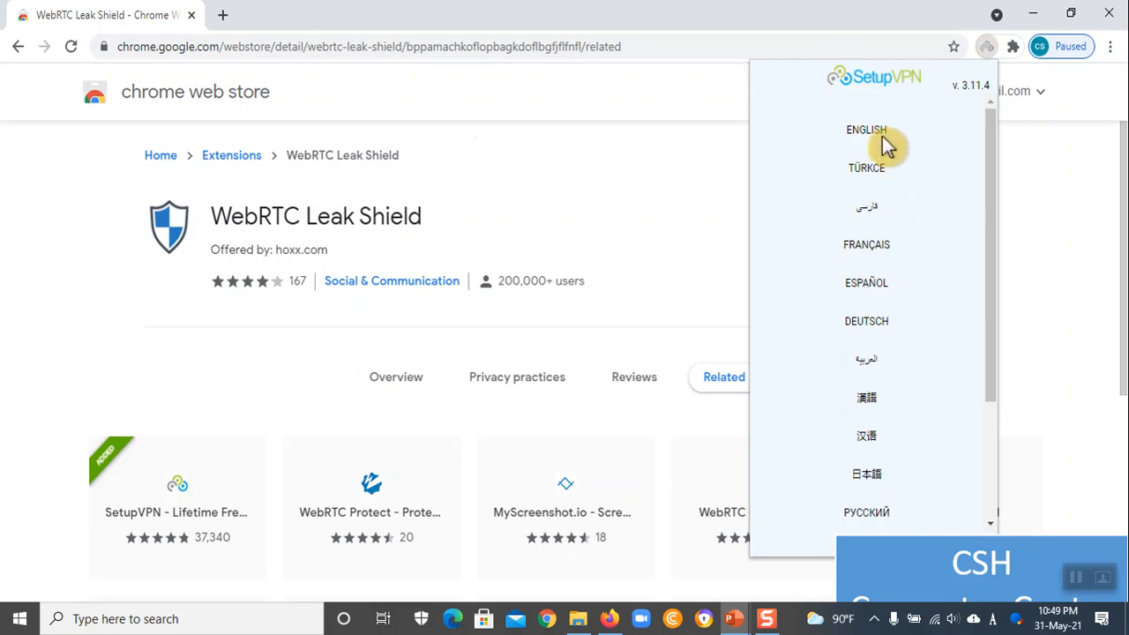
click(866, 130)
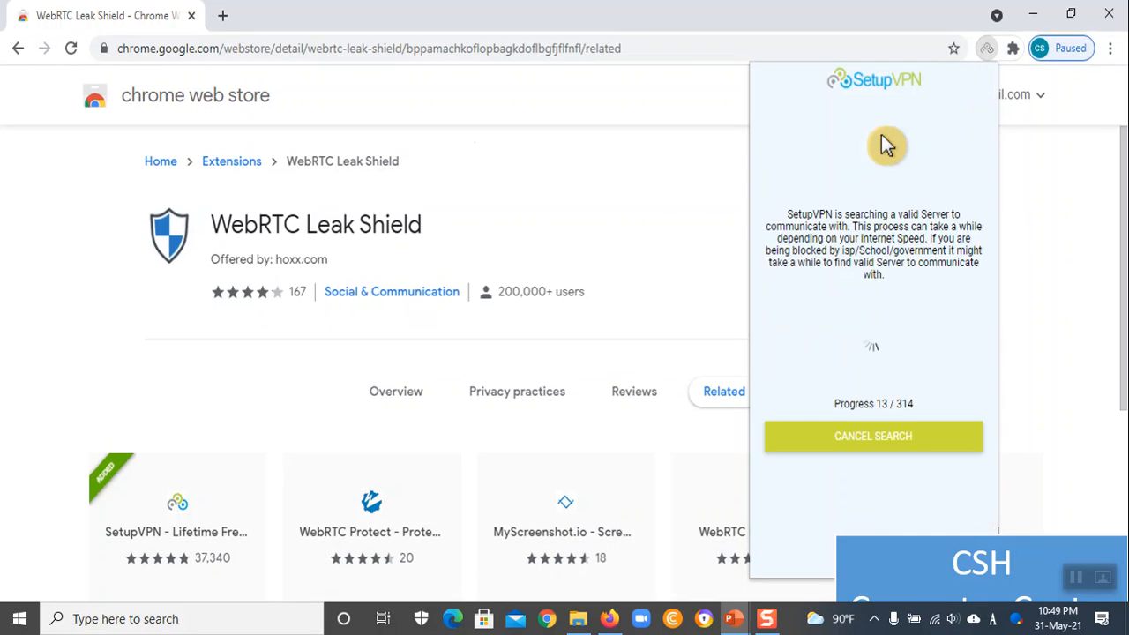
mouse_move(873, 370)
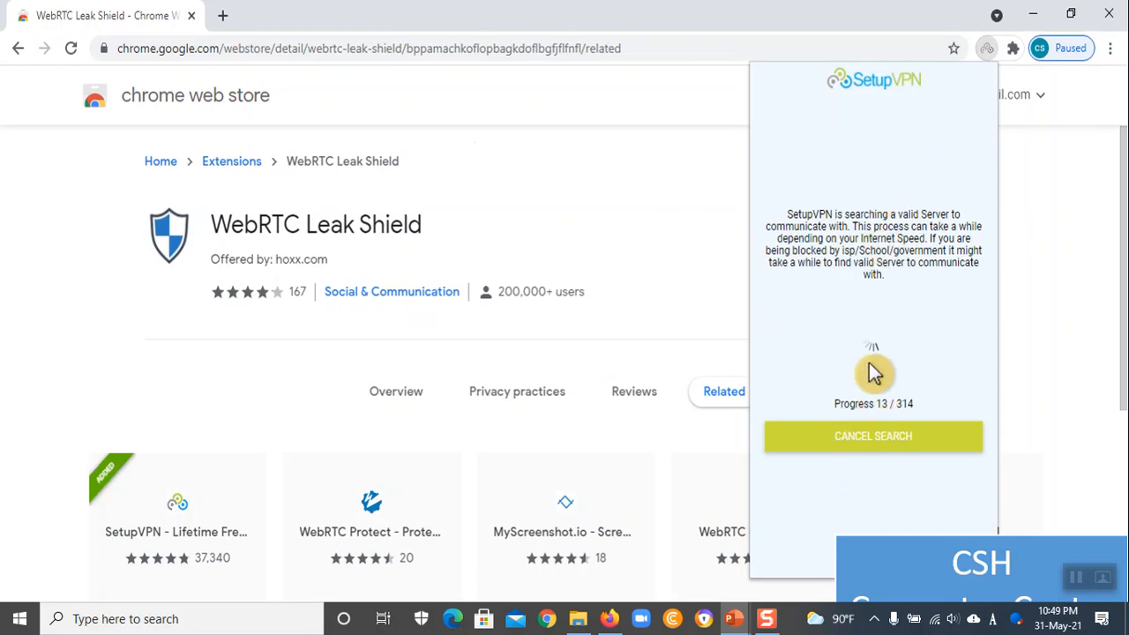
mouse_move(895, 422)
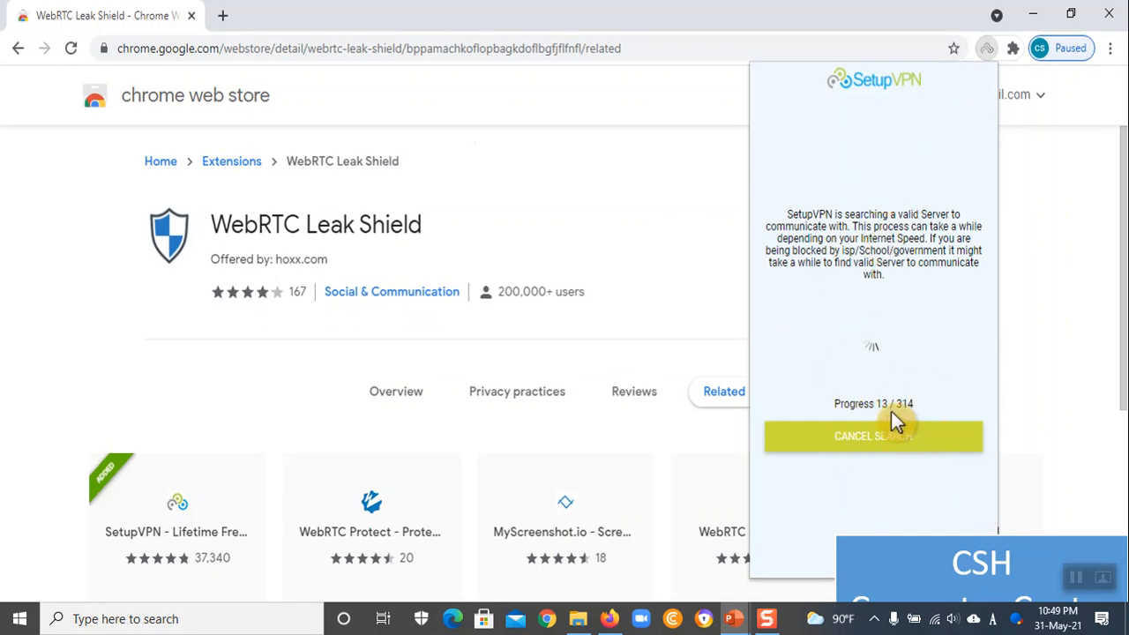
mouse_move(951, 374)
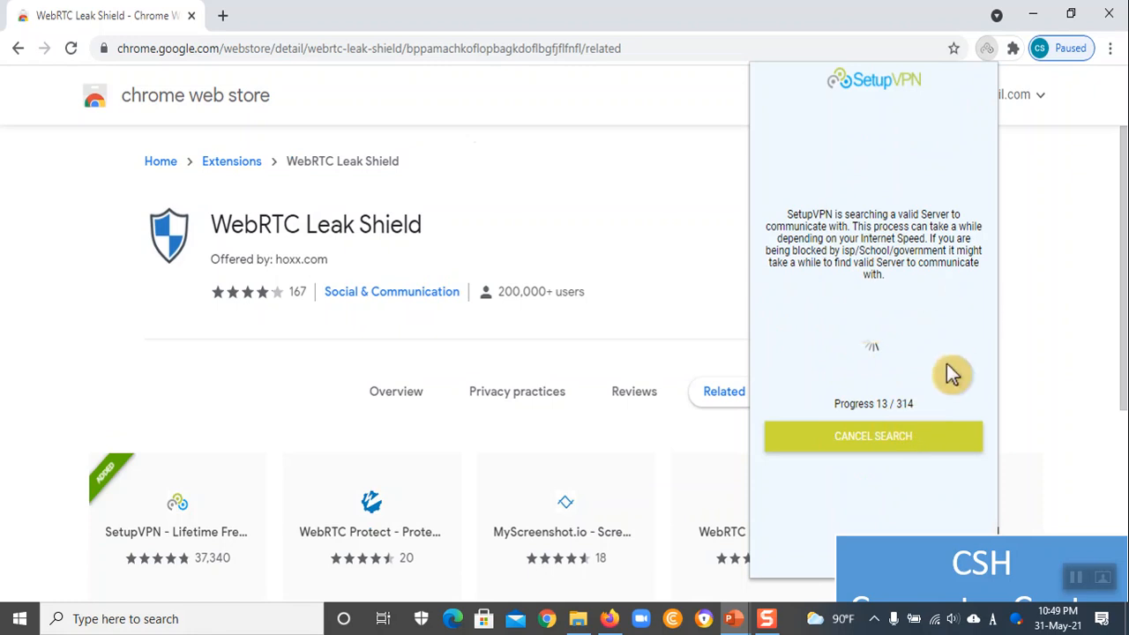
mouse_move(891, 367)
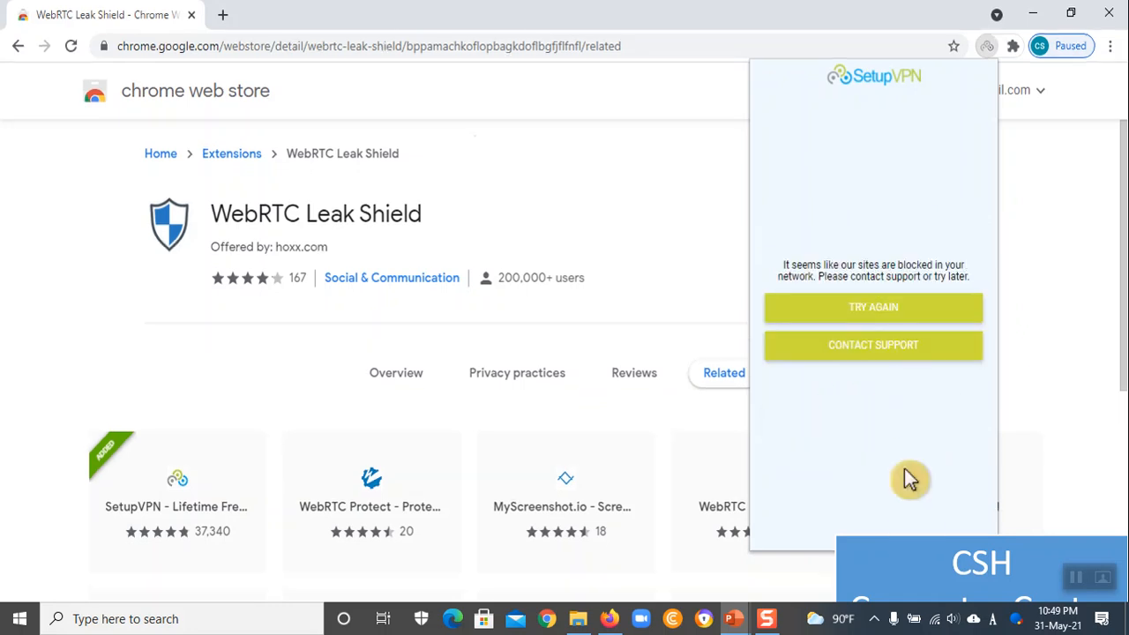
mouse_move(889, 212)
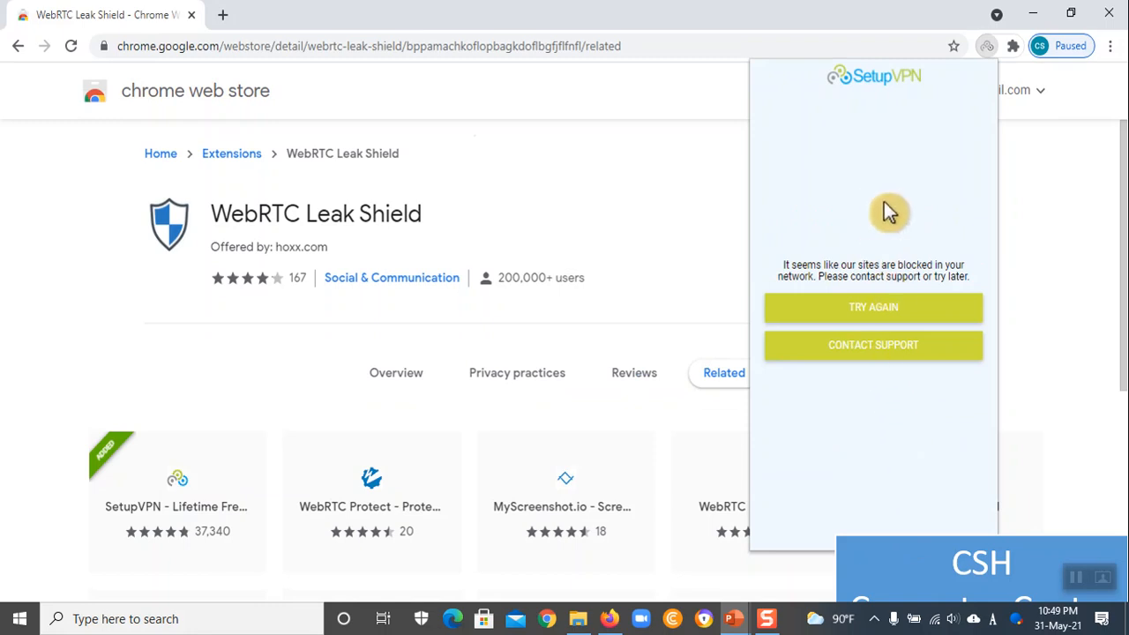
mouse_move(901, 254)
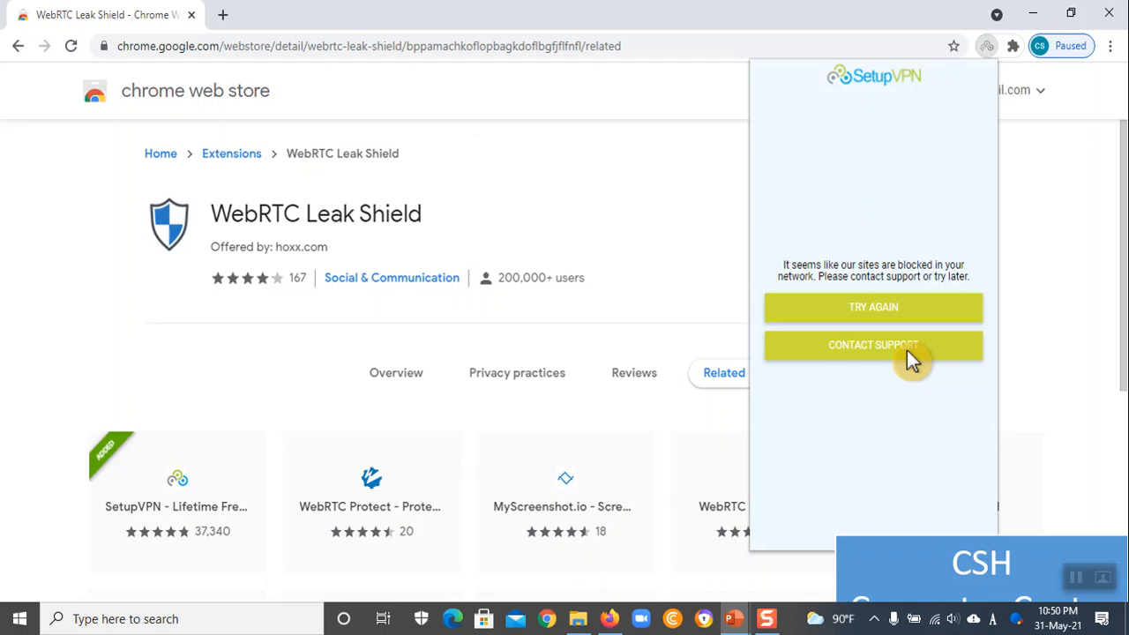
mouse_move(897, 280)
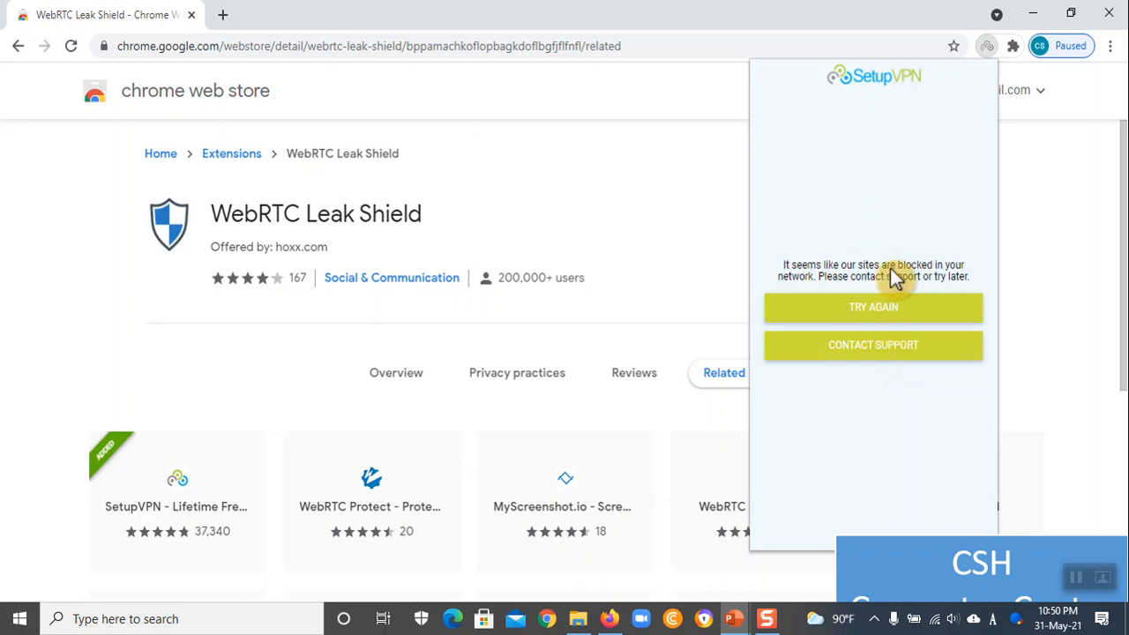
mouse_move(899, 243)
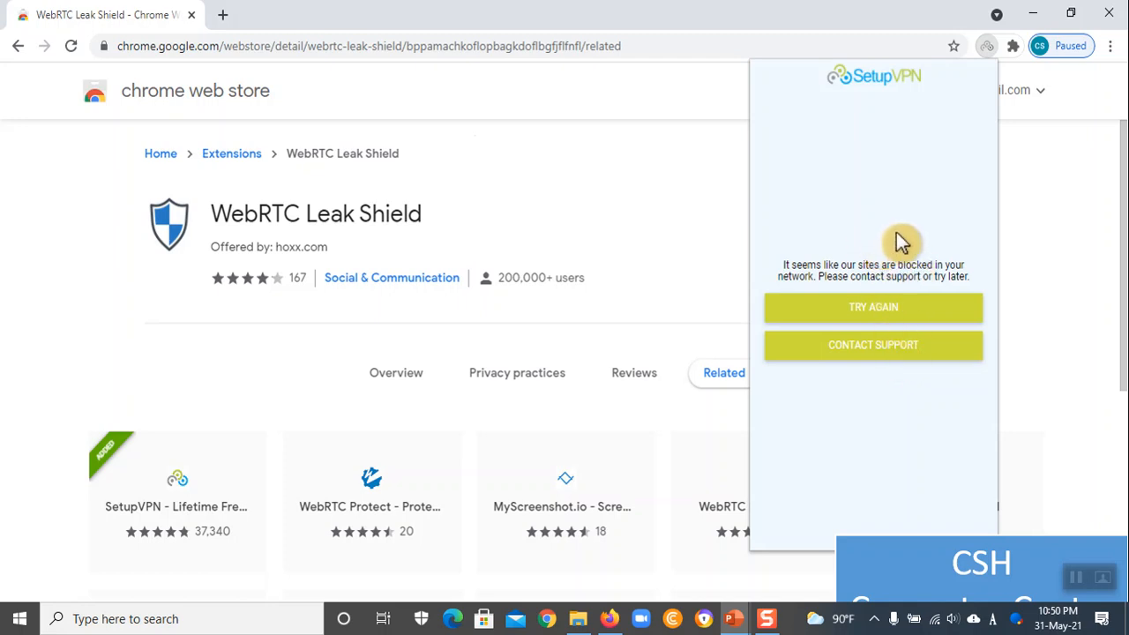
mouse_move(874, 307)
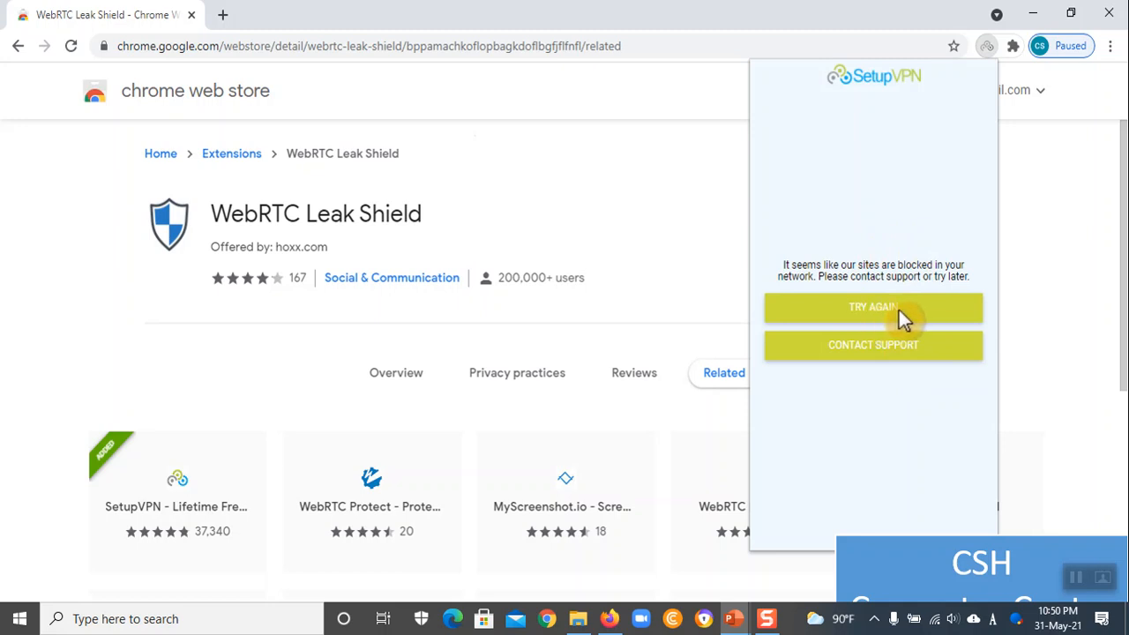
mouse_move(874, 245)
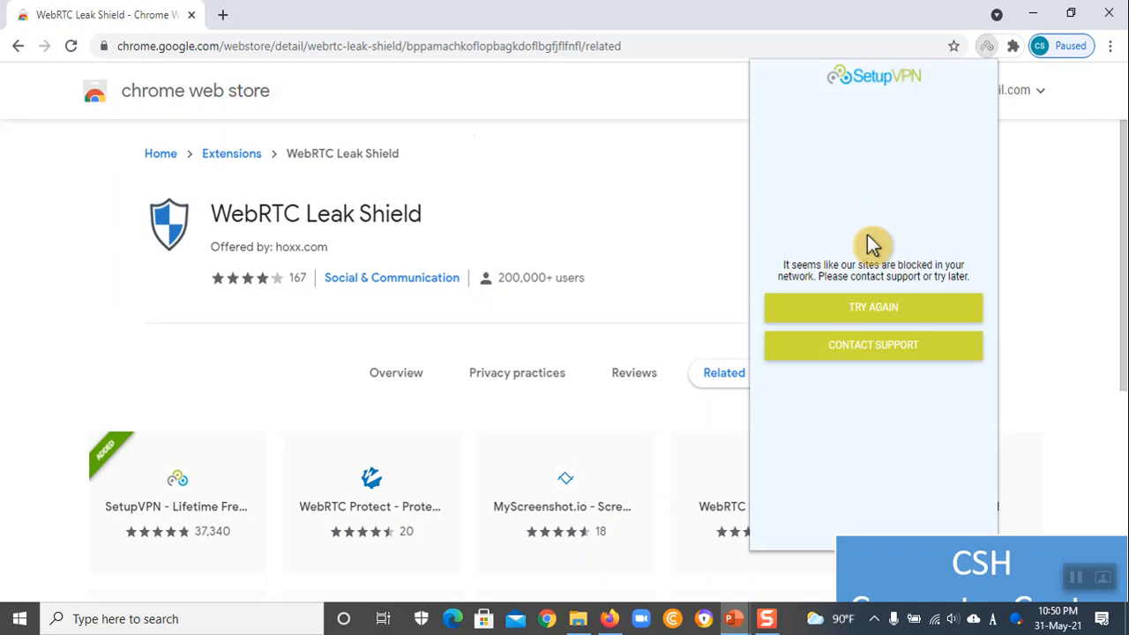
mouse_move(851, 201)
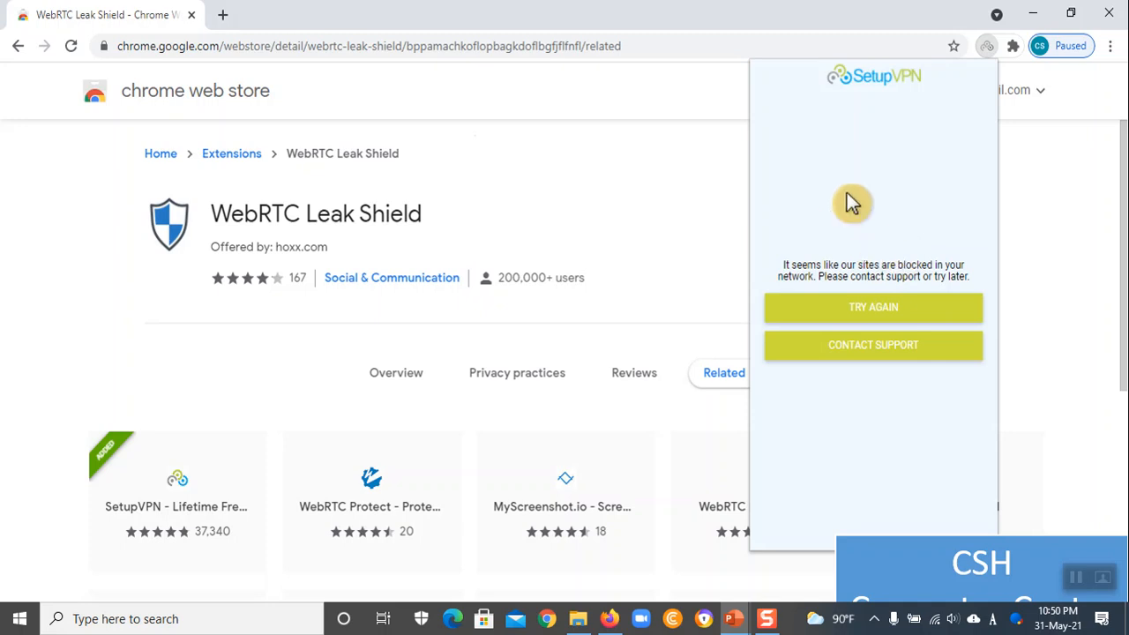
mouse_move(900, 362)
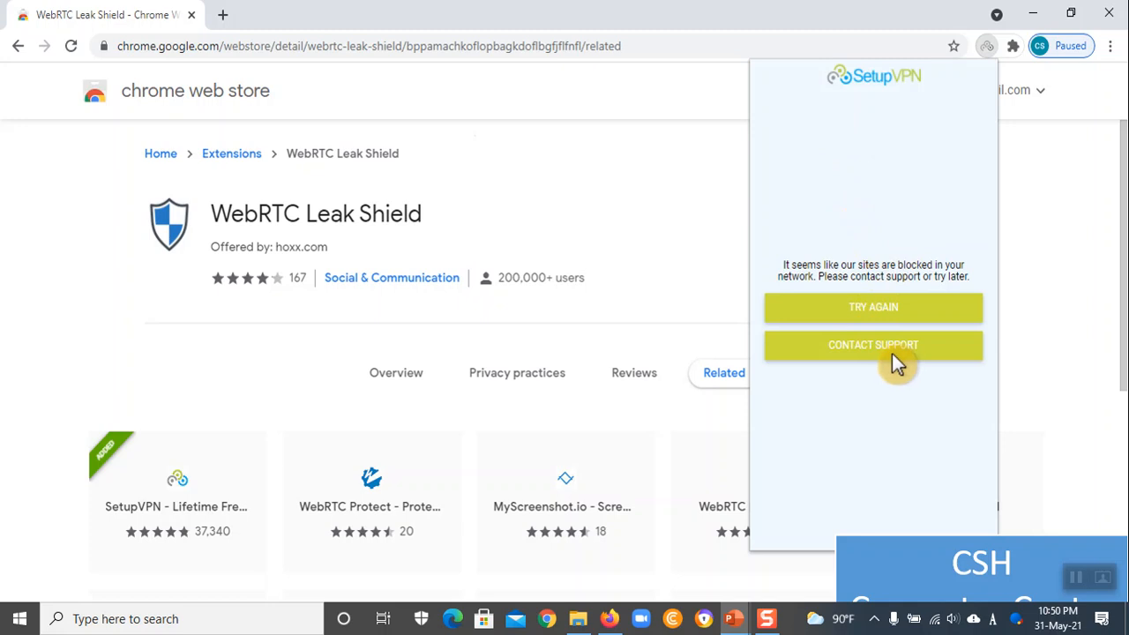
Advance to the SetupVPN sign-in slide with Create an Account boxed in red
click(873, 306)
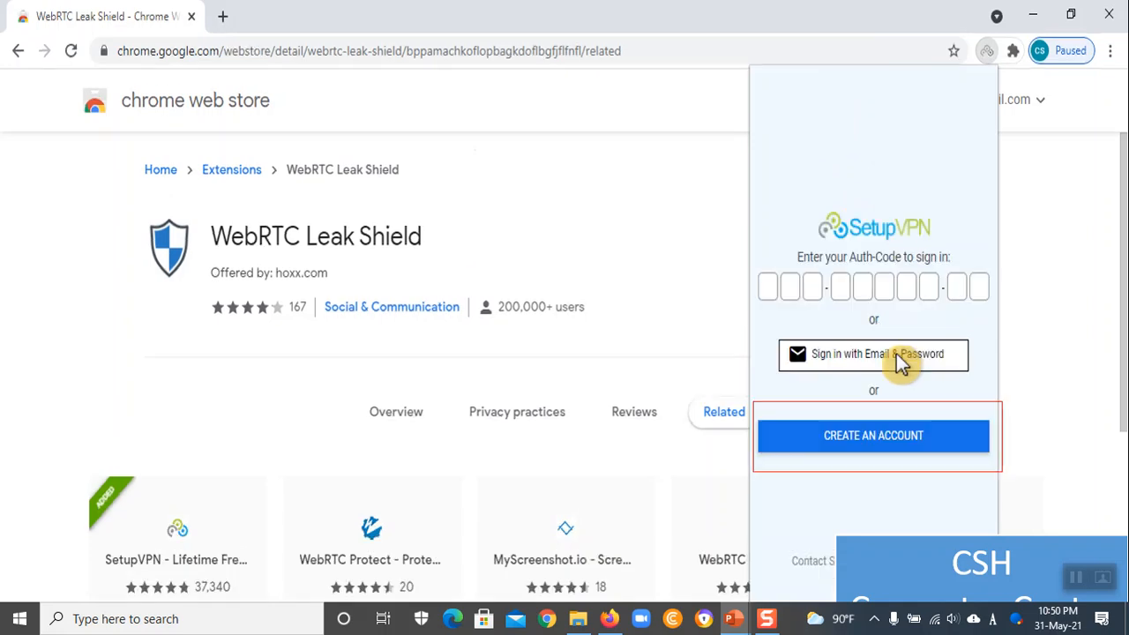
mouse_move(921, 166)
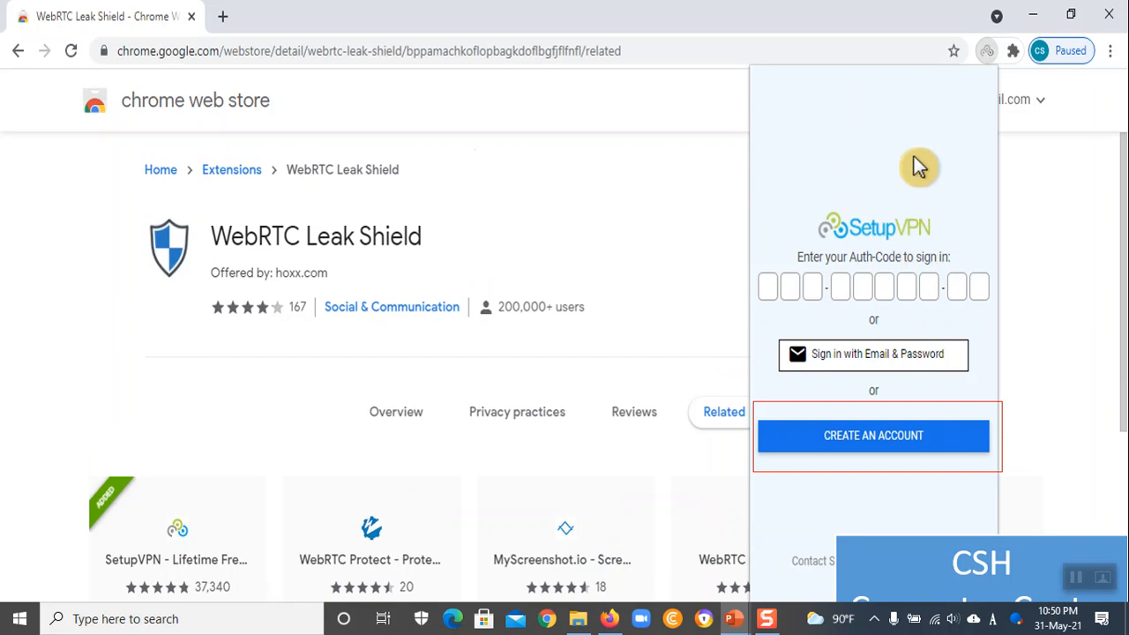
mouse_move(888, 309)
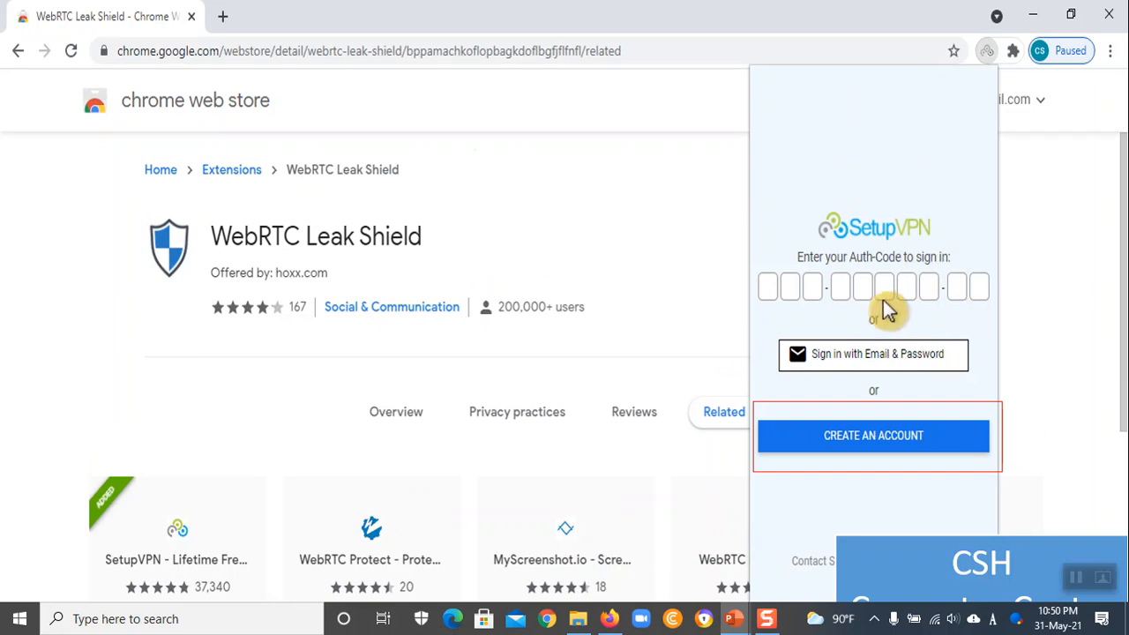
mouse_move(916, 320)
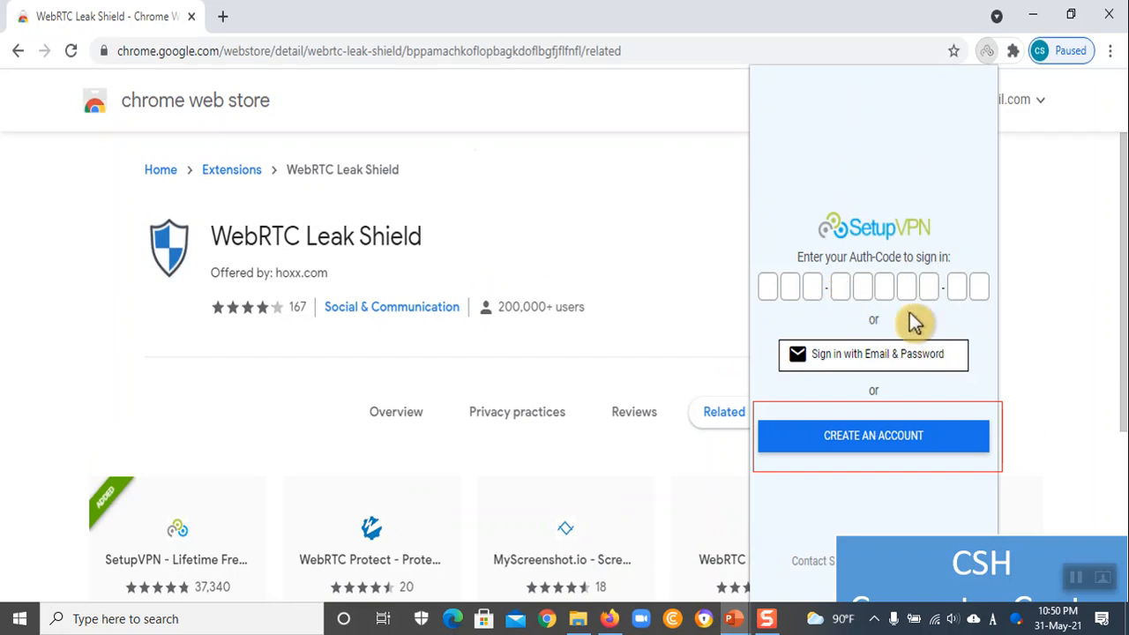
mouse_move(873, 362)
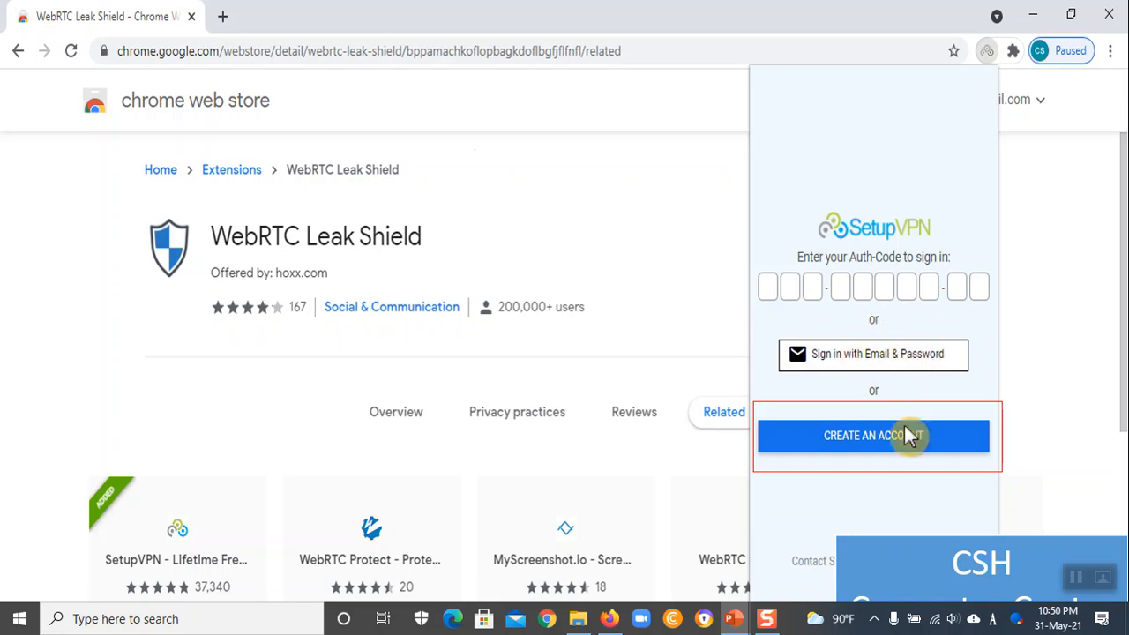
mouse_move(889, 451)
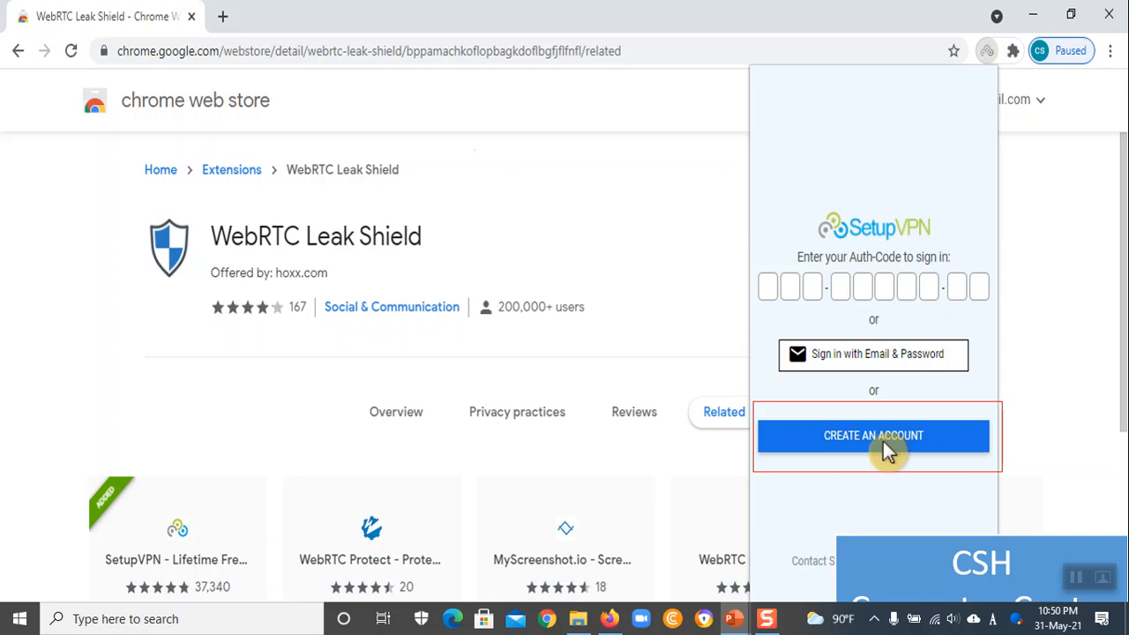
mouse_move(856, 459)
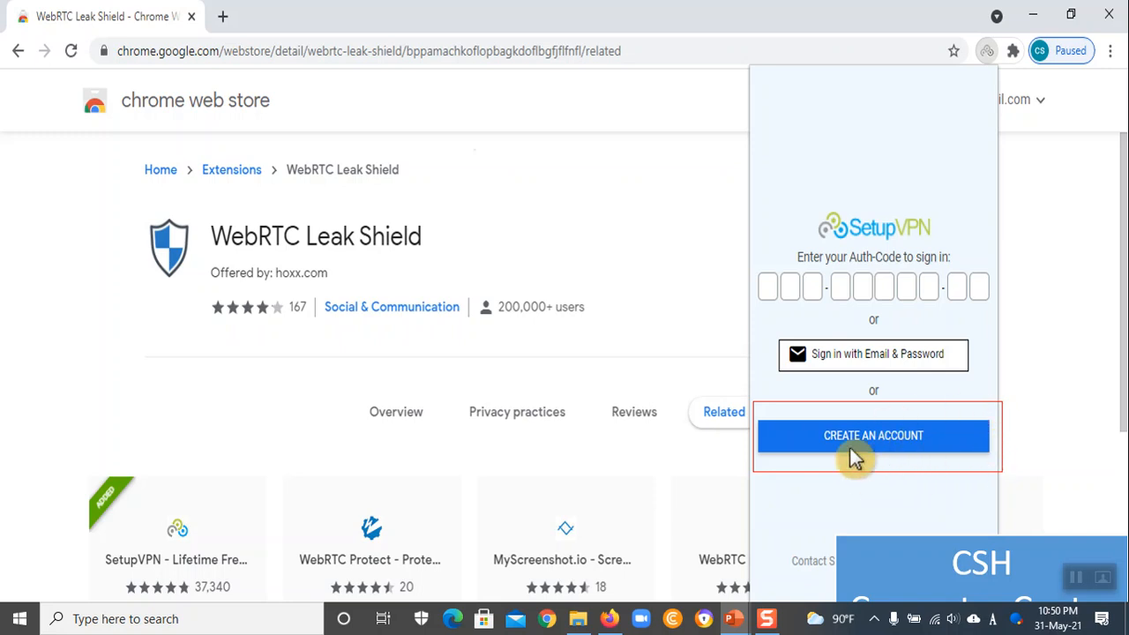
mouse_move(900, 439)
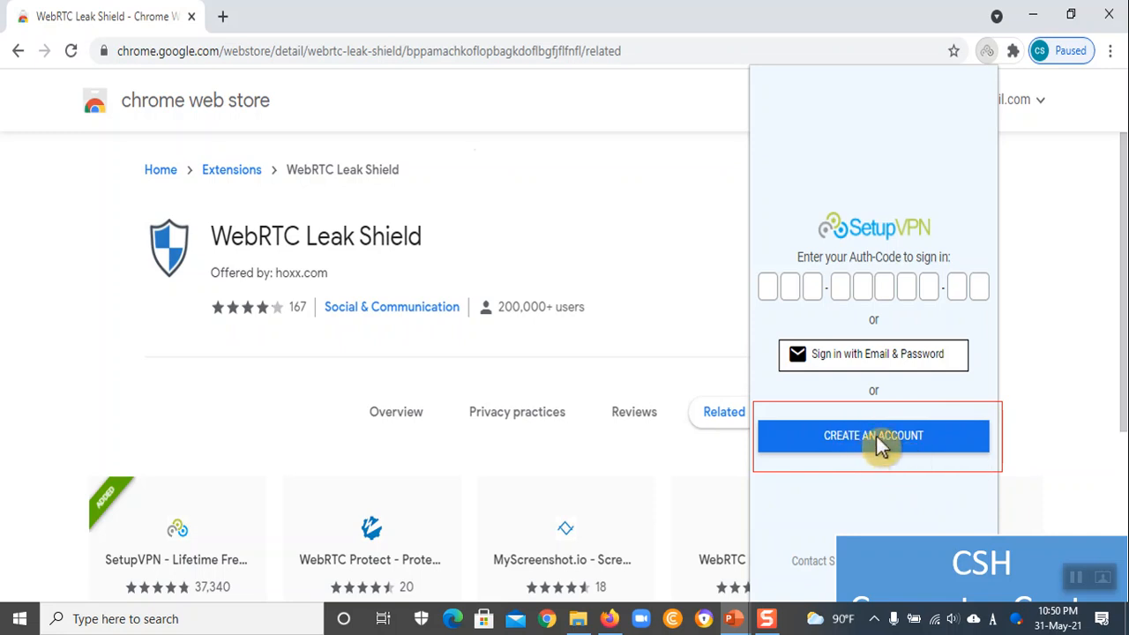
Advance through sign-up, account-ready and server-location slides to the United Kingdom connected slide
click(873, 435)
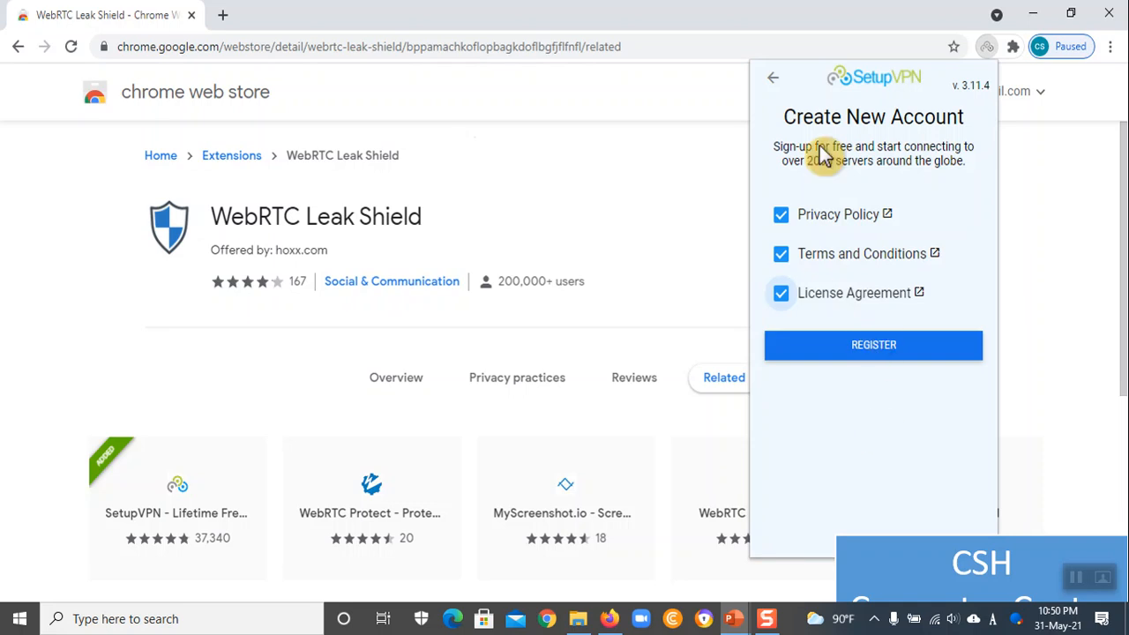
mouse_move(834, 205)
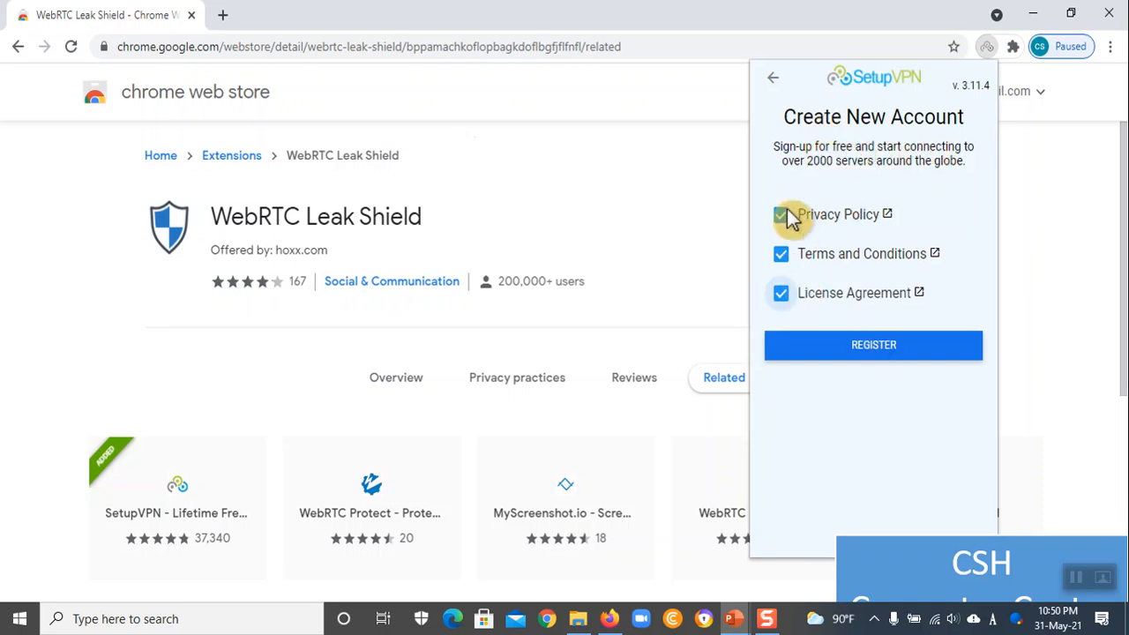
click(781, 214)
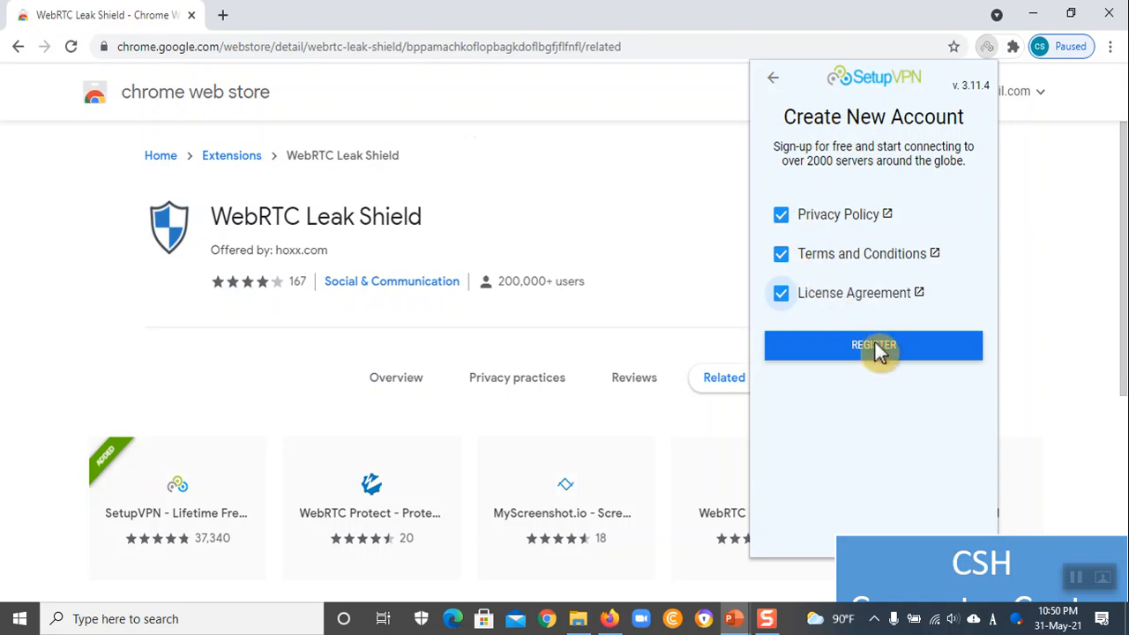
click(873, 345)
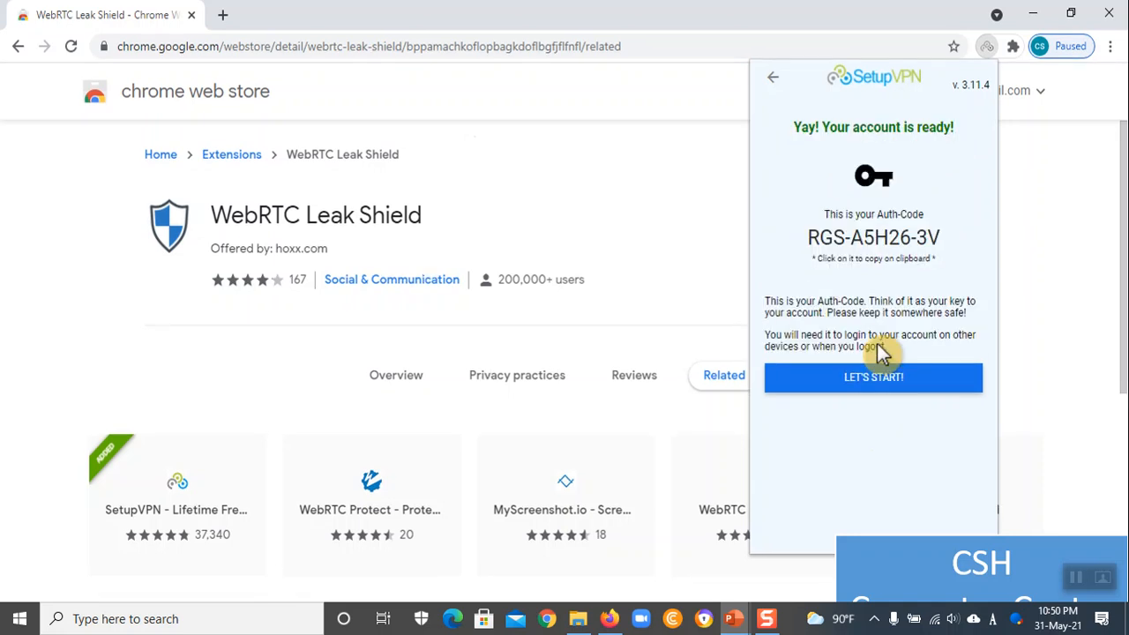
mouse_move(901, 267)
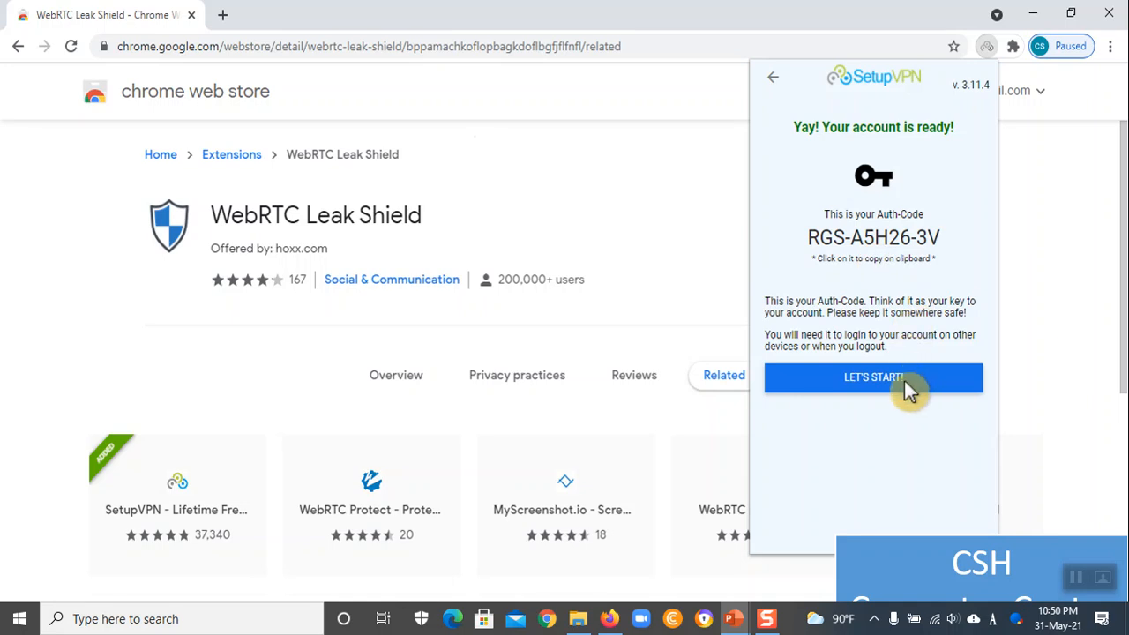
click(873, 378)
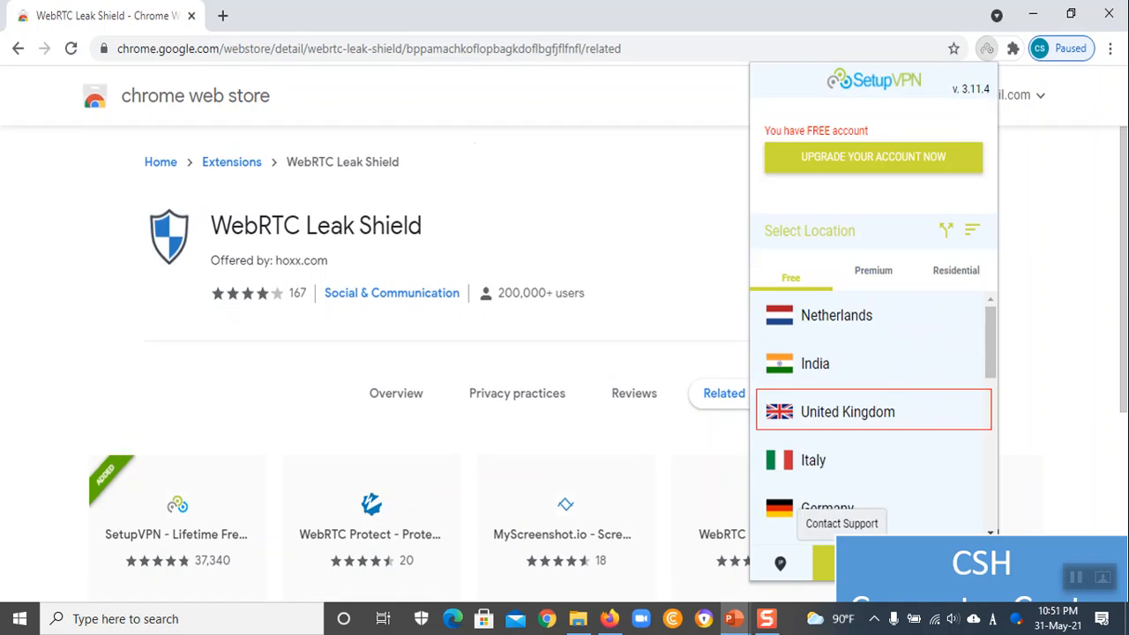
mouse_move(868, 404)
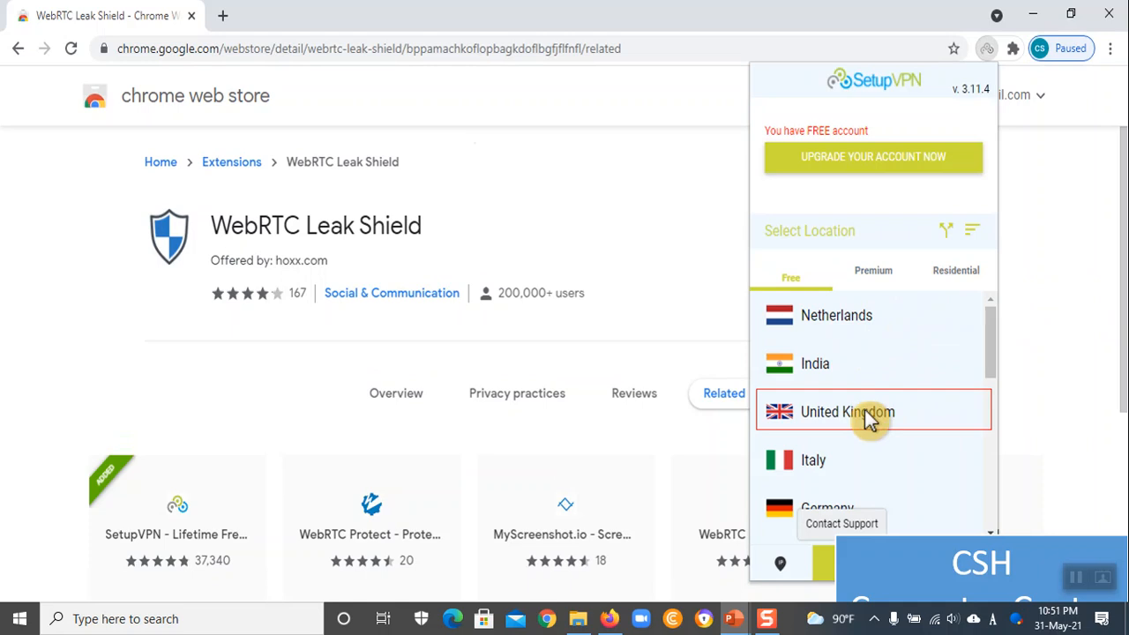
click(847, 411)
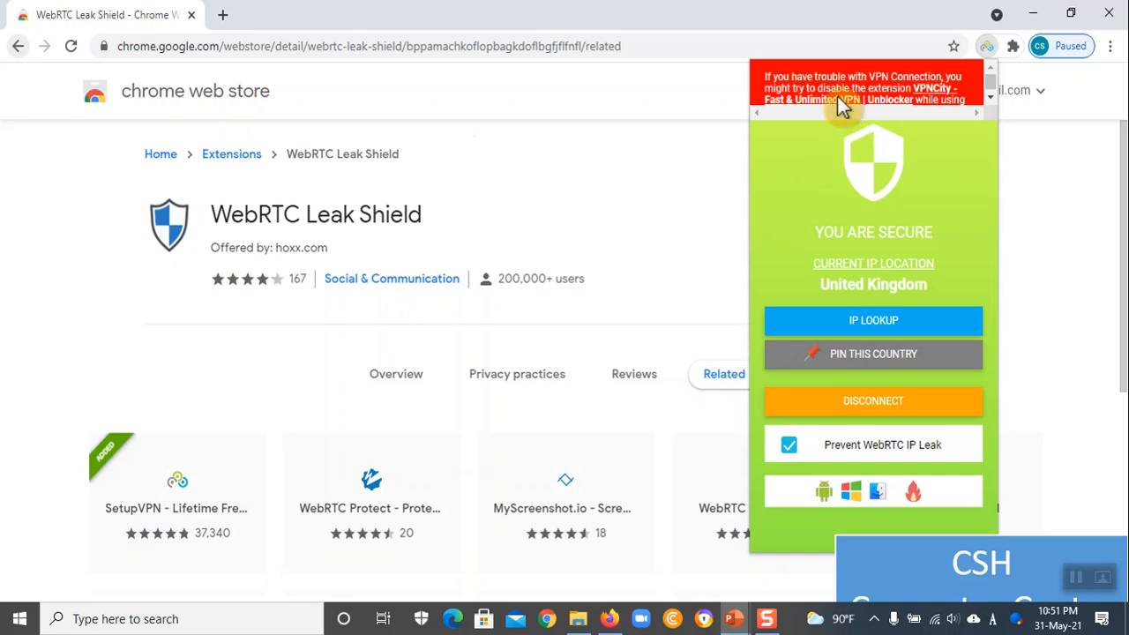
mouse_move(869, 268)
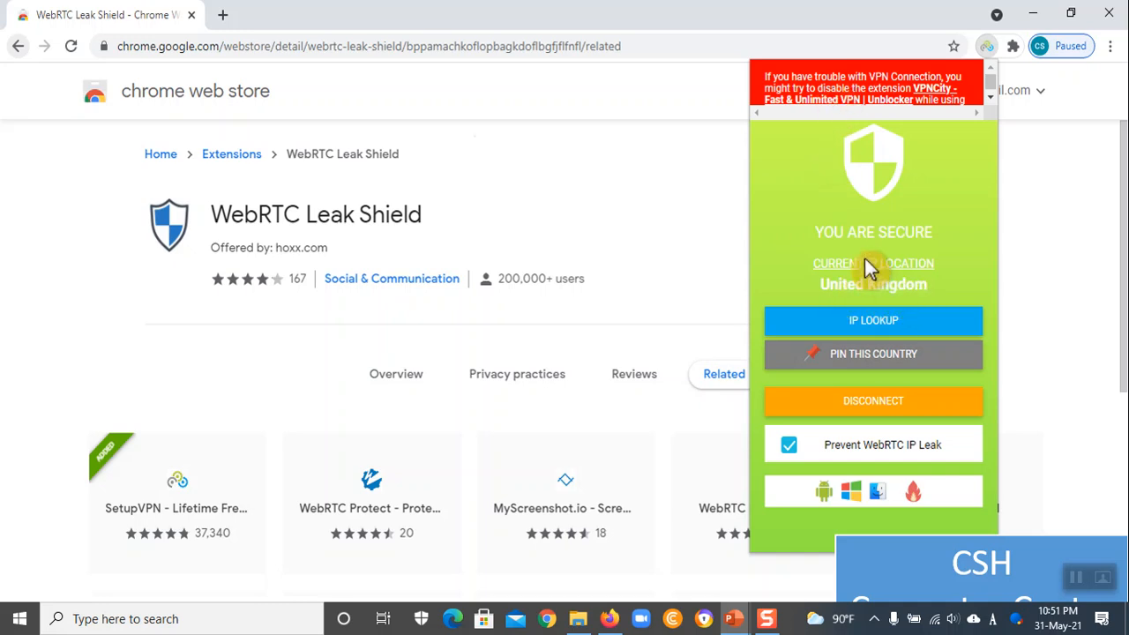
mouse_move(917, 291)
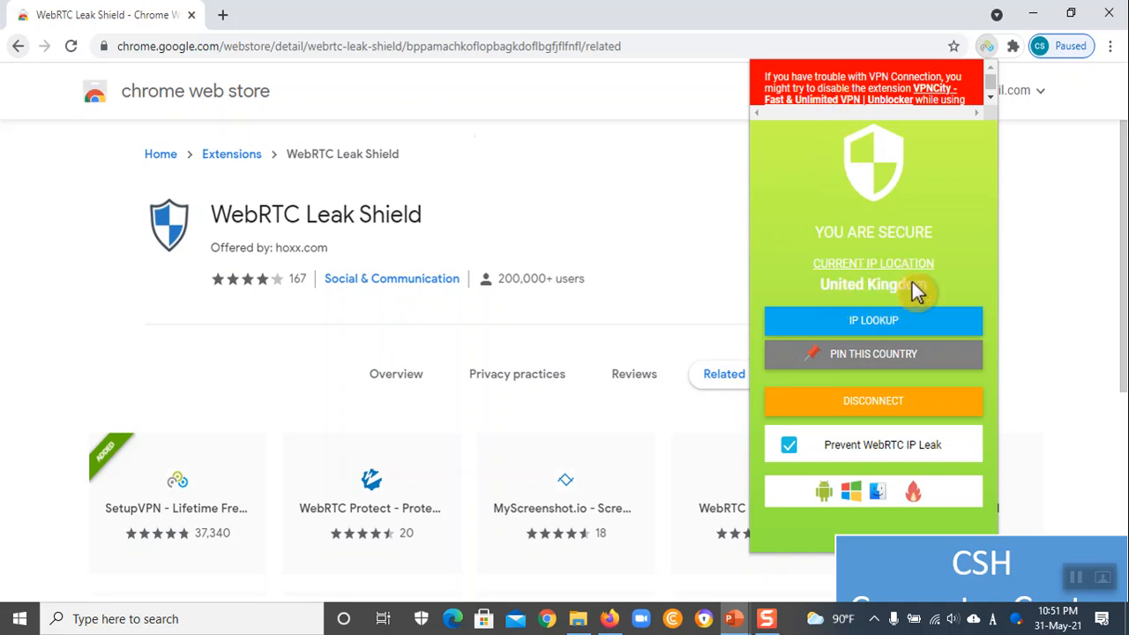
mouse_move(899, 284)
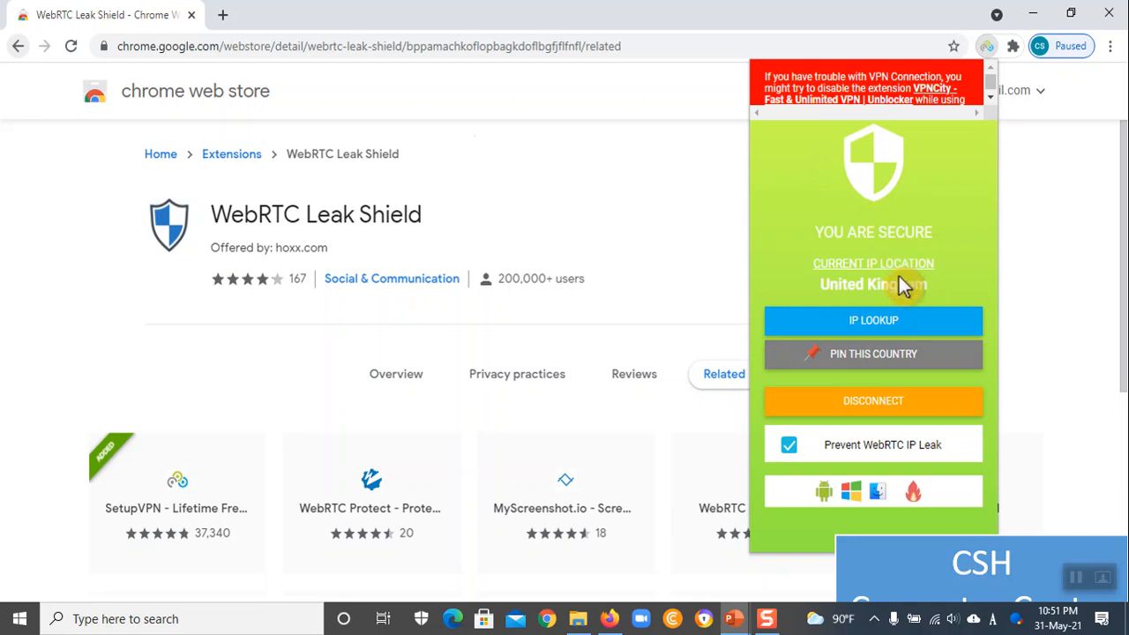
mouse_move(900, 344)
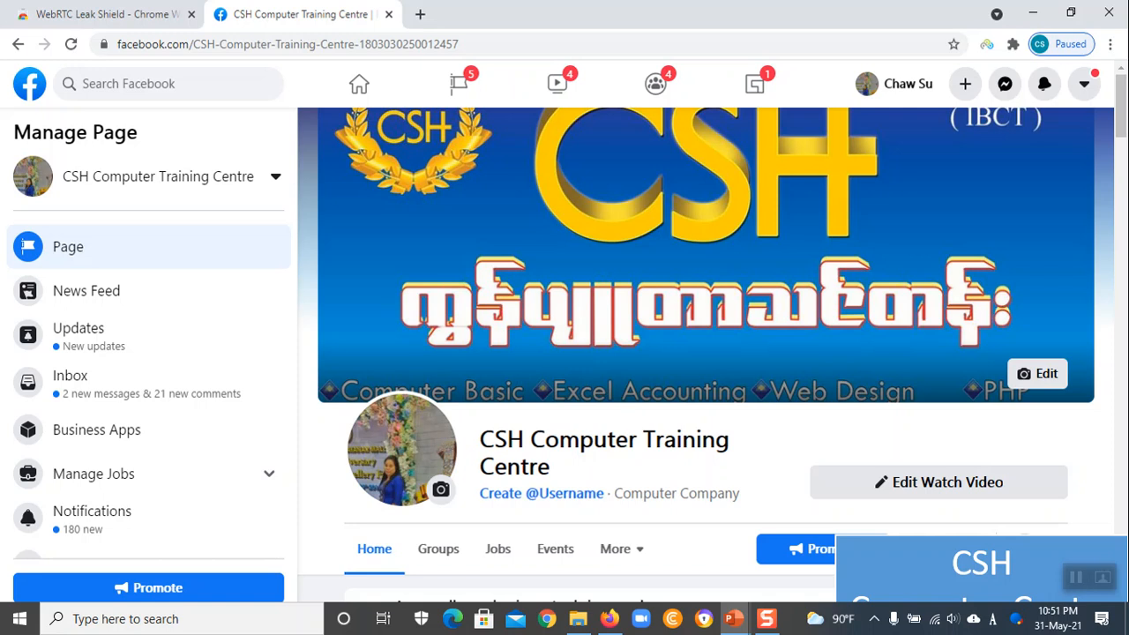
Advance to the 'You are secure' United Kingdom popup over the CSH Facebook page
click(986, 46)
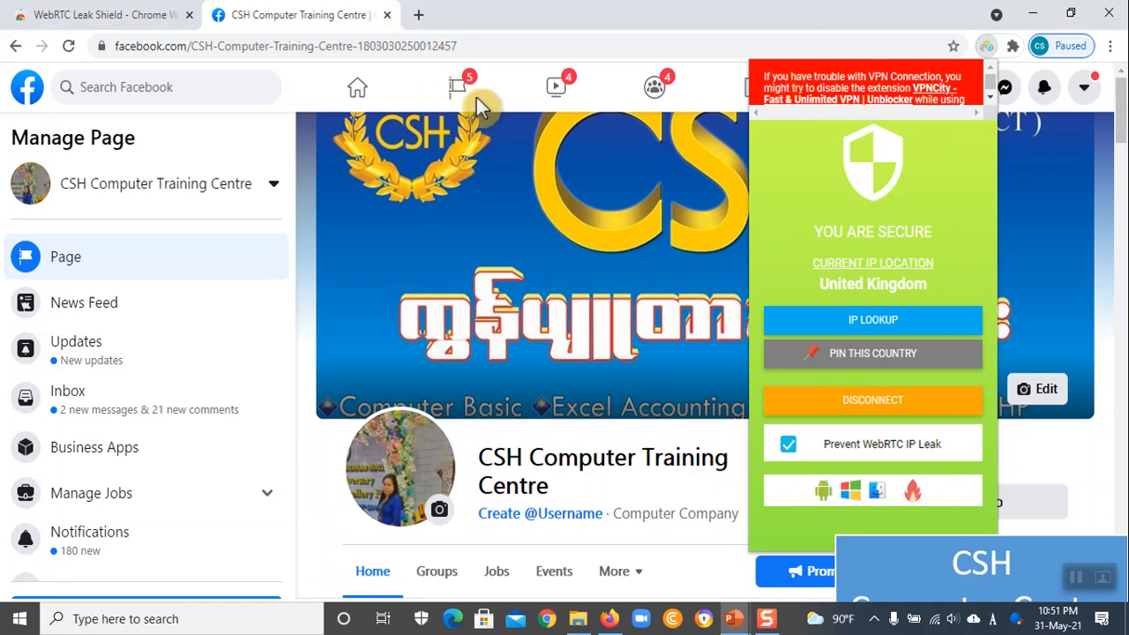
mouse_move(785, 210)
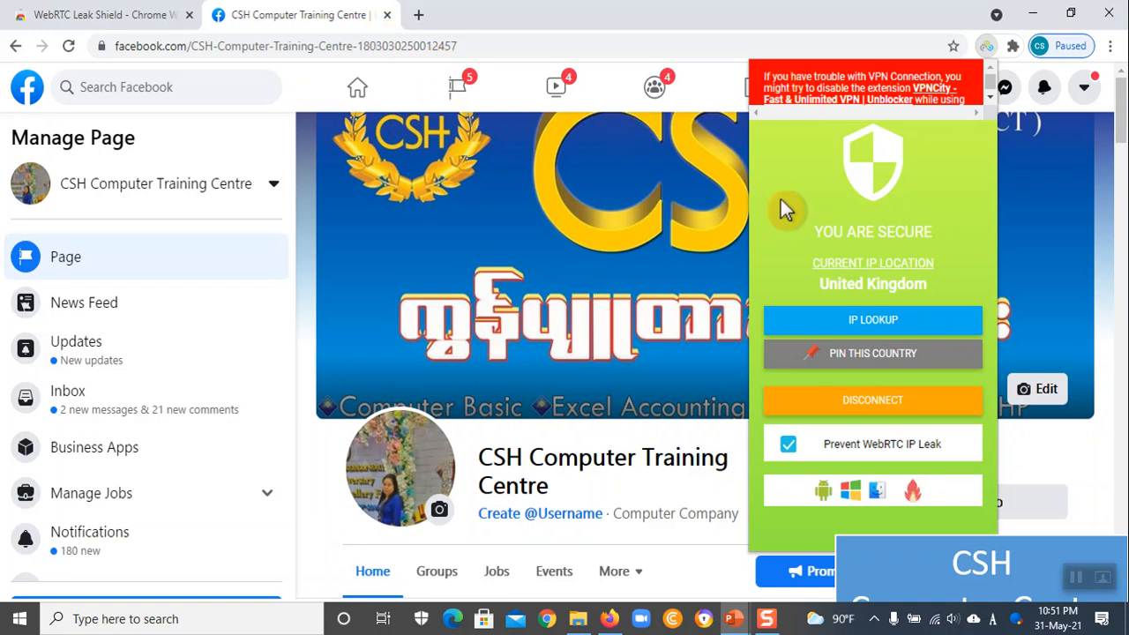
mouse_move(909, 419)
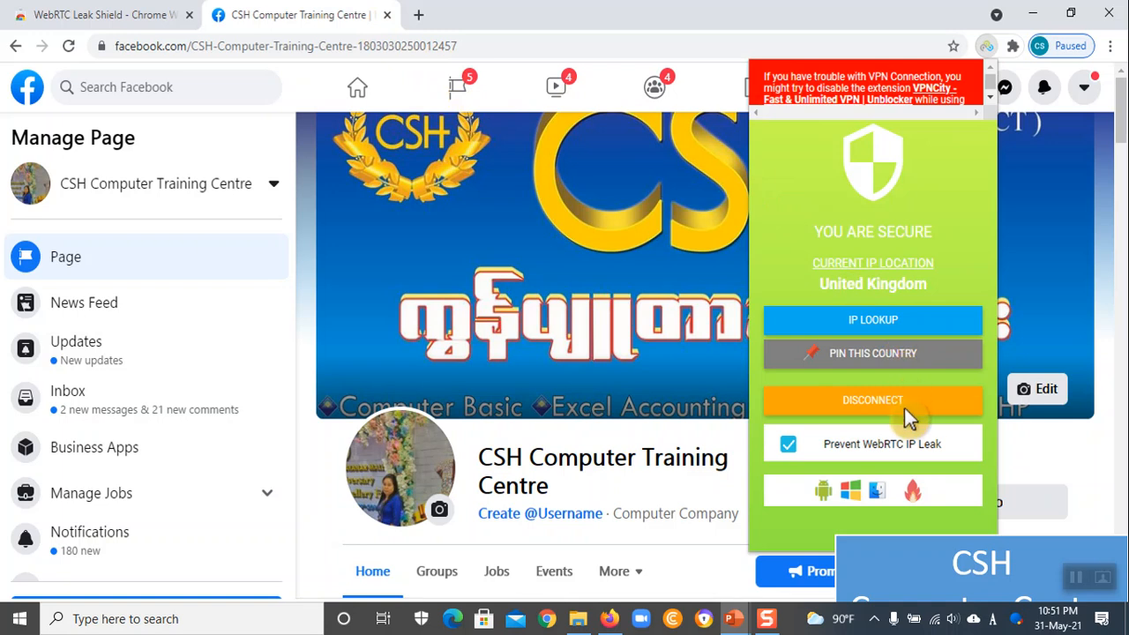
mouse_move(875, 417)
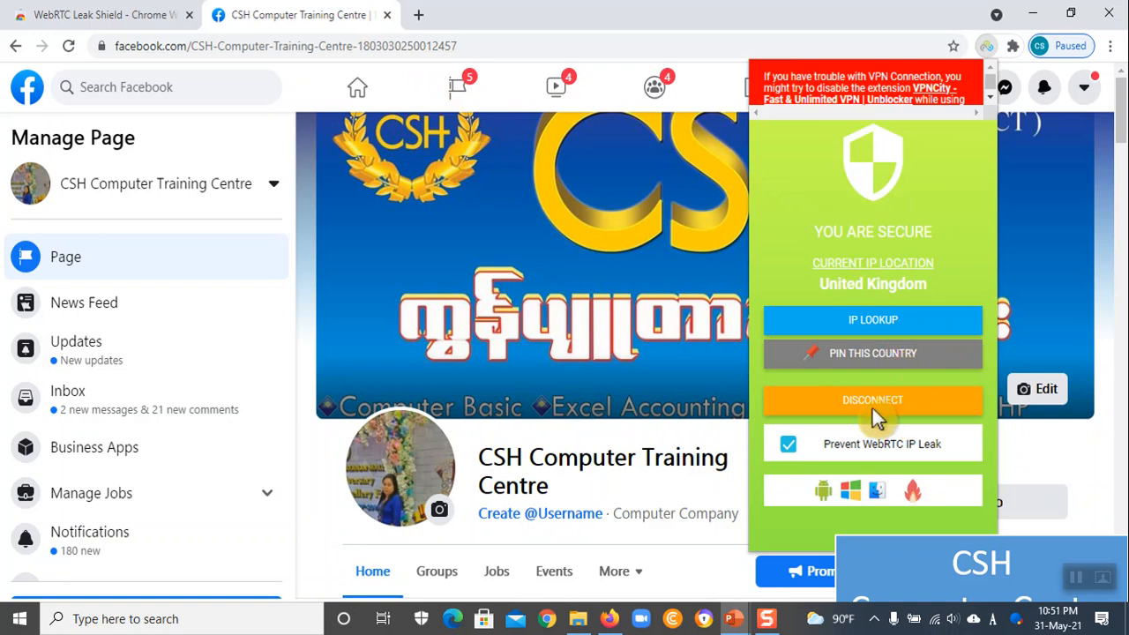
mouse_move(888, 412)
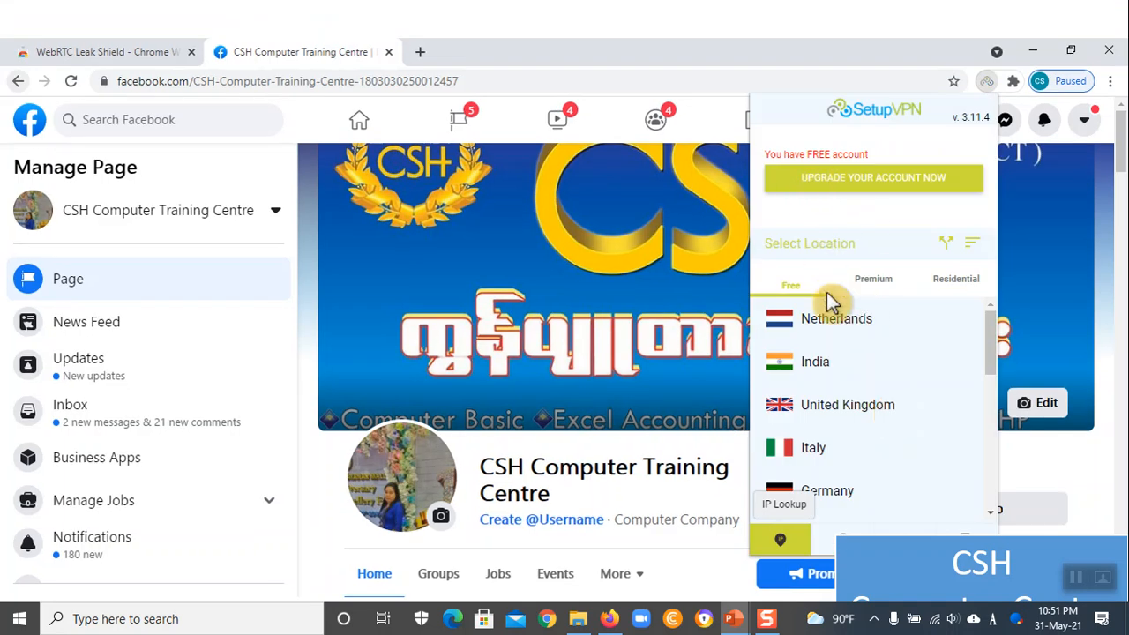
mouse_move(847, 485)
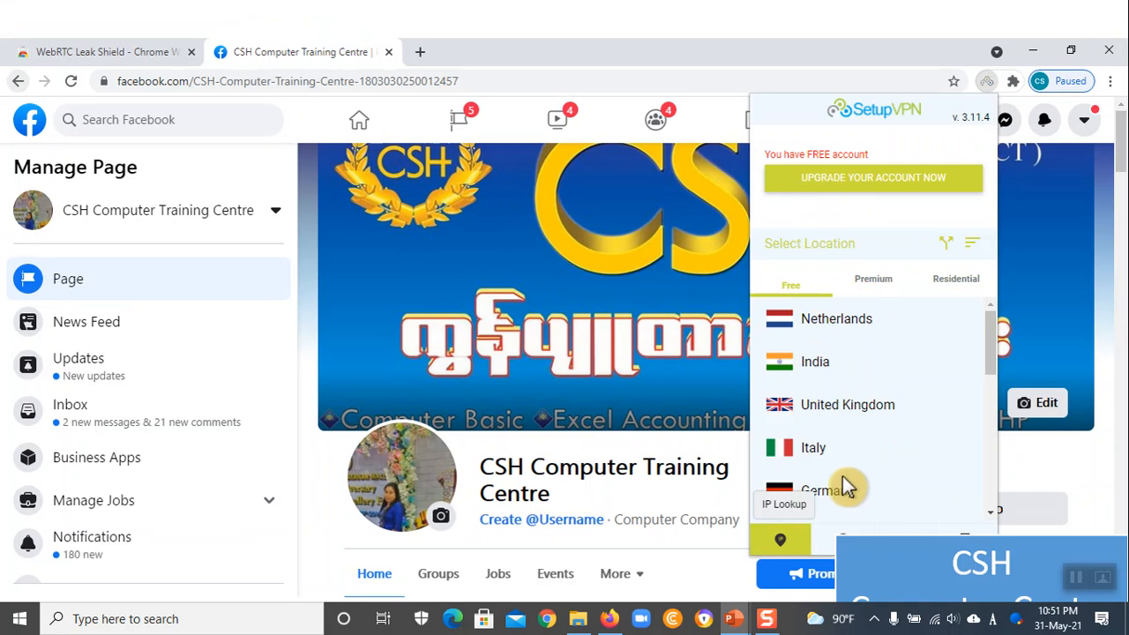
mouse_move(868, 408)
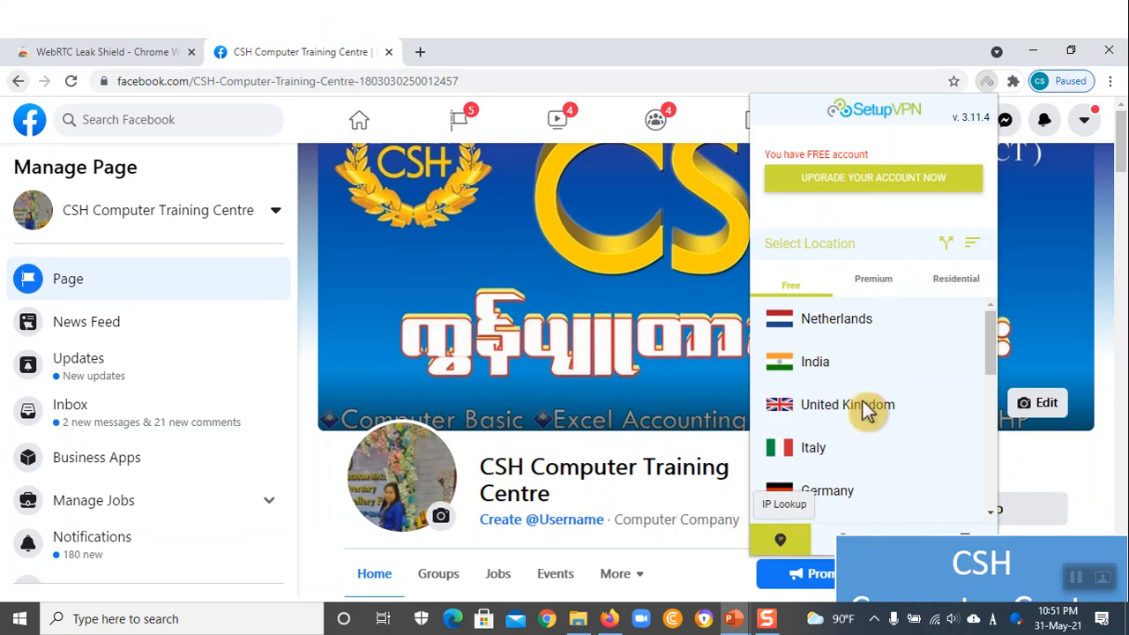
mouse_move(860, 407)
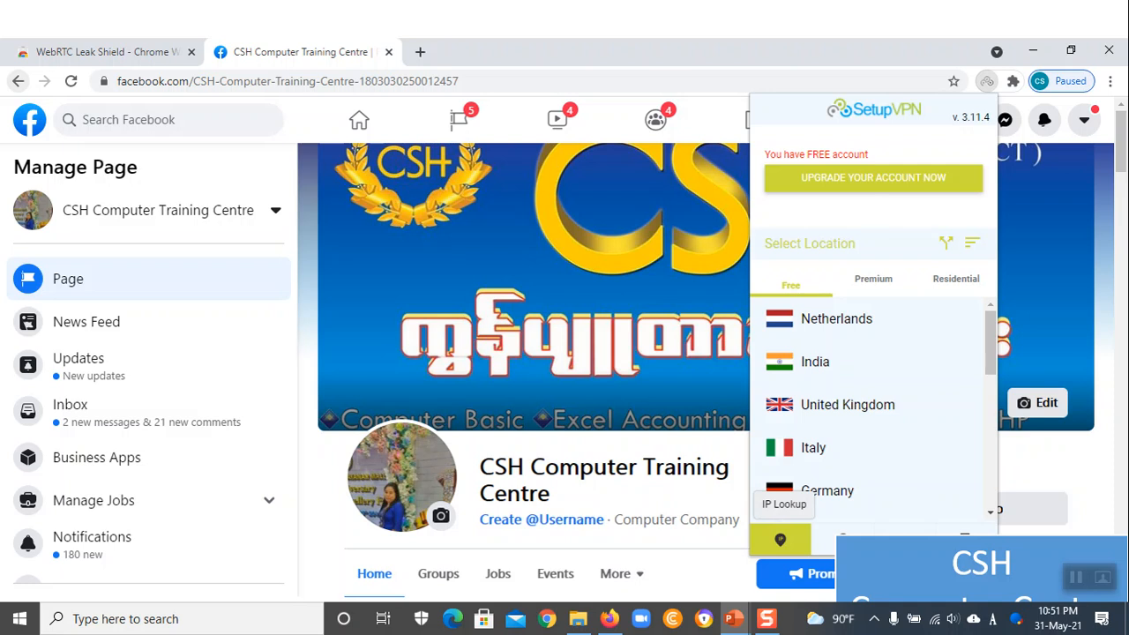
mouse_move(697, 93)
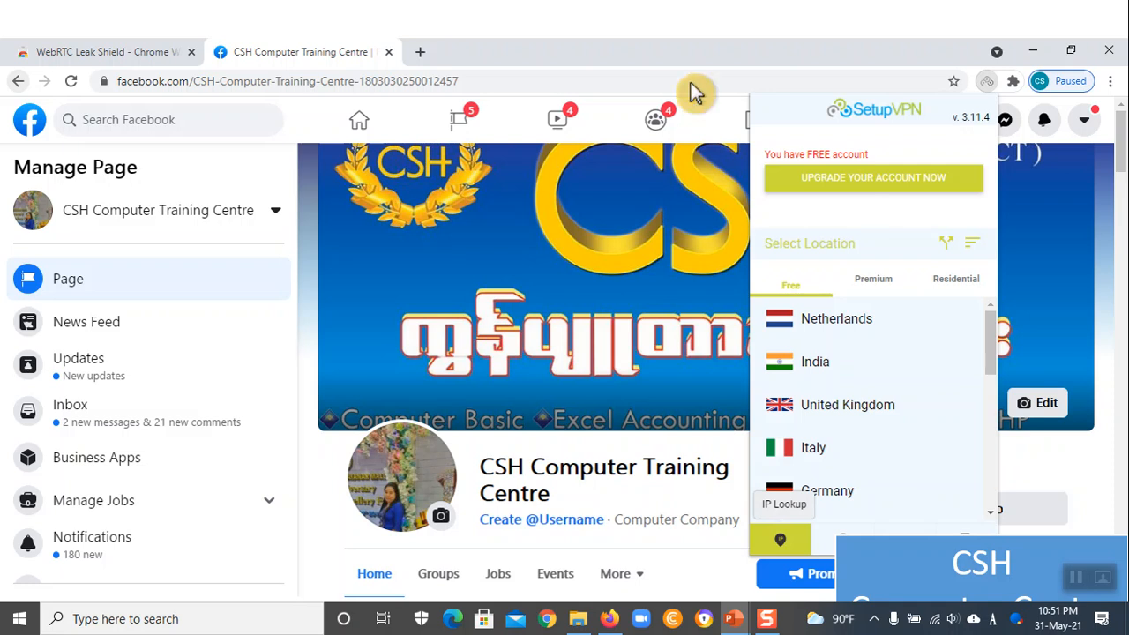
mouse_move(860, 415)
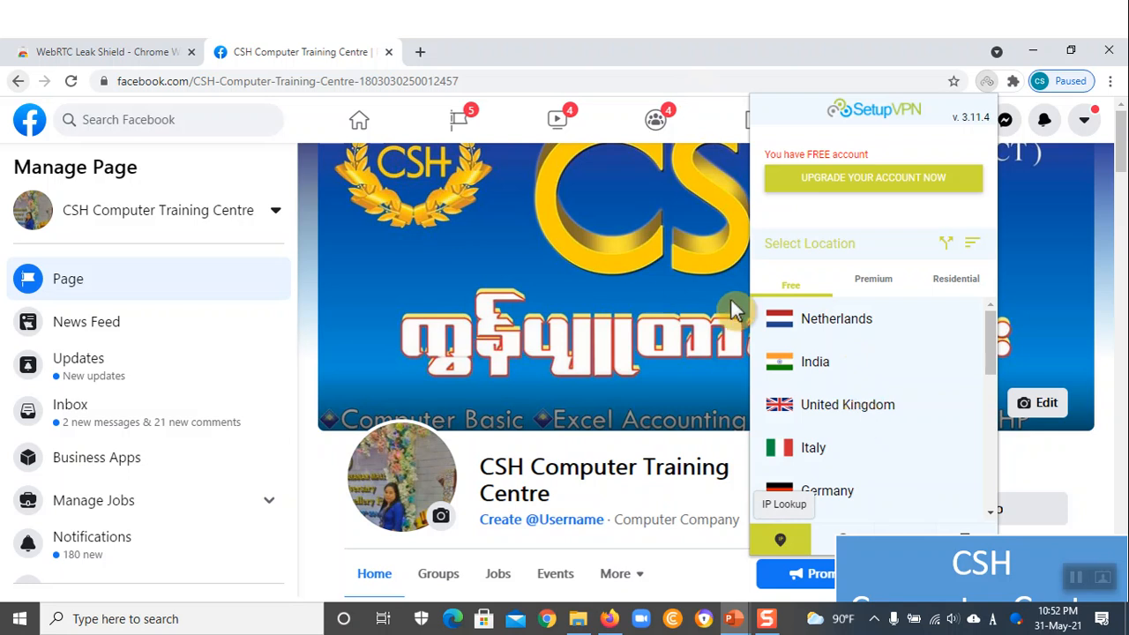
mouse_move(873, 420)
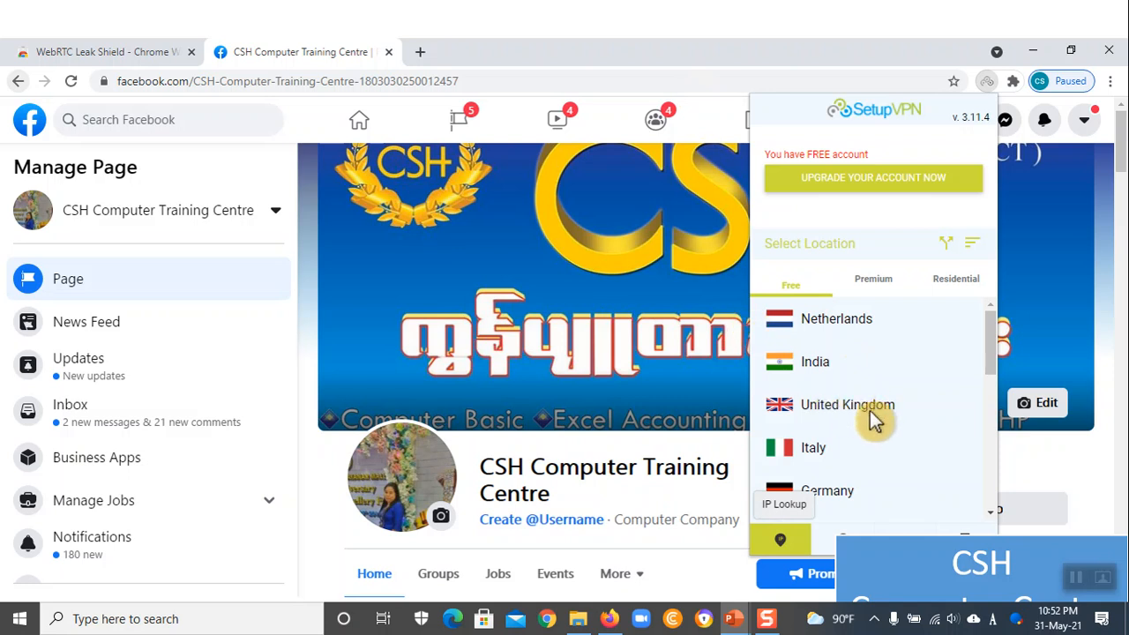
mouse_move(847, 408)
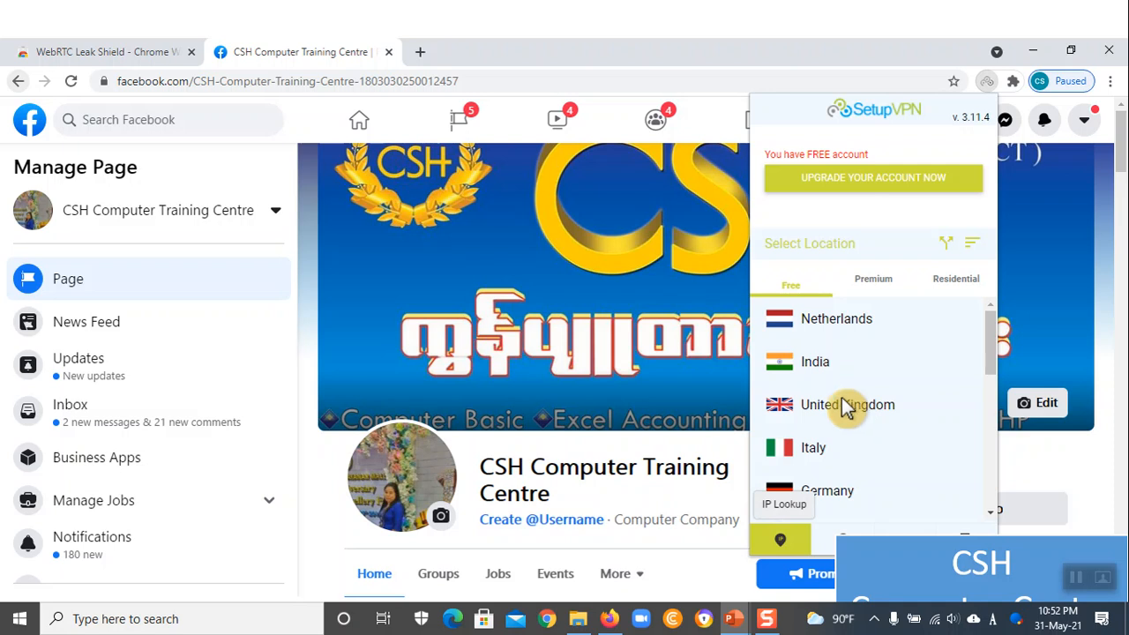
mouse_move(860, 404)
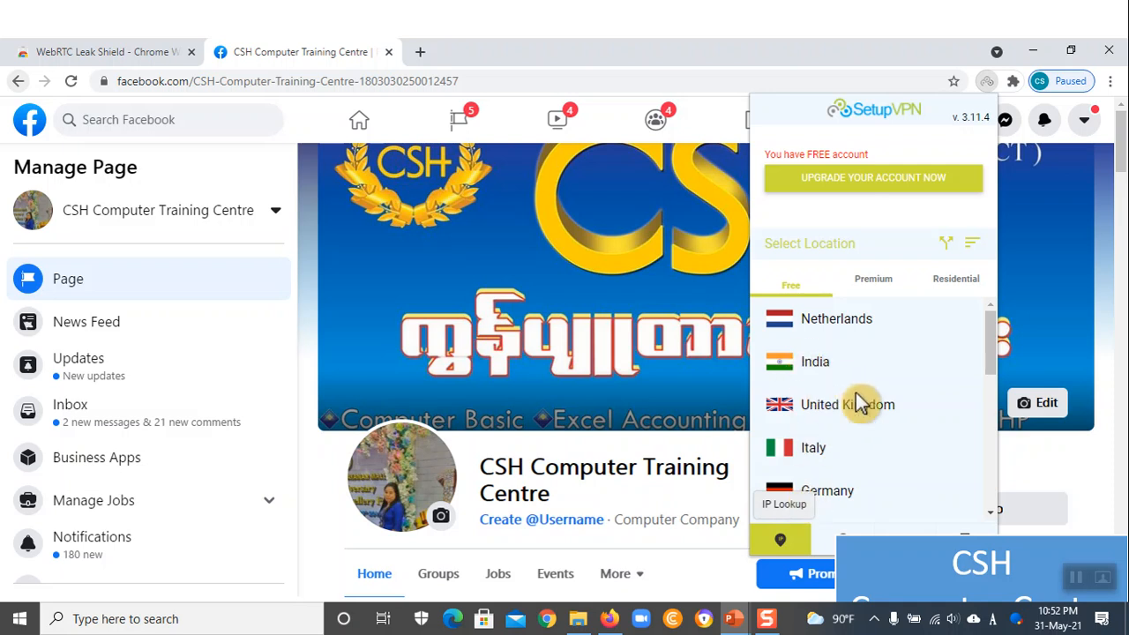
mouse_move(646, 251)
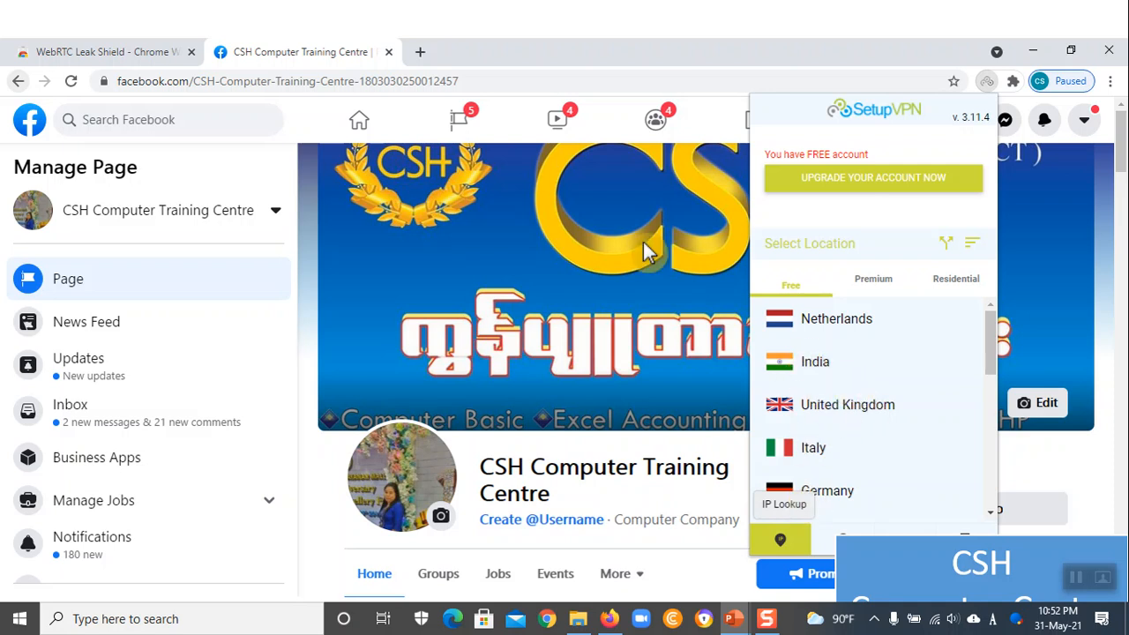
mouse_move(785, 364)
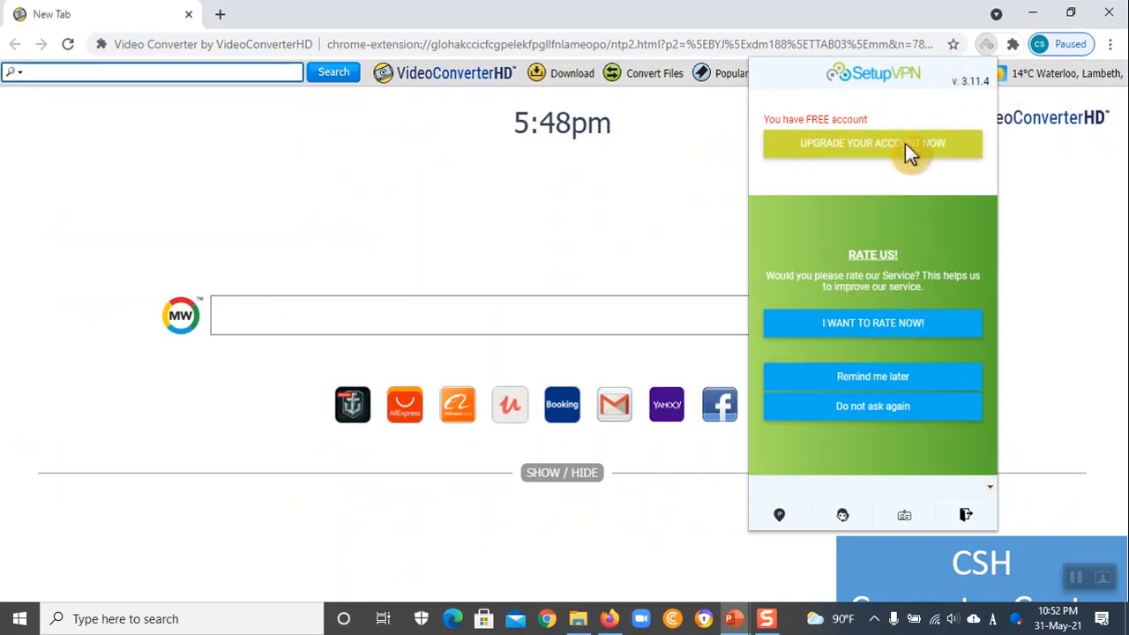
mouse_move(931, 353)
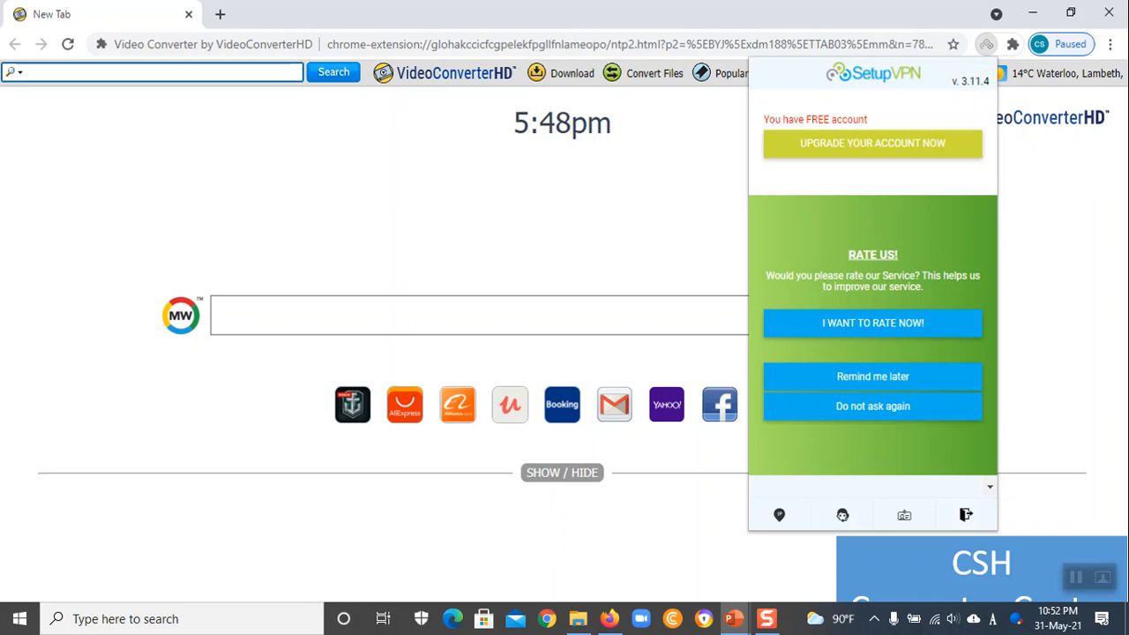
mouse_move(904, 296)
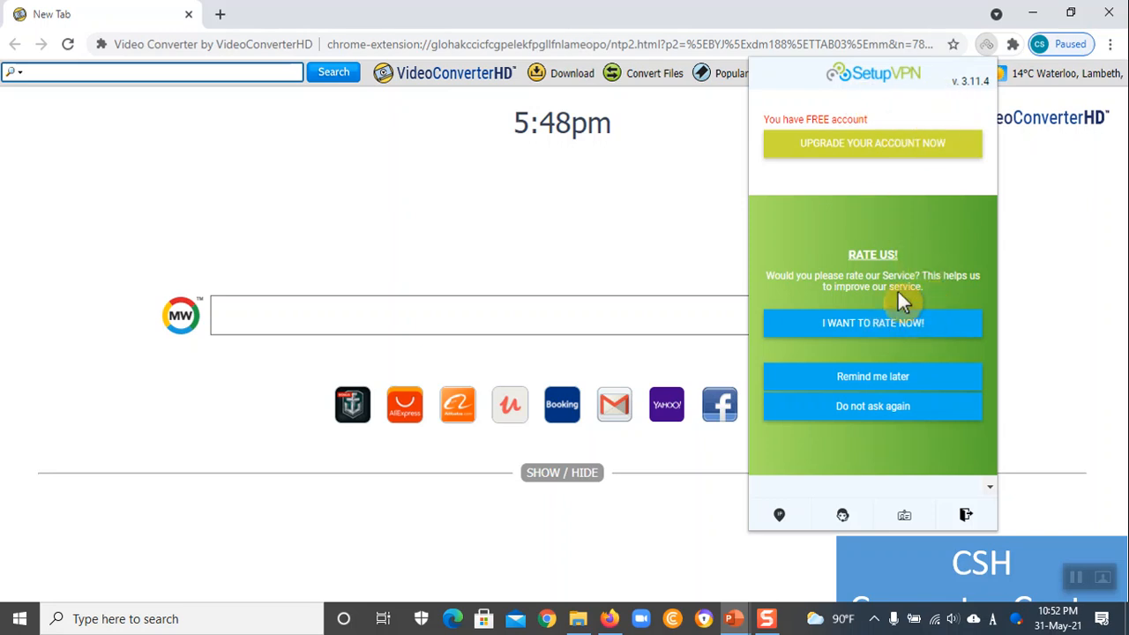
mouse_move(891, 335)
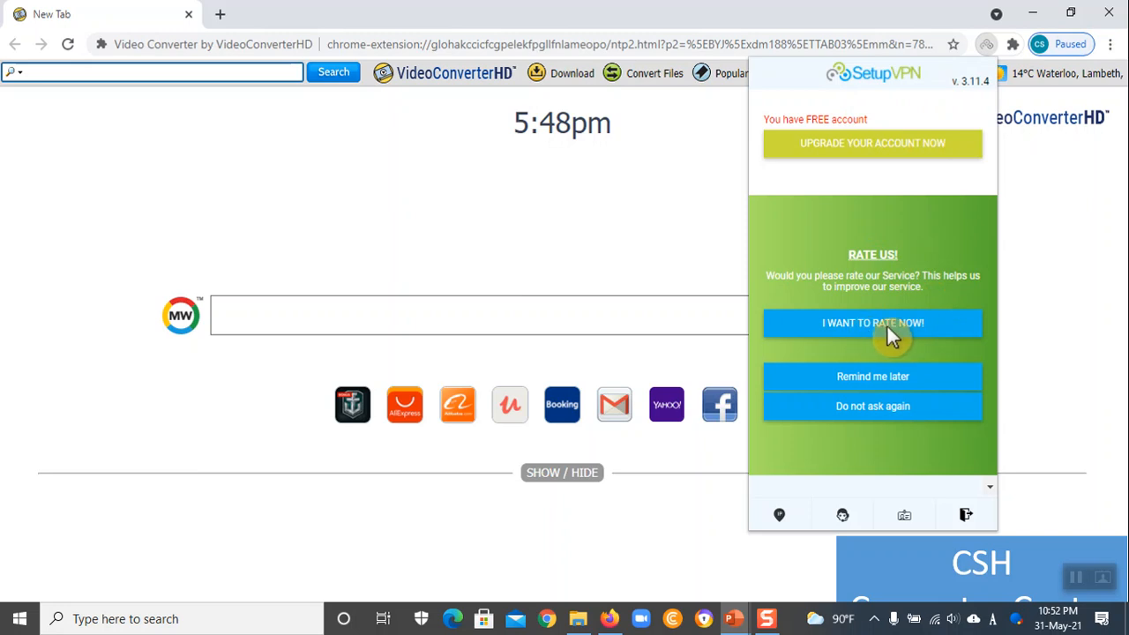
Advance from the SetupVPN rate-us prompt to the Chrome Web Store reviews slide
click(873, 323)
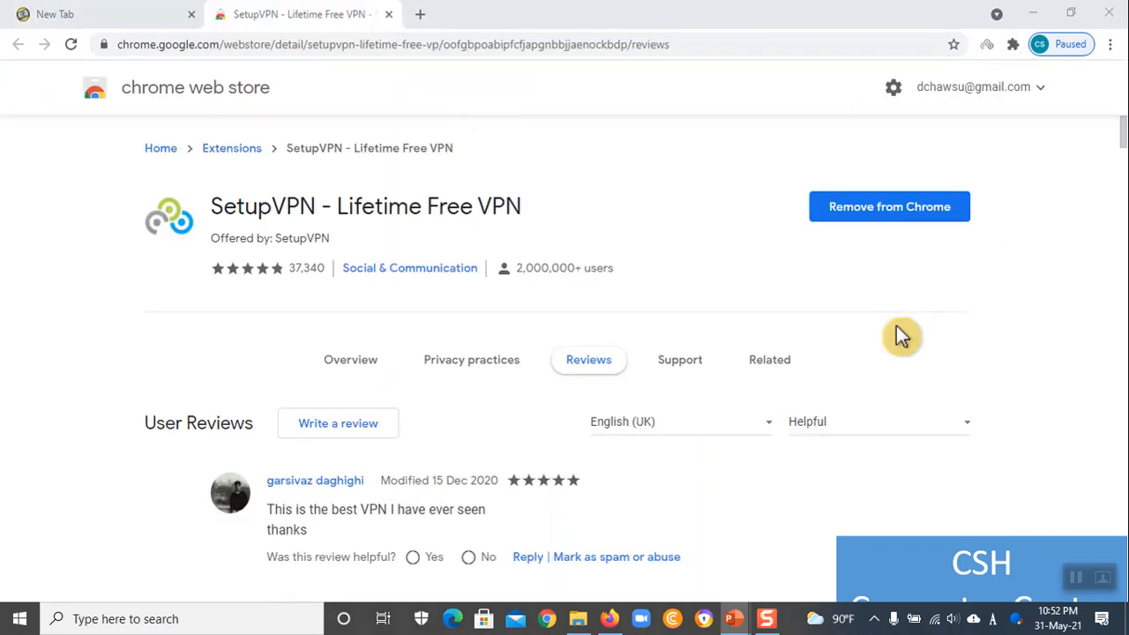
mouse_move(269, 218)
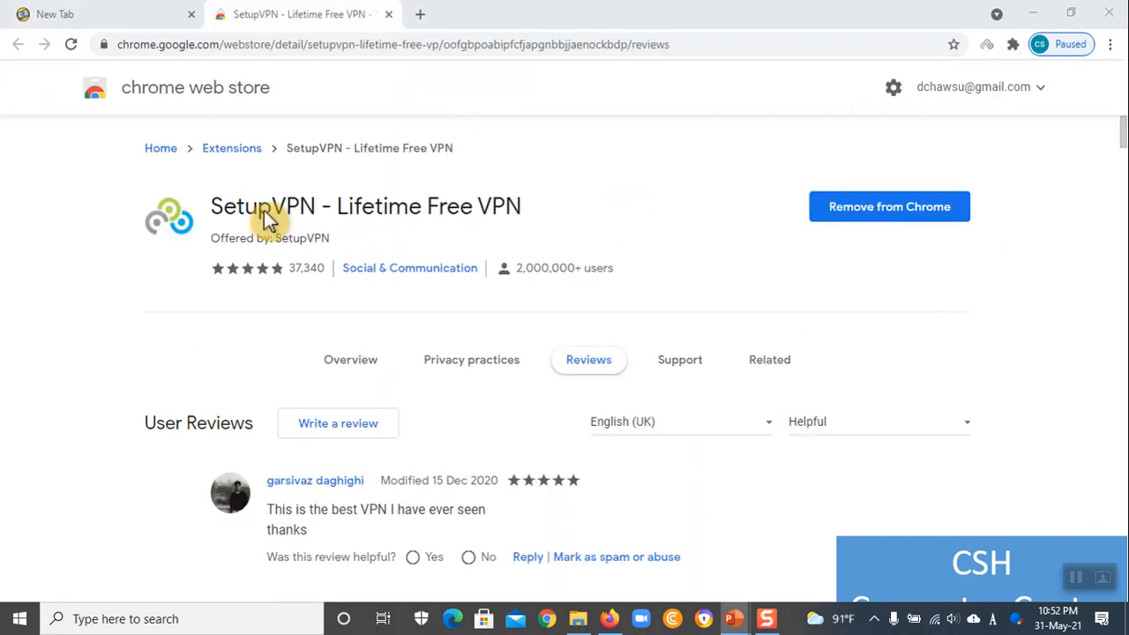
mouse_move(774, 298)
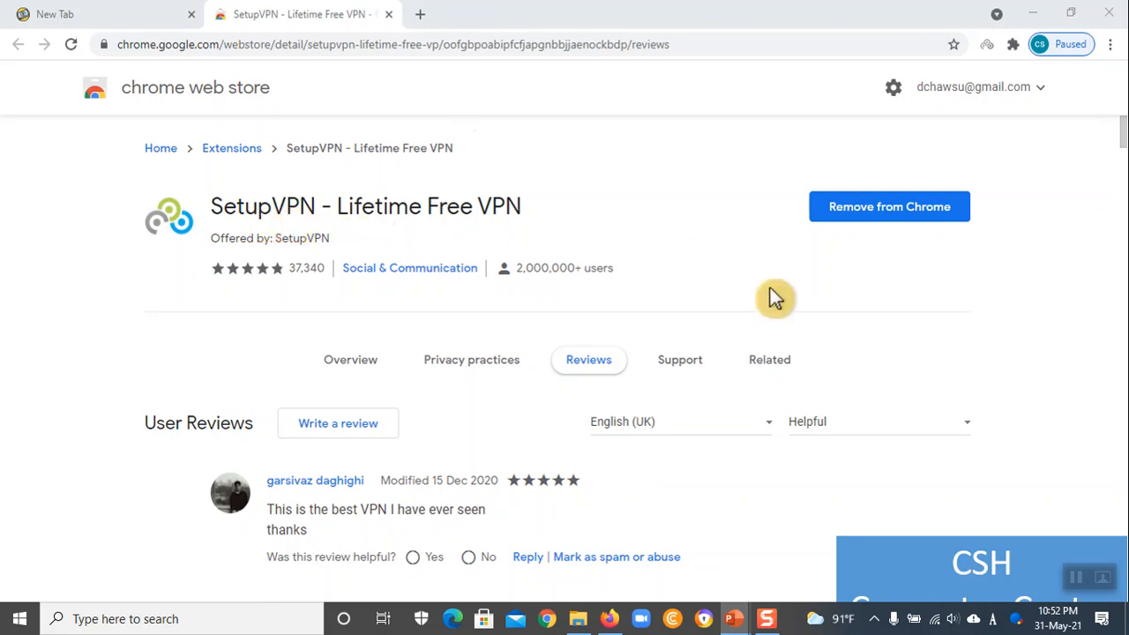
mouse_move(992, 55)
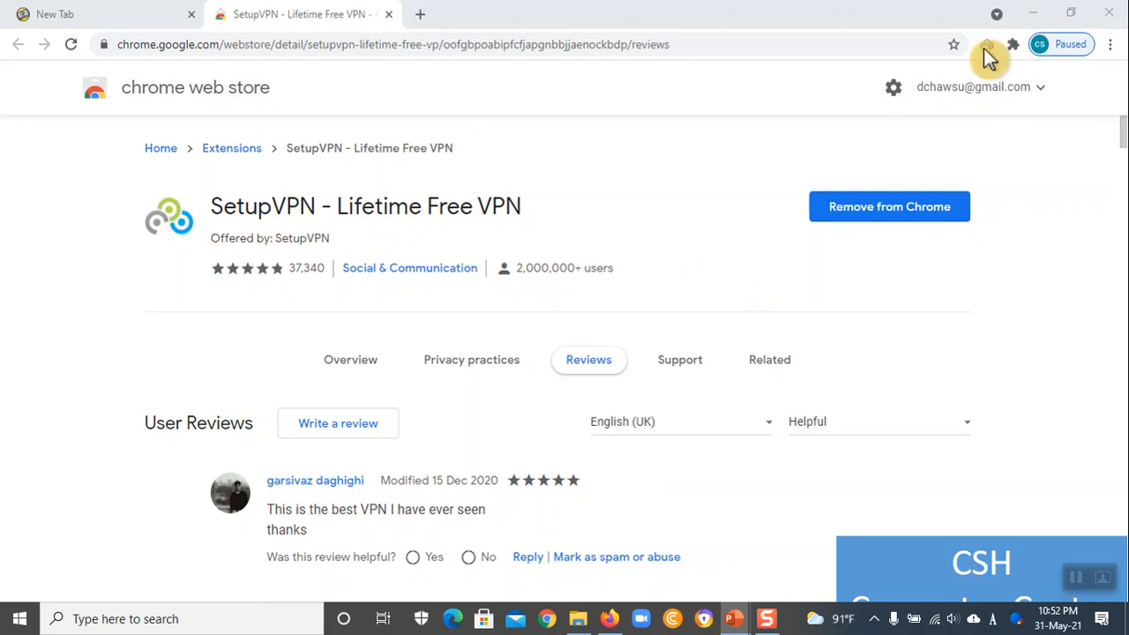
Advance the slideshow to SetupVPN's free location list, with Netherlands first
click(987, 44)
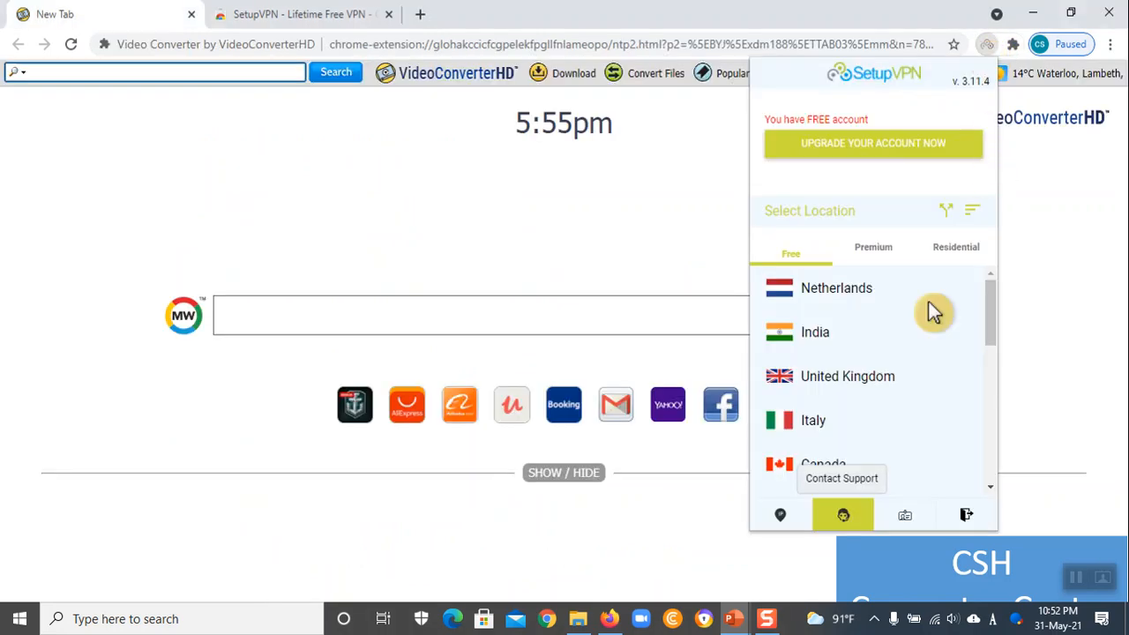
mouse_move(895, 436)
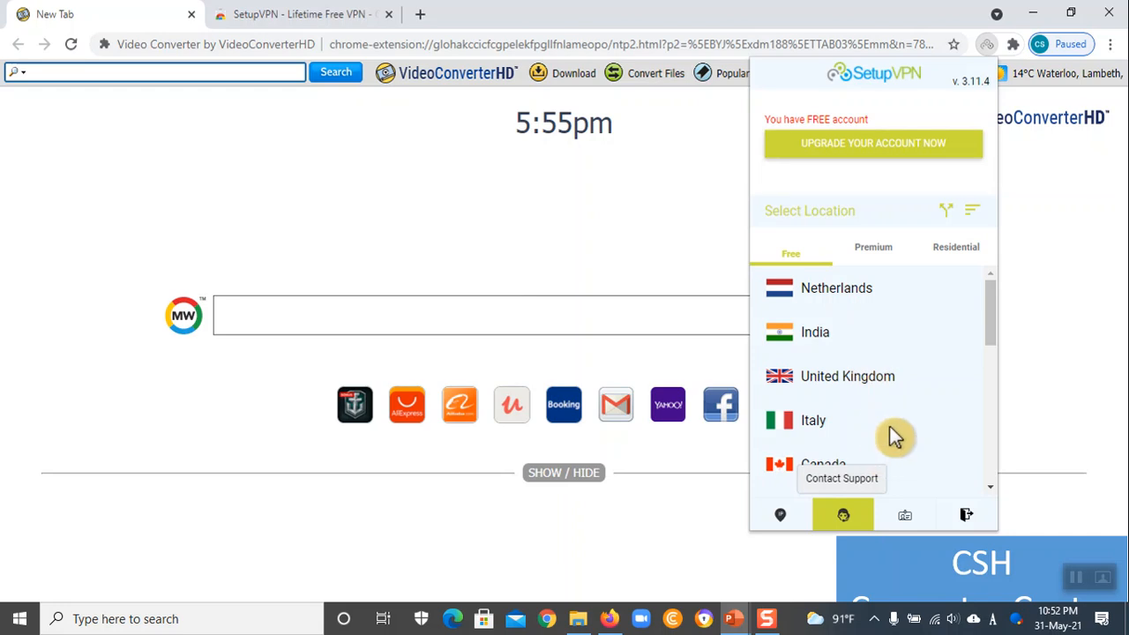
mouse_move(879, 403)
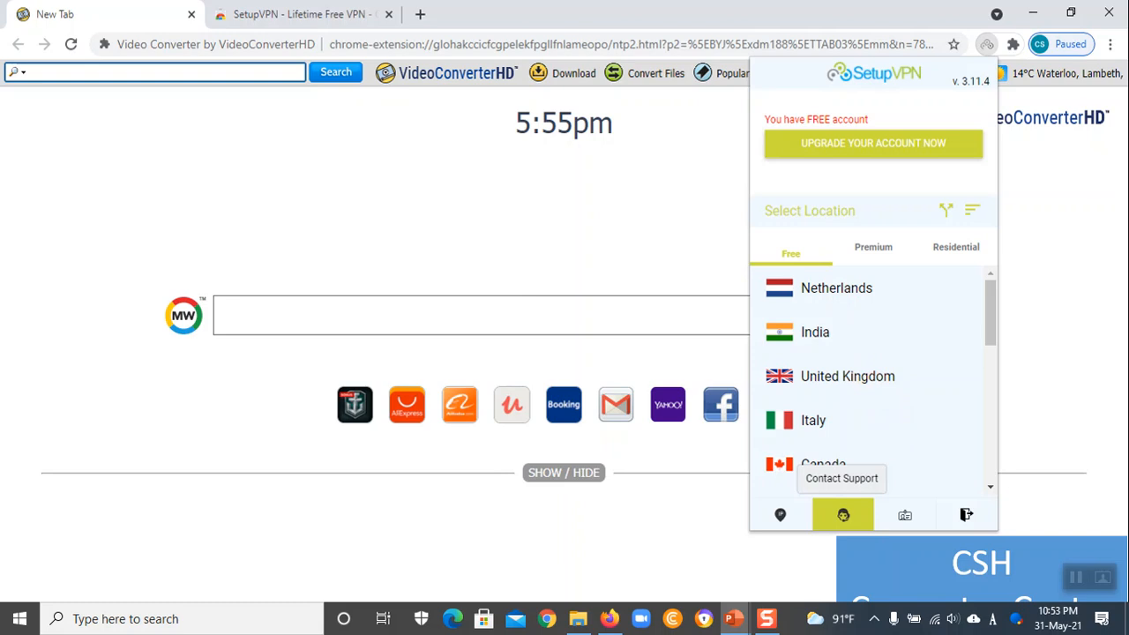
mouse_move(992, 329)
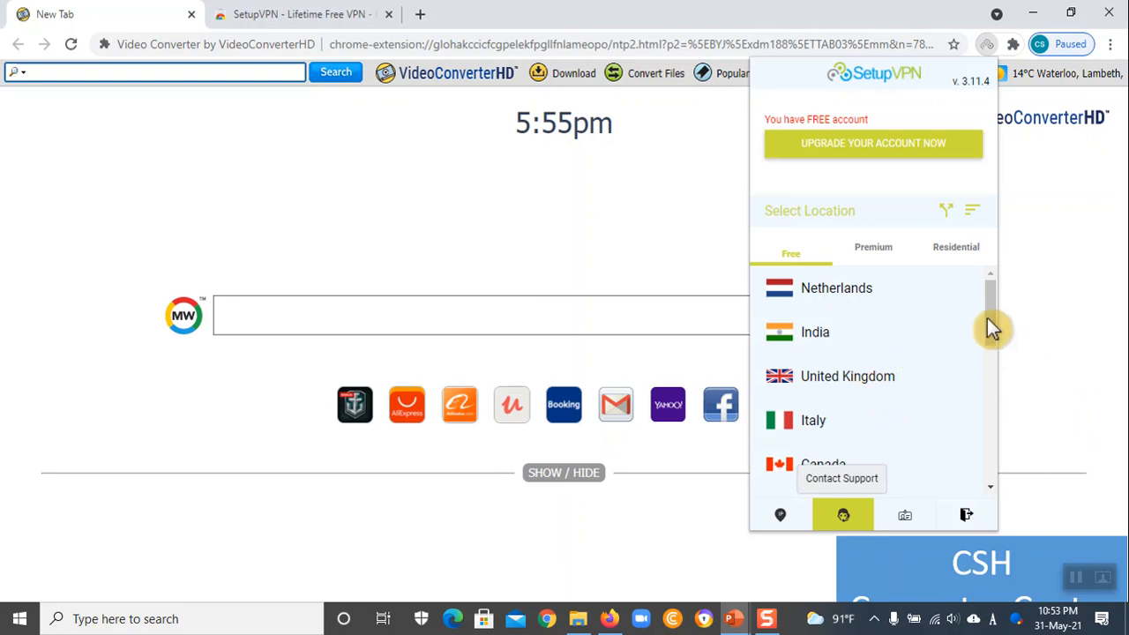
mouse_move(865, 379)
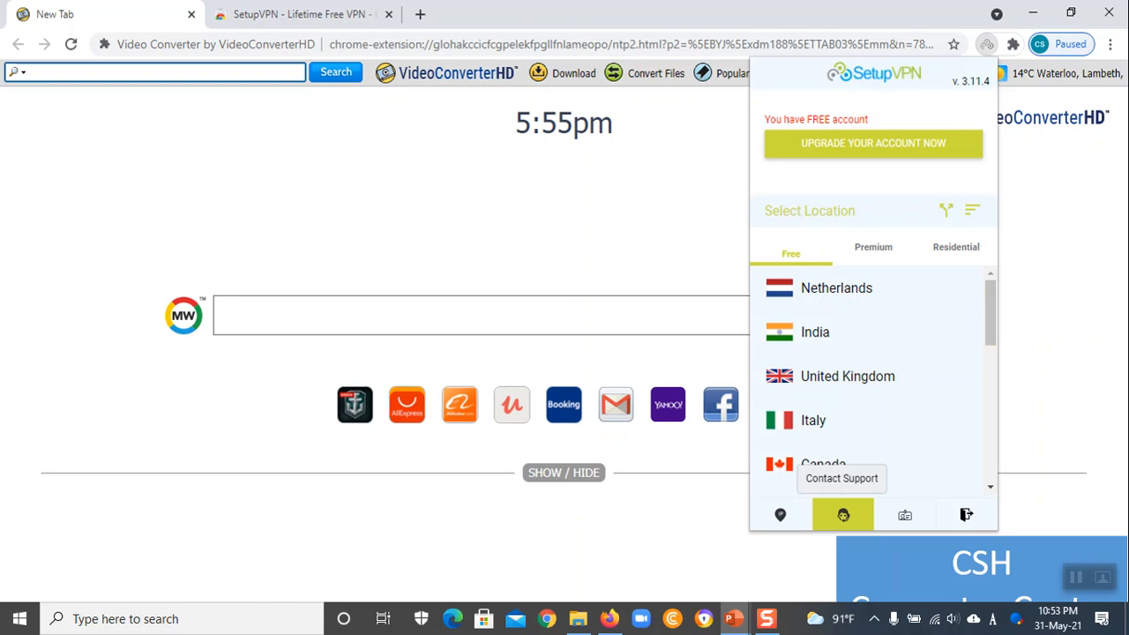
mouse_move(867, 397)
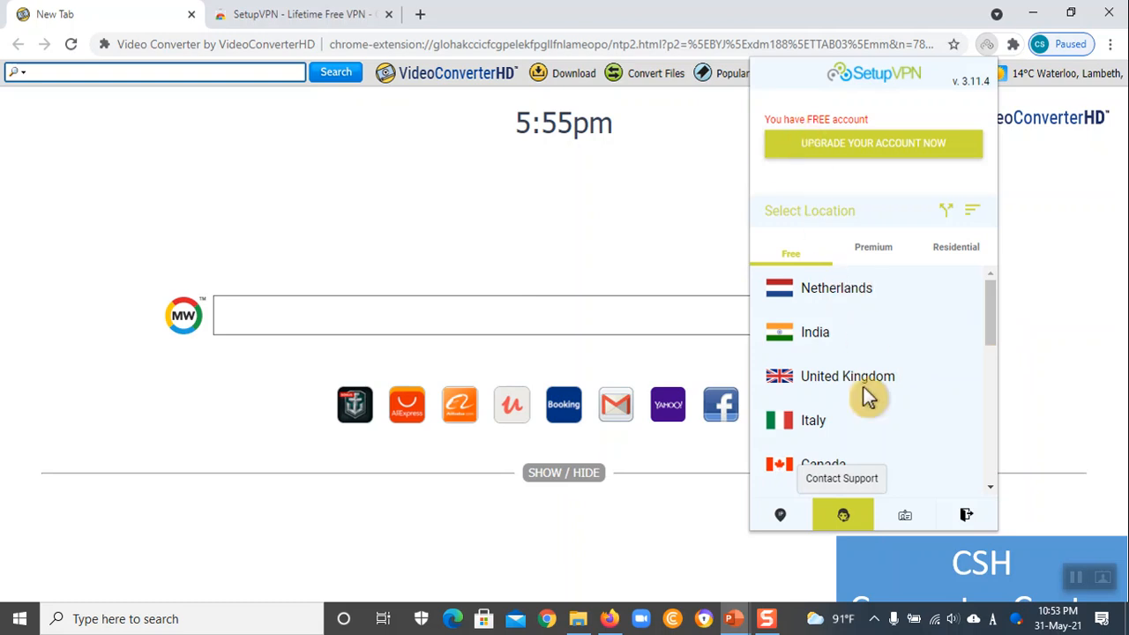
Advance to the slide of SetupVPN connecting to a United Kingdom server
click(846, 376)
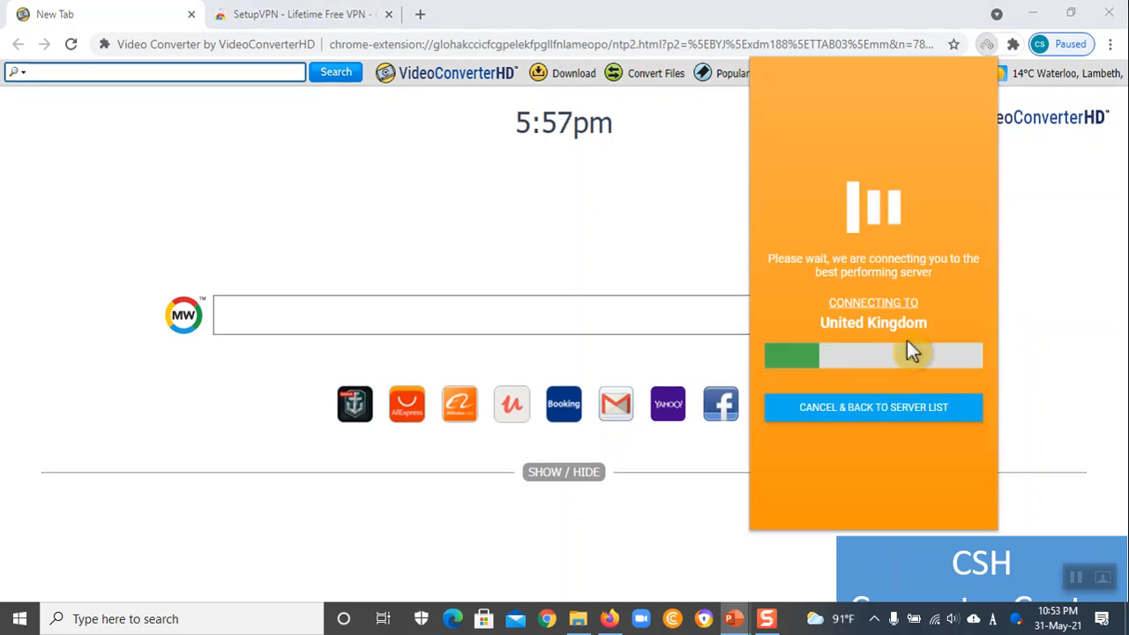
mouse_move(808, 366)
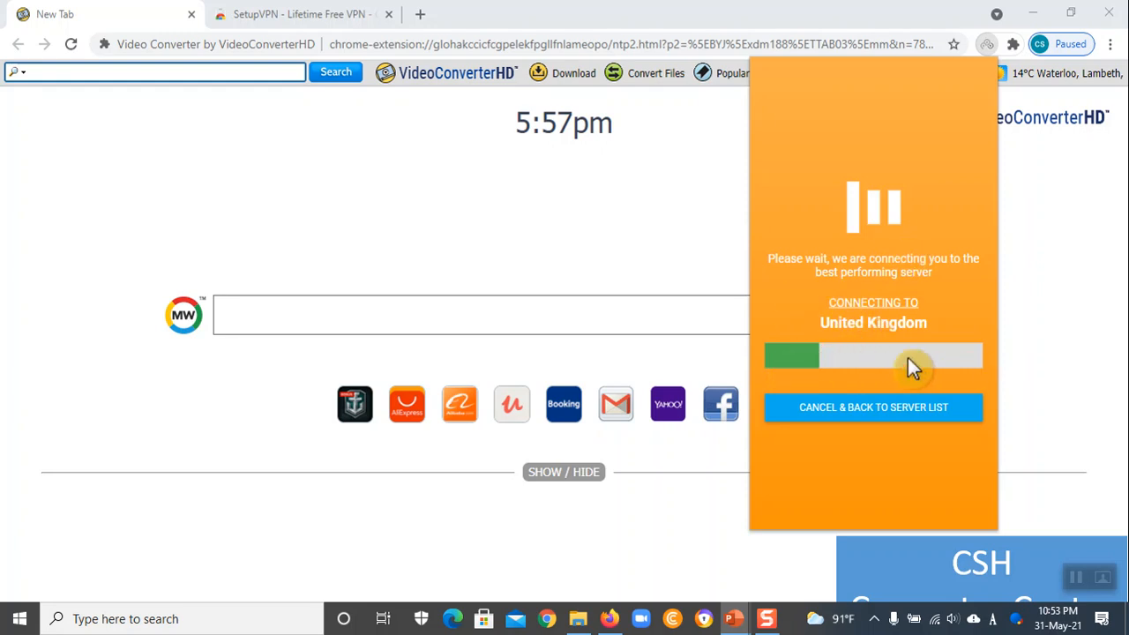
mouse_move(887, 324)
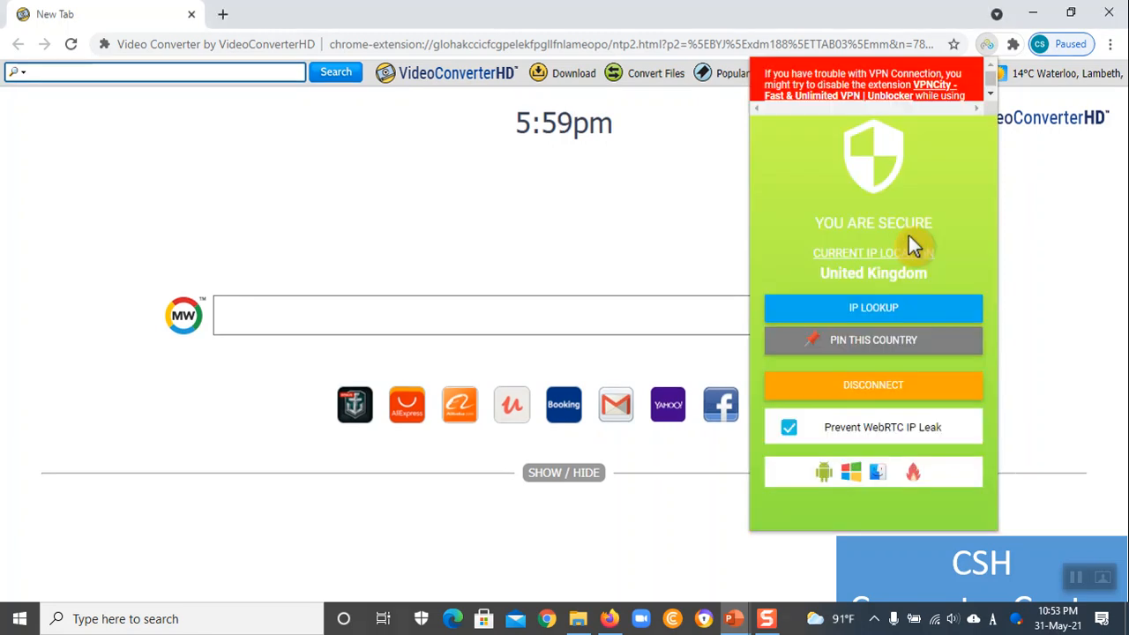
mouse_move(860, 104)
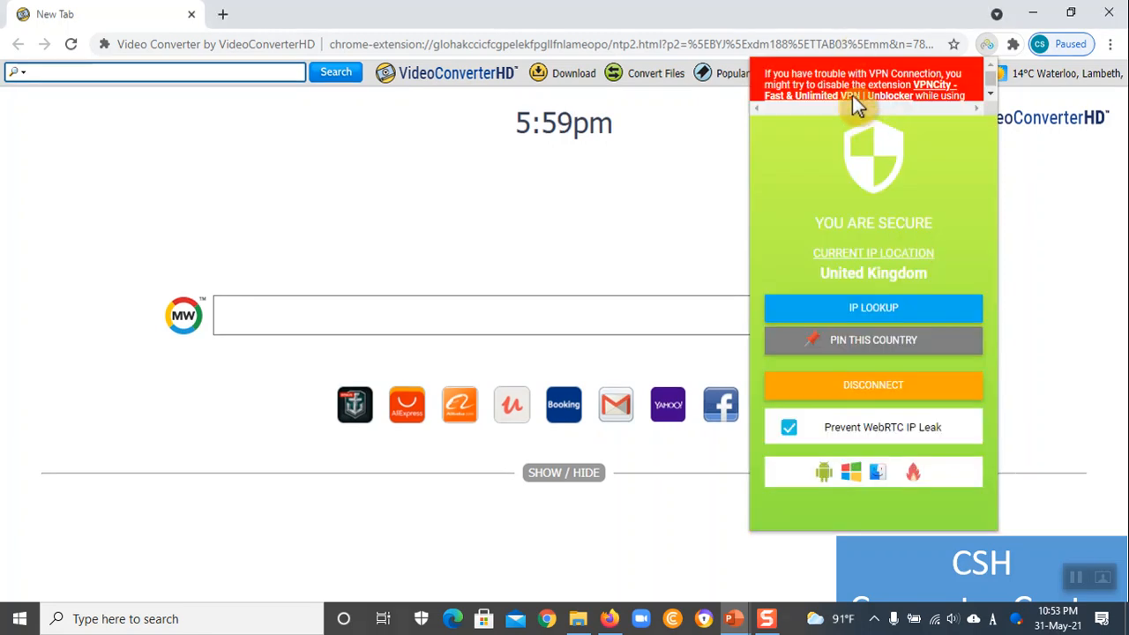
mouse_move(891, 411)
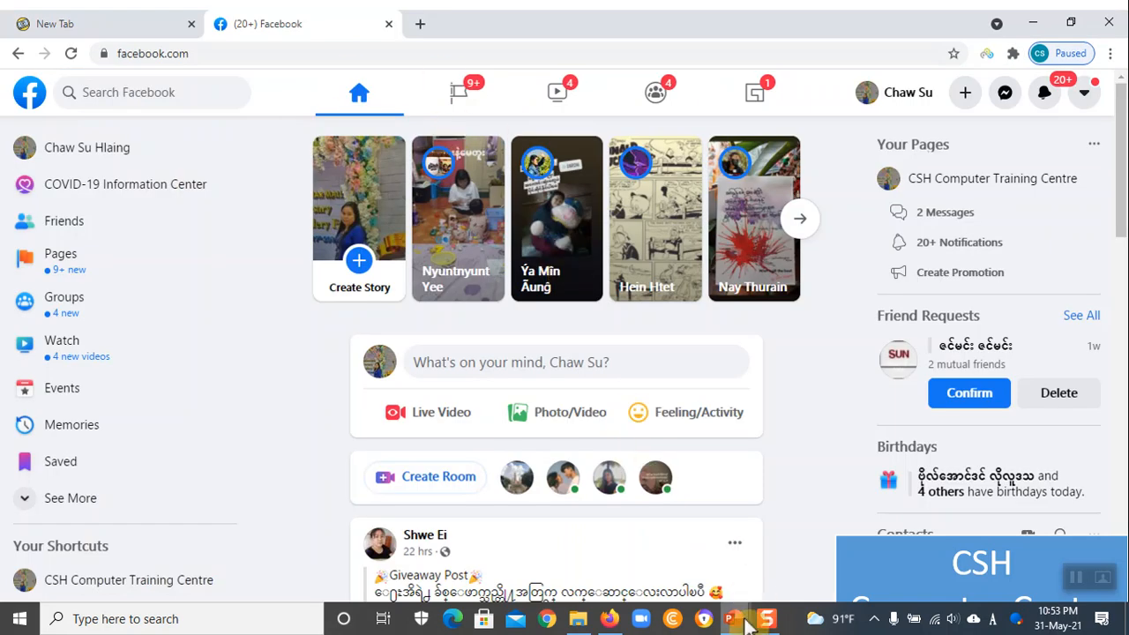
mouse_move(662, 523)
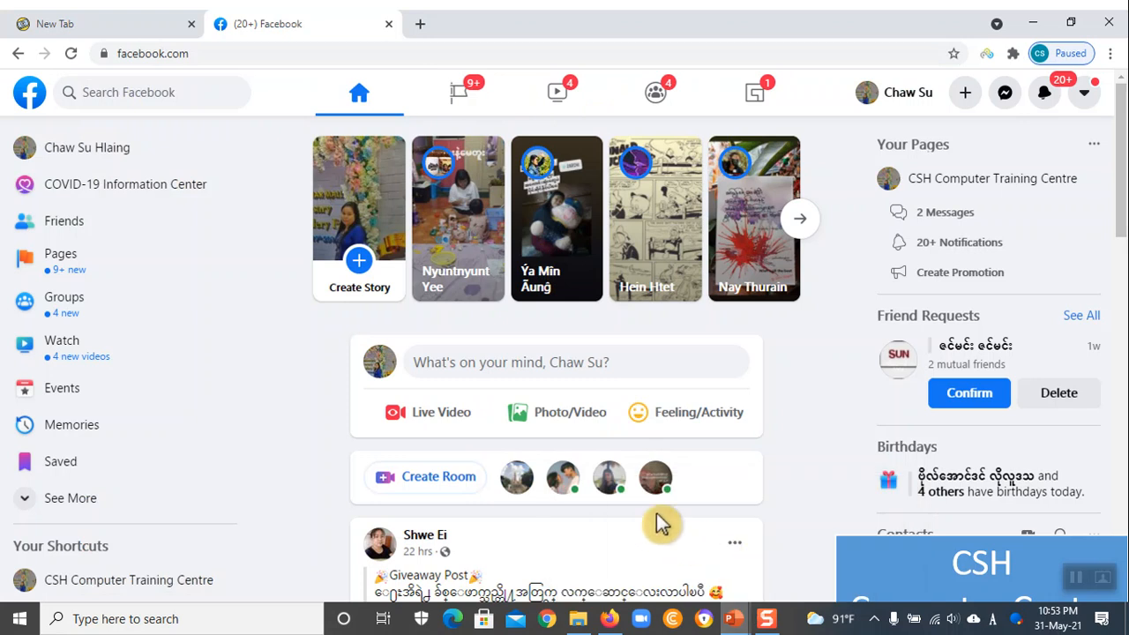
mouse_move(800, 481)
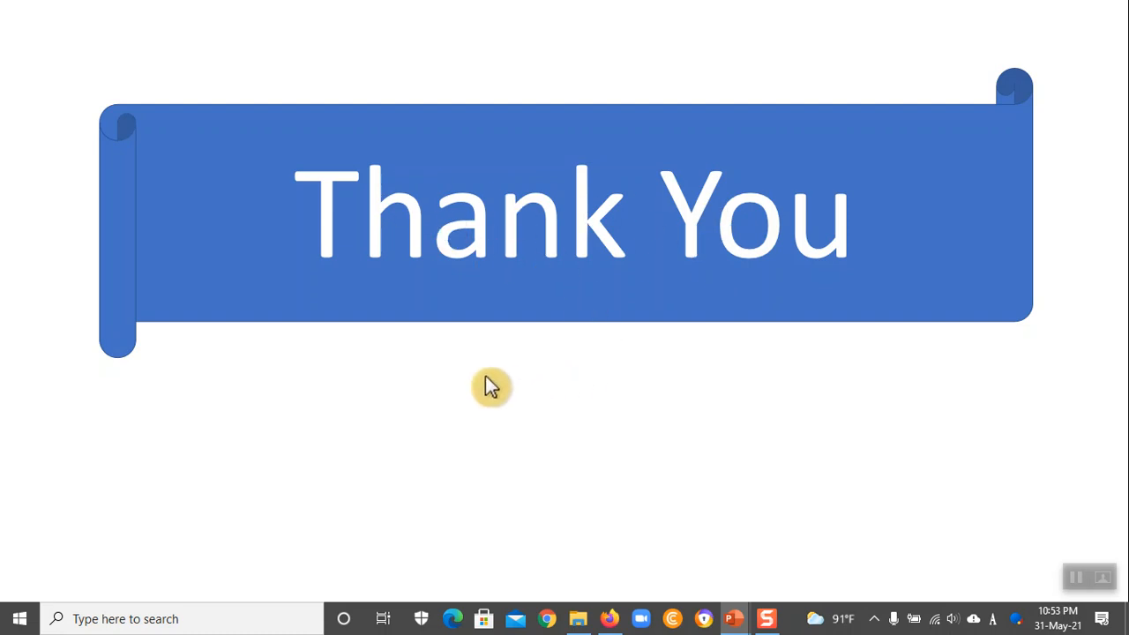
mouse_move(588, 341)
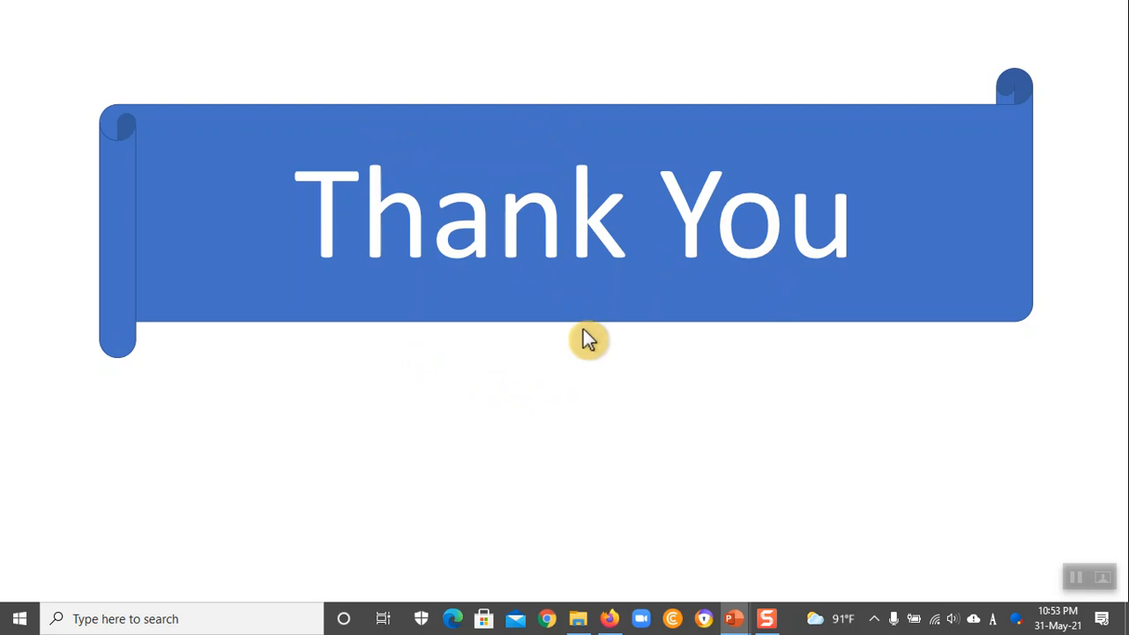
mouse_move(424, 303)
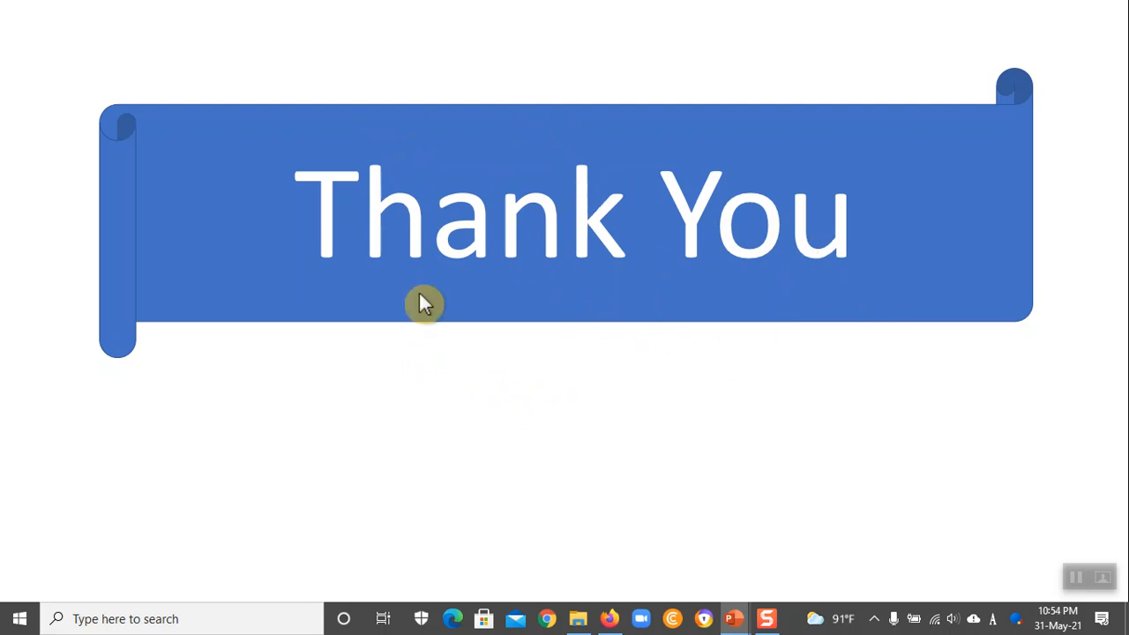
mouse_move(644, 245)
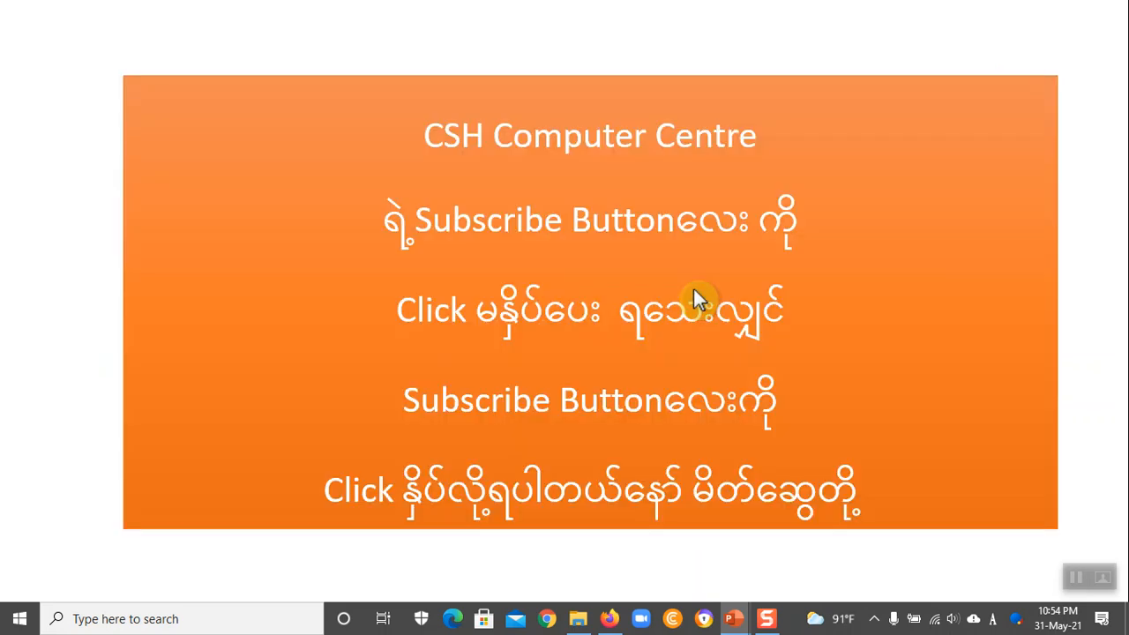
mouse_move(679, 269)
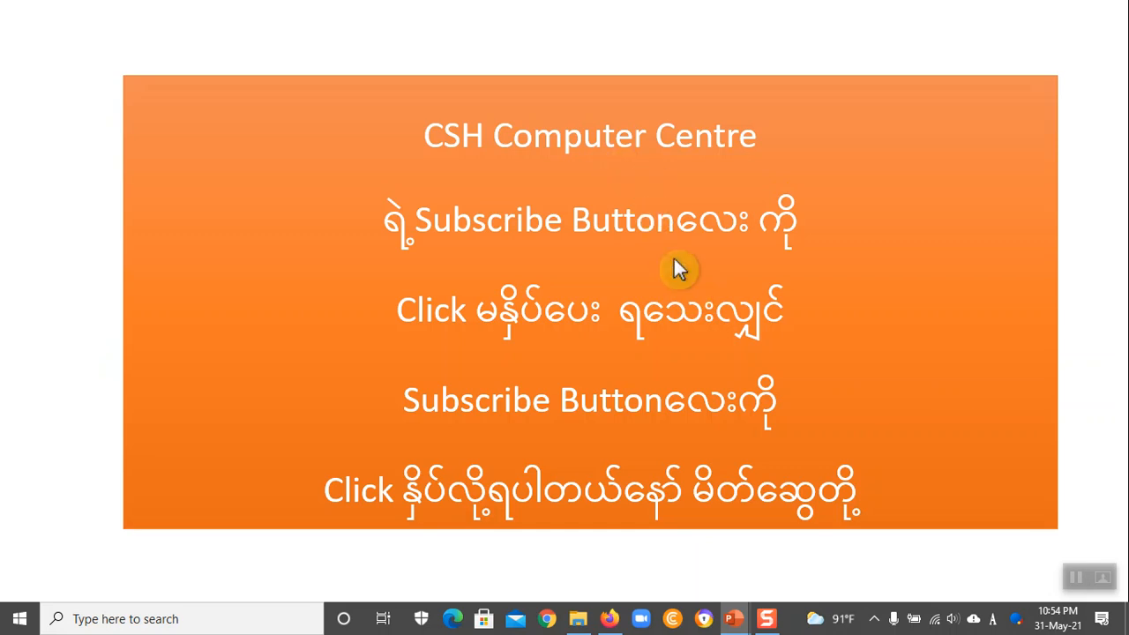
mouse_move(837, 402)
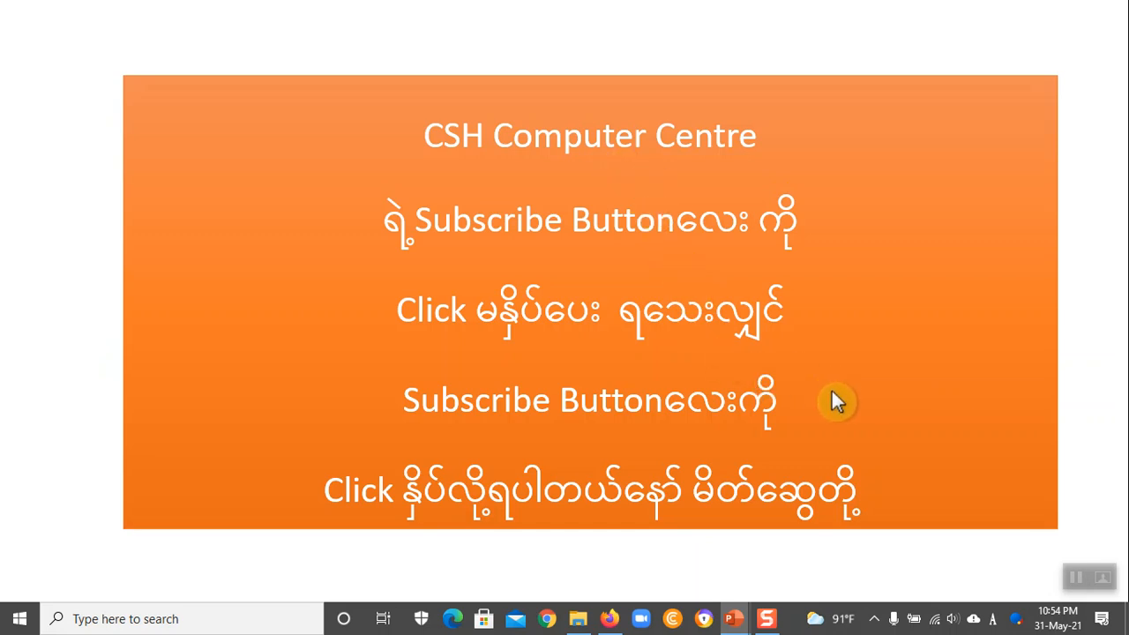